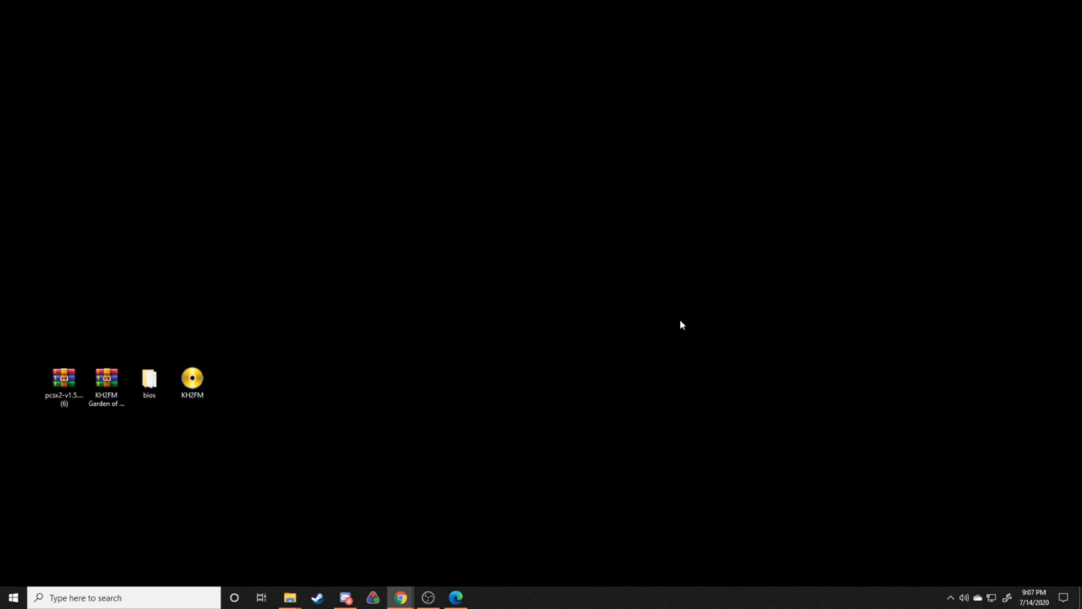
pyautogui.moveTo(682, 323)
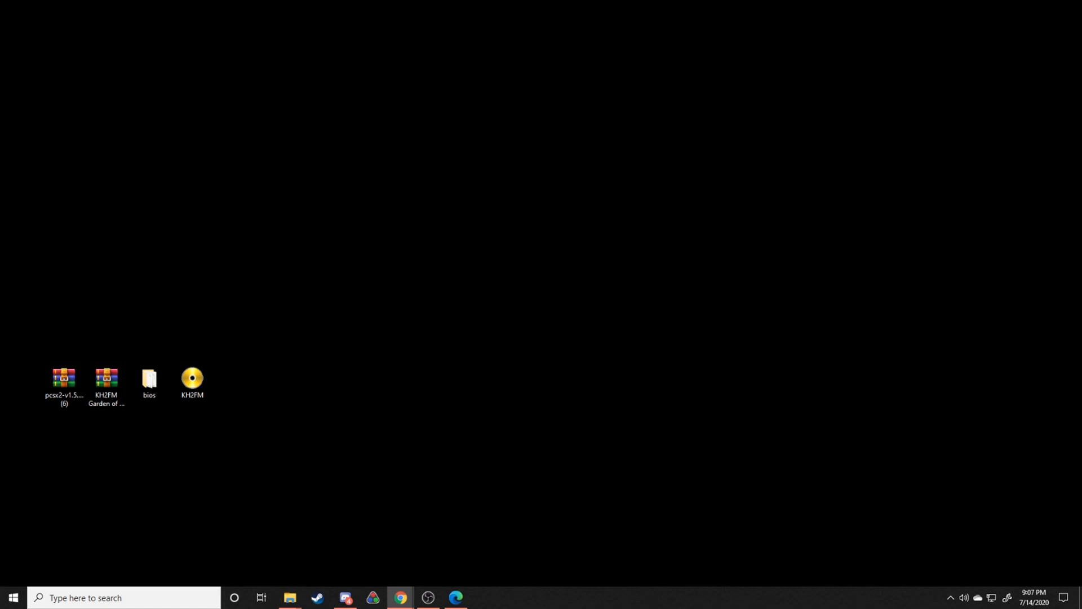
pyautogui.moveTo(228, 487)
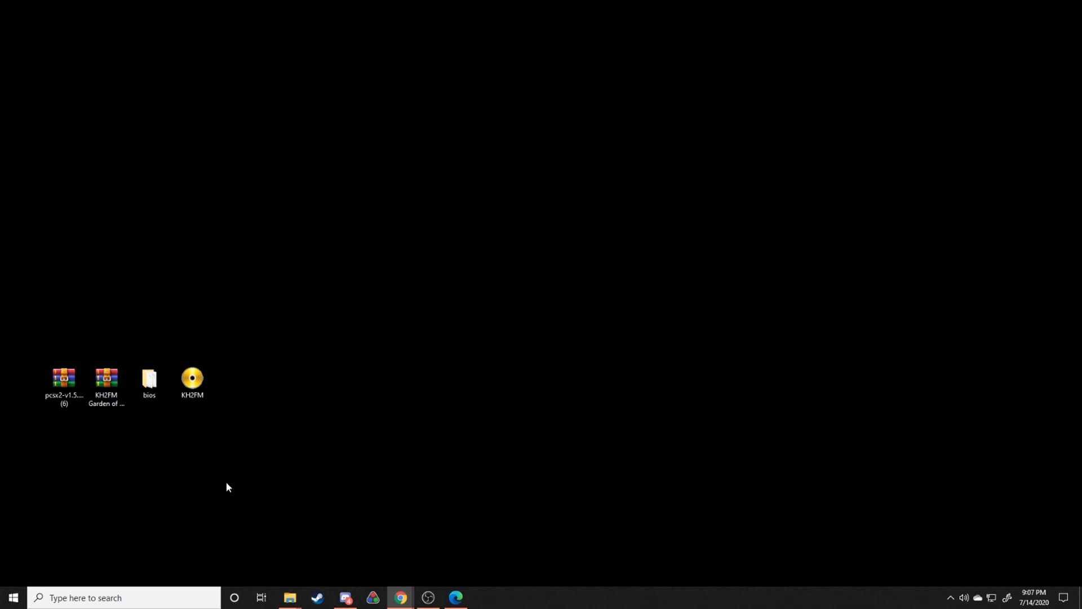
# Extract the KH2FM Garden of Assemblage Randomizer folder from its .rar to the Desktop
pyautogui.click(192, 379)
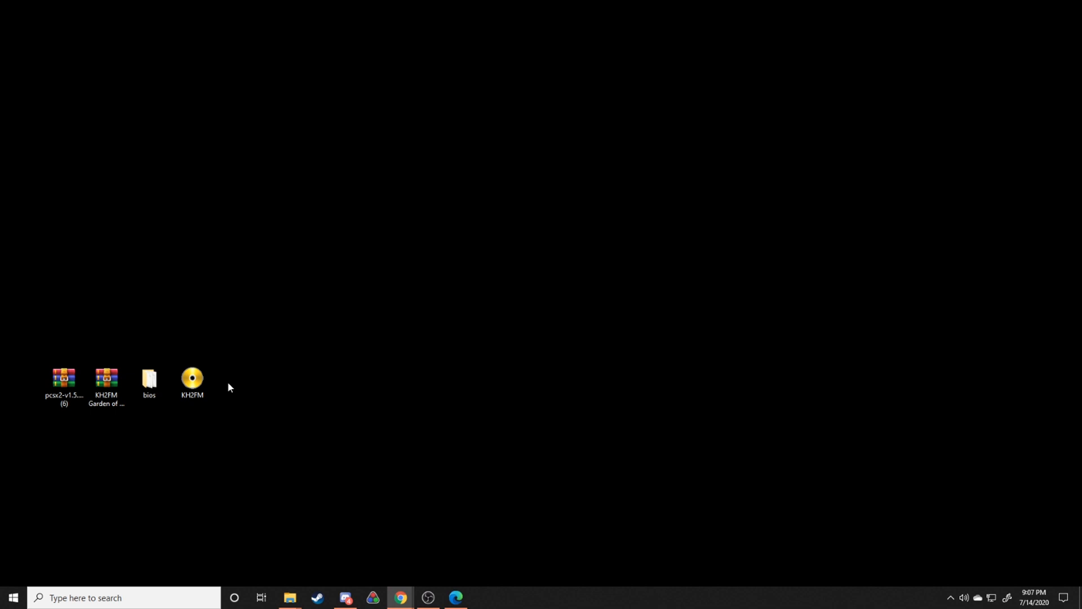
pyautogui.click(149, 379)
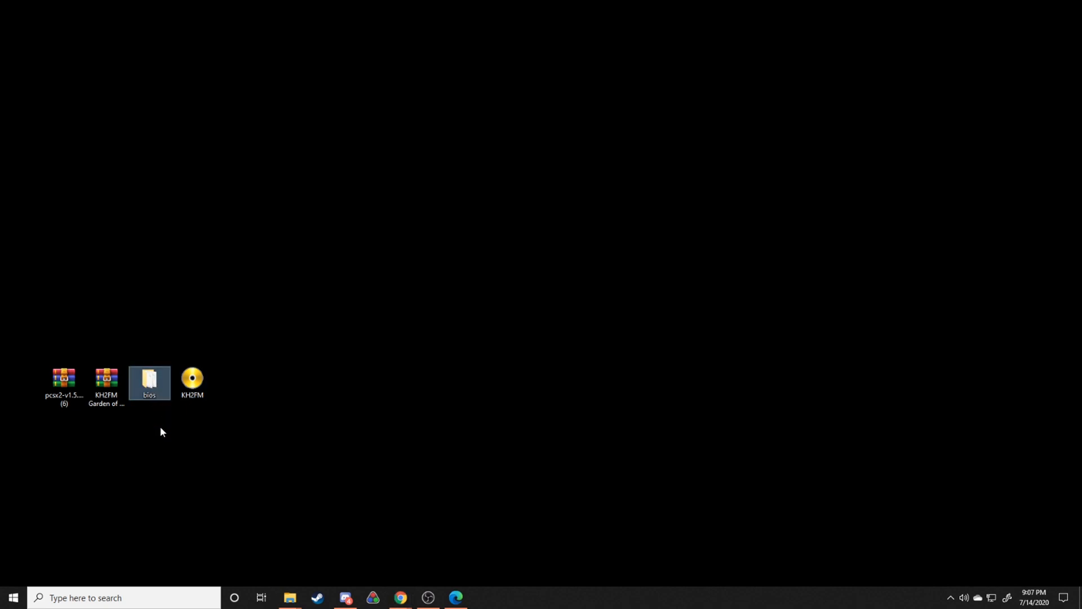
pyautogui.moveTo(155, 351)
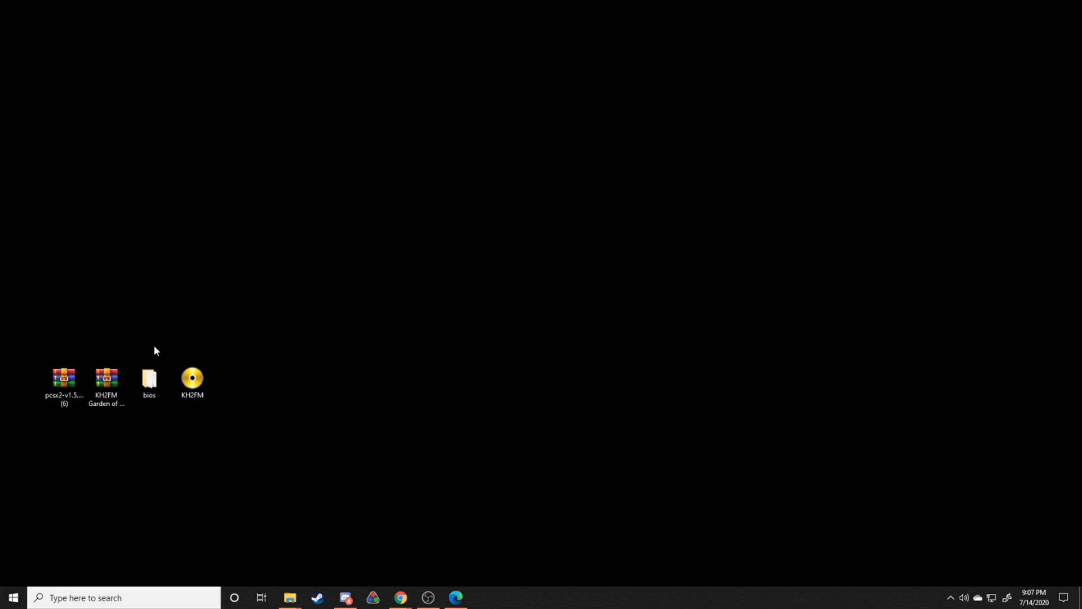
pyautogui.moveTo(239, 399)
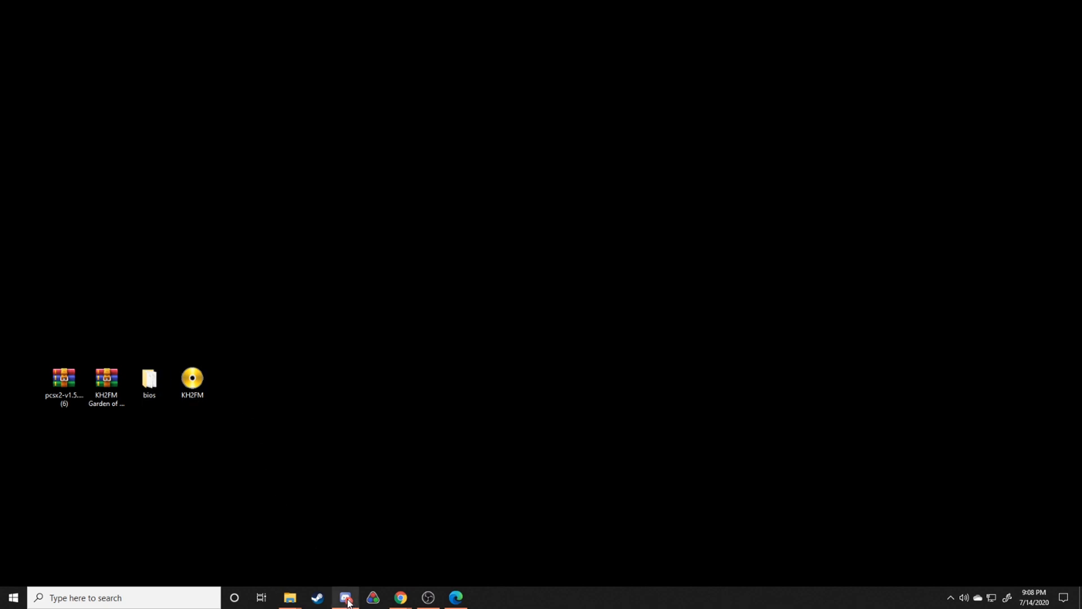
pyautogui.click(346, 602)
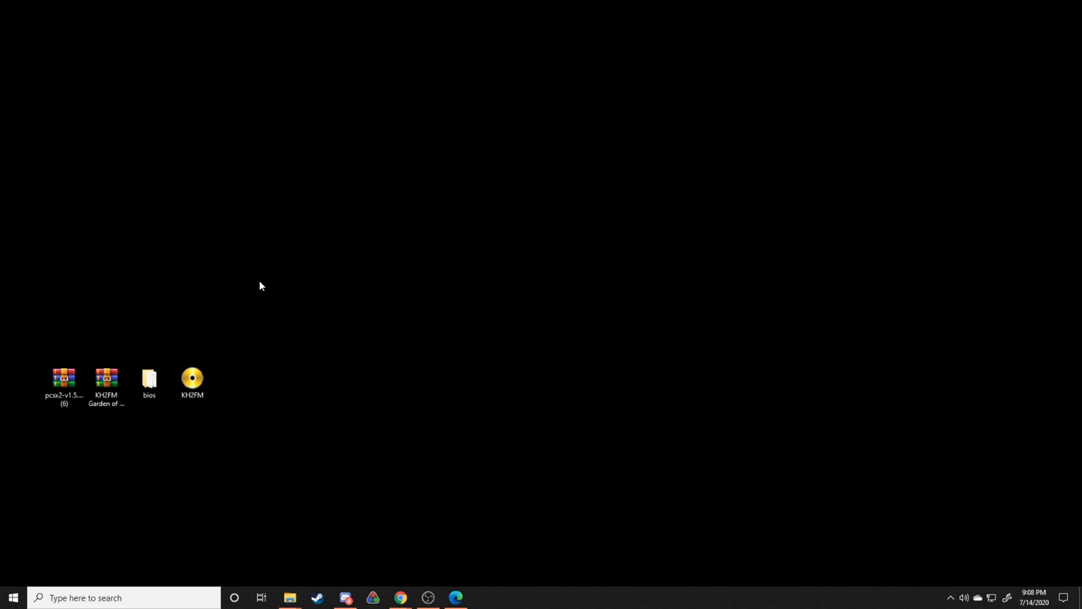
pyautogui.click(106, 384)
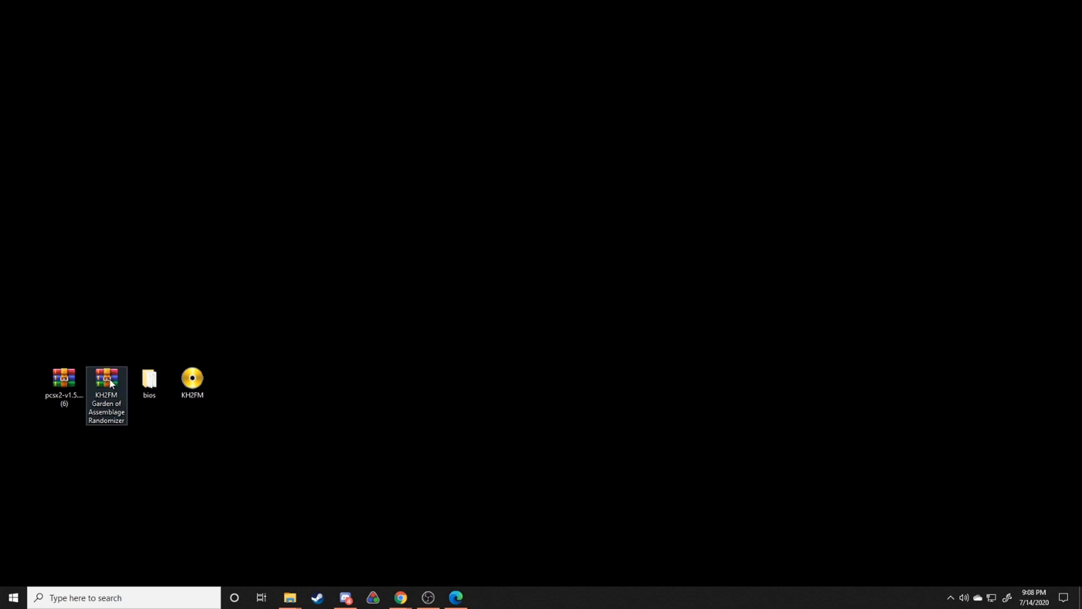
pyautogui.doubleClick(106, 378)
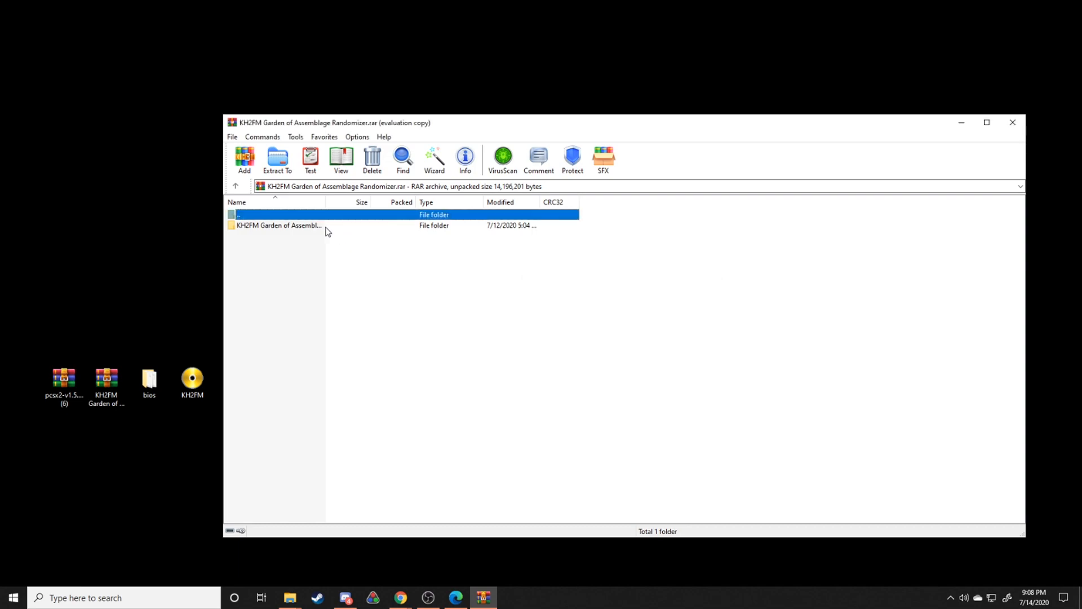
pyautogui.click(278, 225)
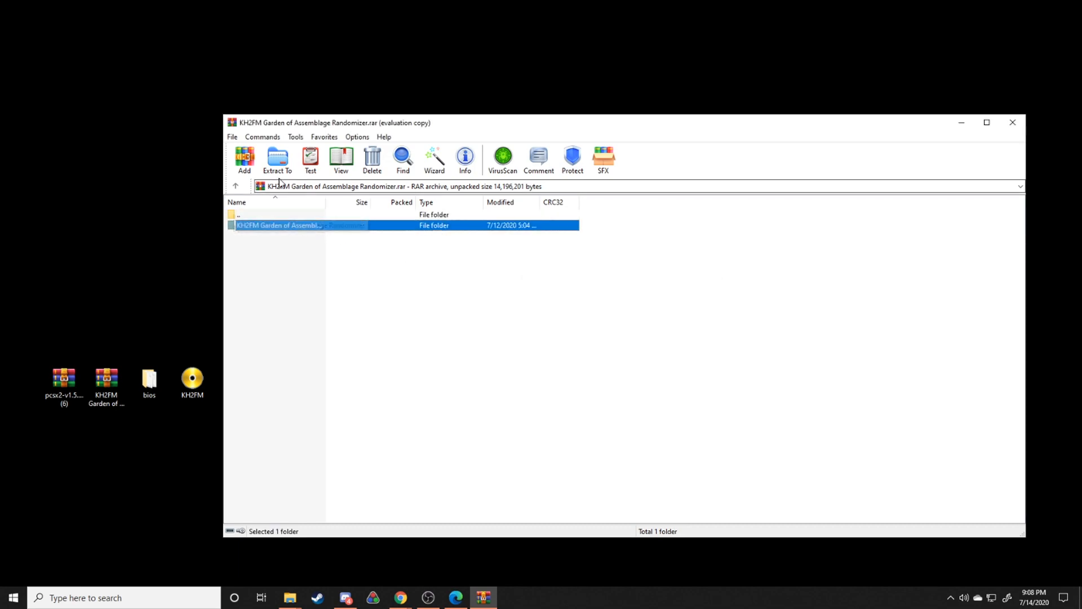
pyautogui.click(277, 160)
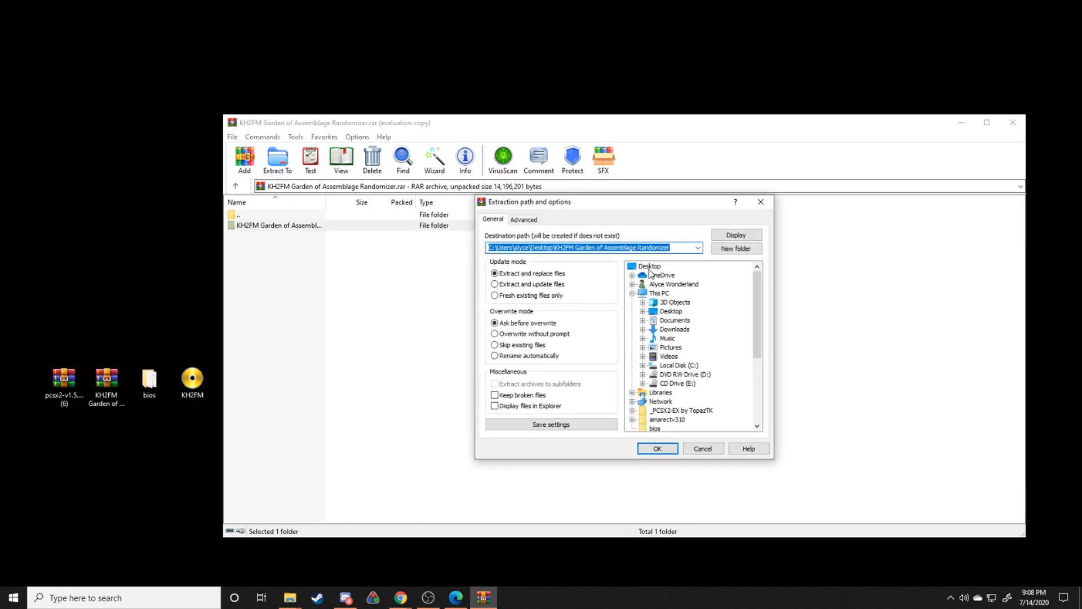
pyautogui.click(656, 448)
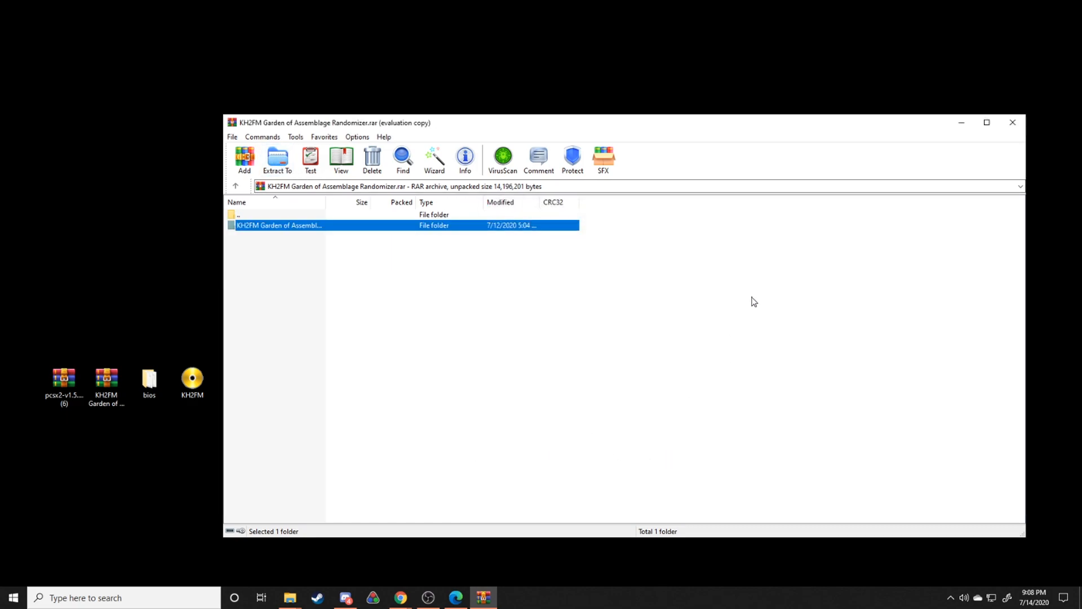
pyautogui.click(1012, 122)
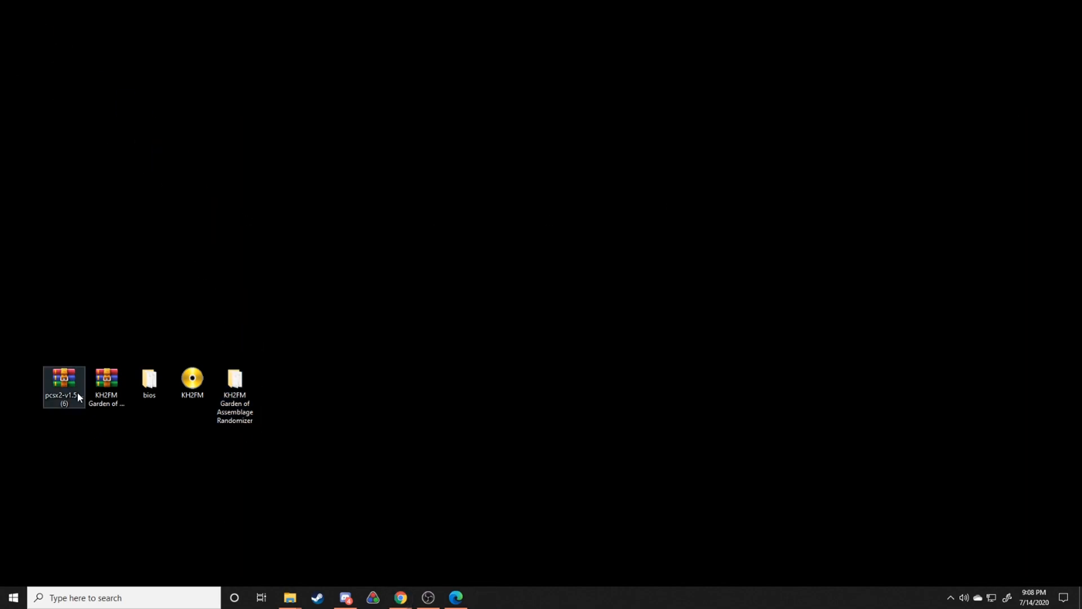
# Extract the PCSX2 v1.5.0 .7z to the Desktop, dismissing the license reminder
pyautogui.click(63, 385)
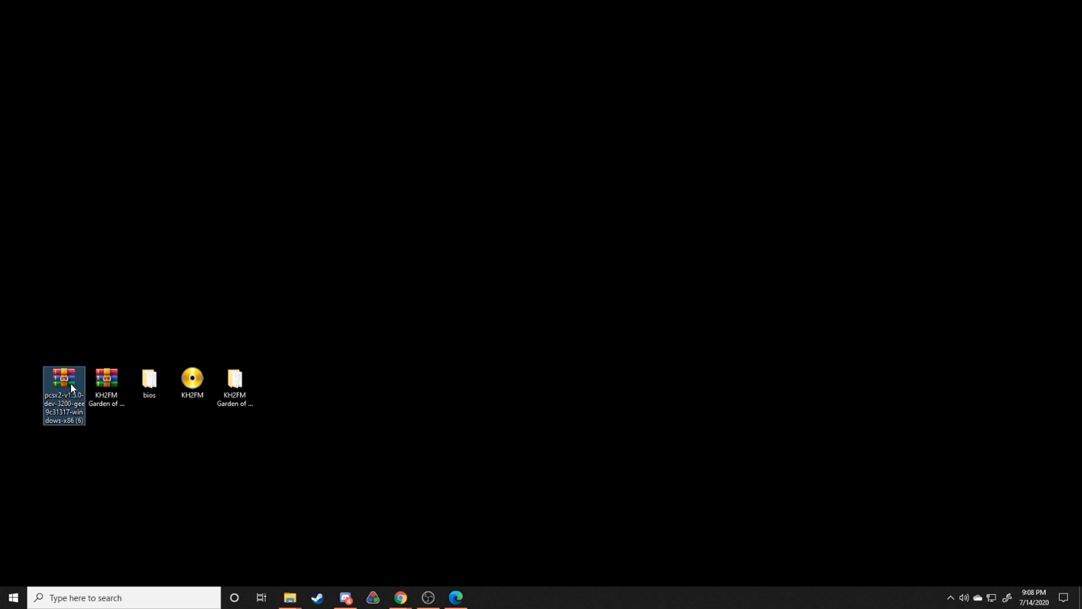
pyautogui.doubleClick(63, 387)
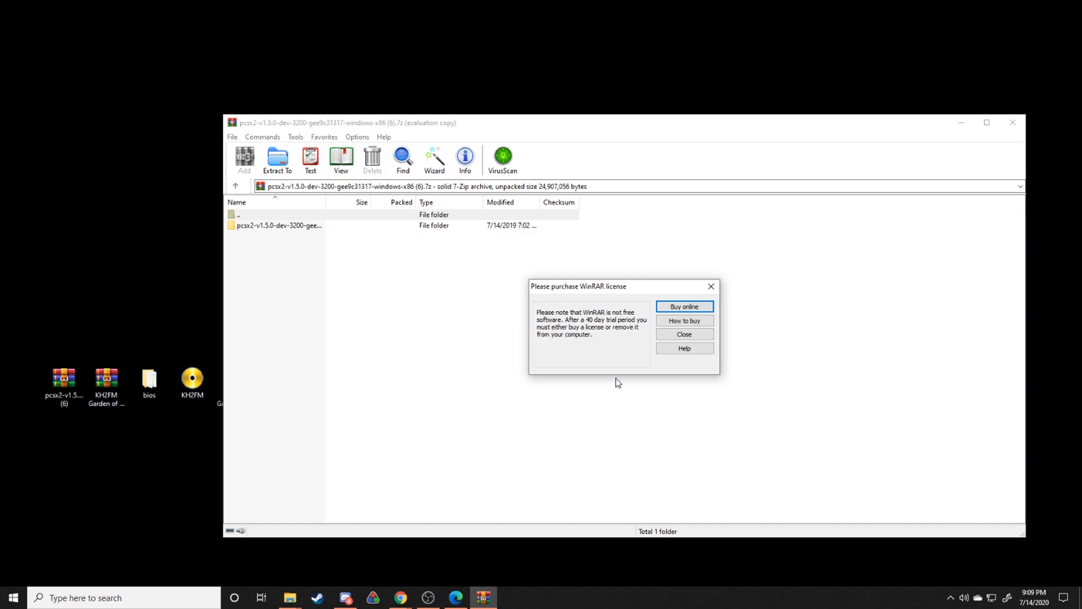
pyautogui.click(683, 334)
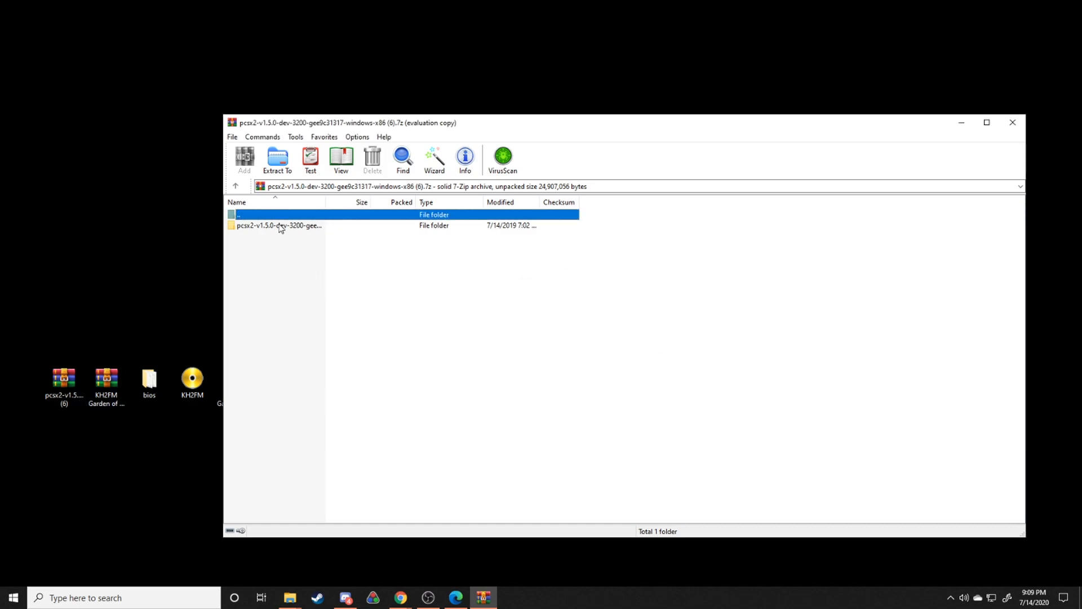
pyautogui.click(277, 160)
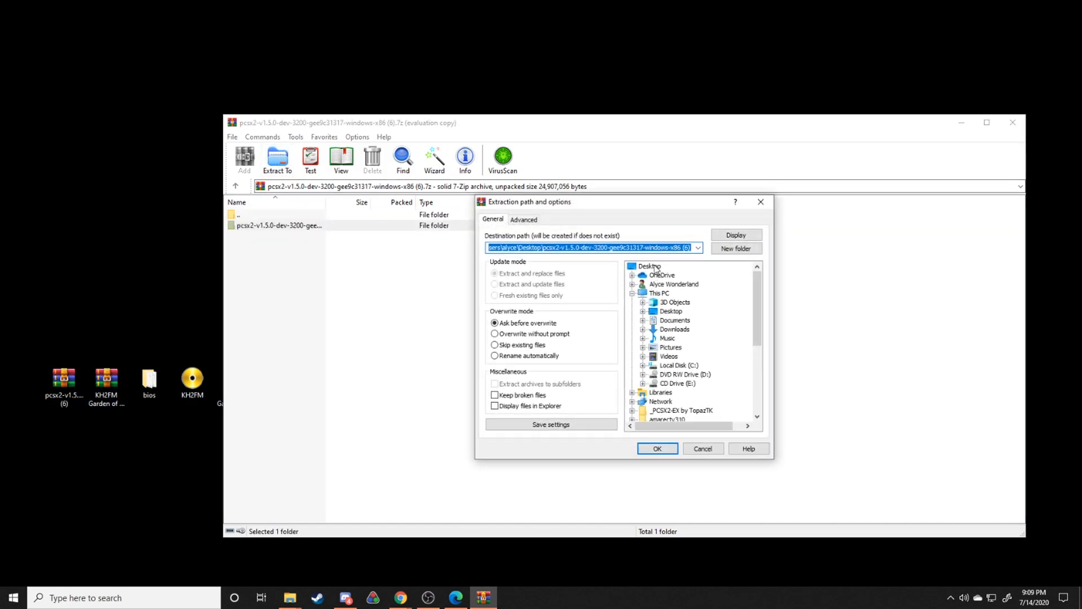
pyautogui.click(656, 448)
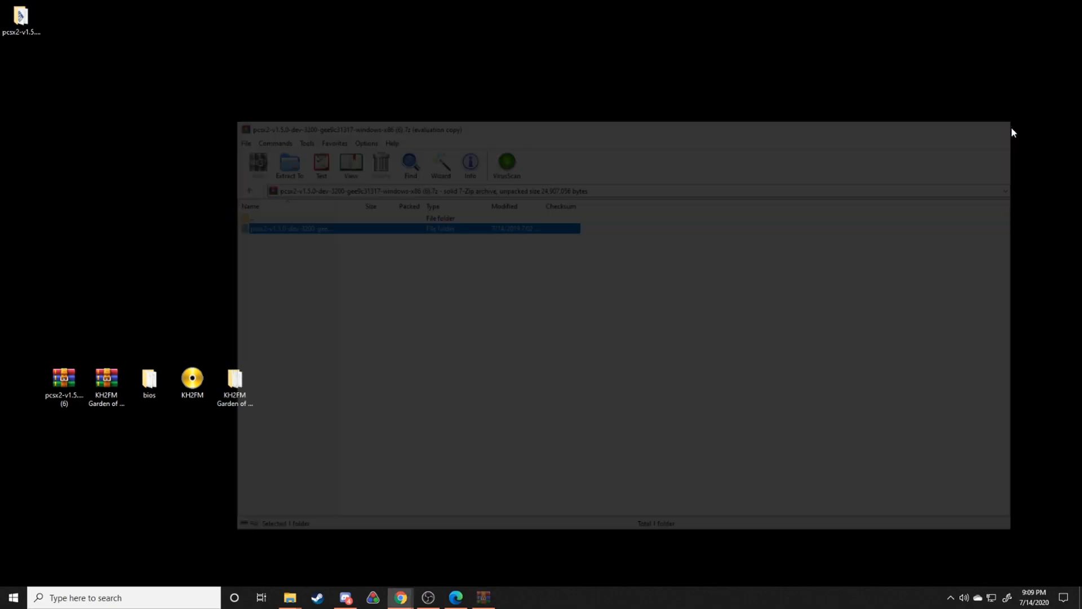
pyautogui.click(1006, 129)
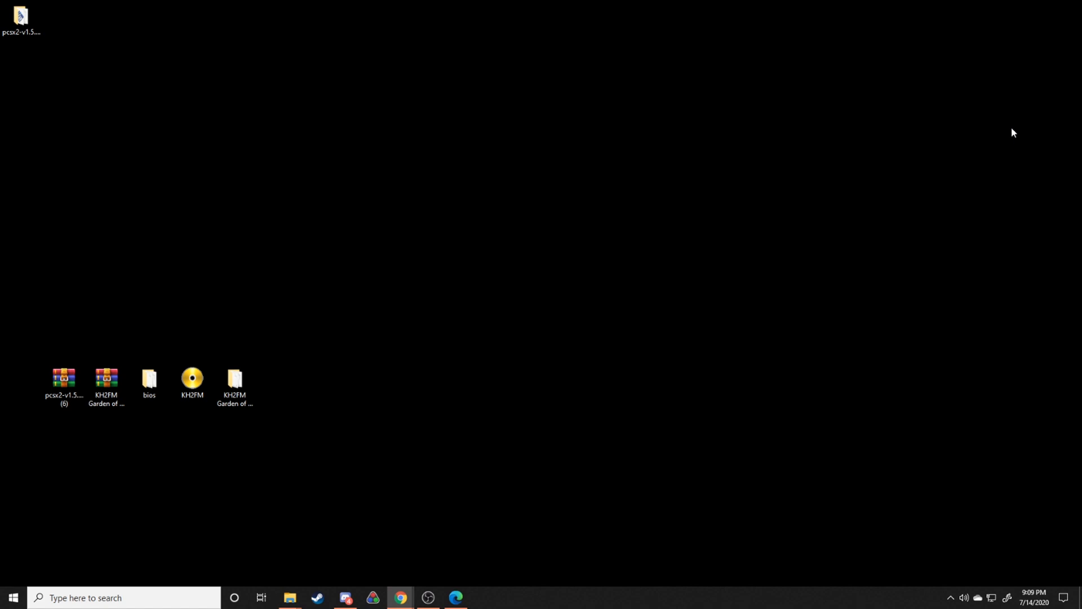
pyautogui.click(21, 16)
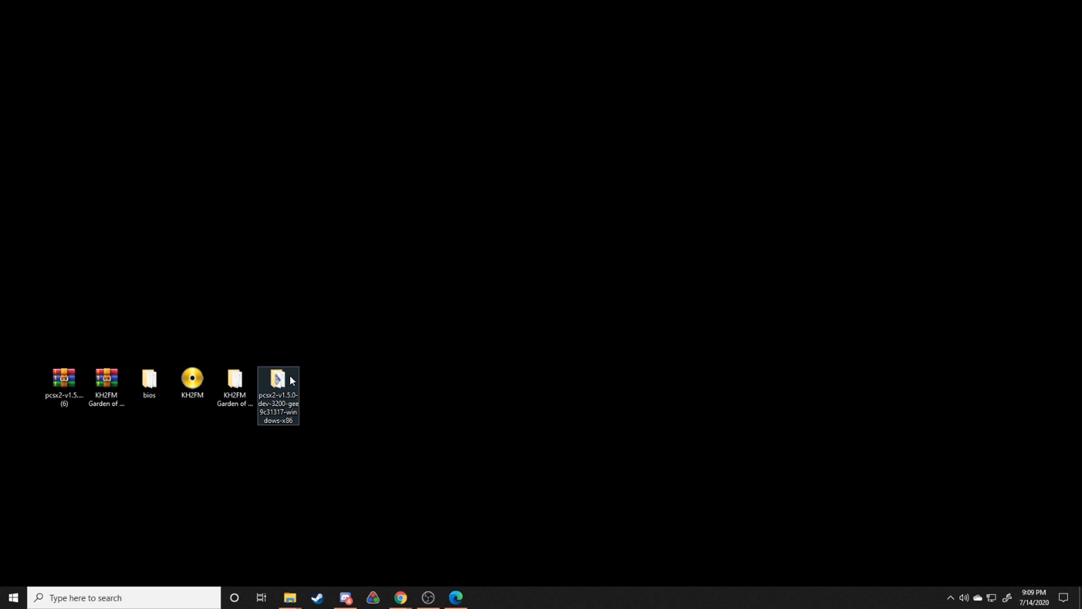
# Launch pcsx2.exe, accept default language and plugins, and uncheck the default BIOS path
pyautogui.doubleClick(278, 380)
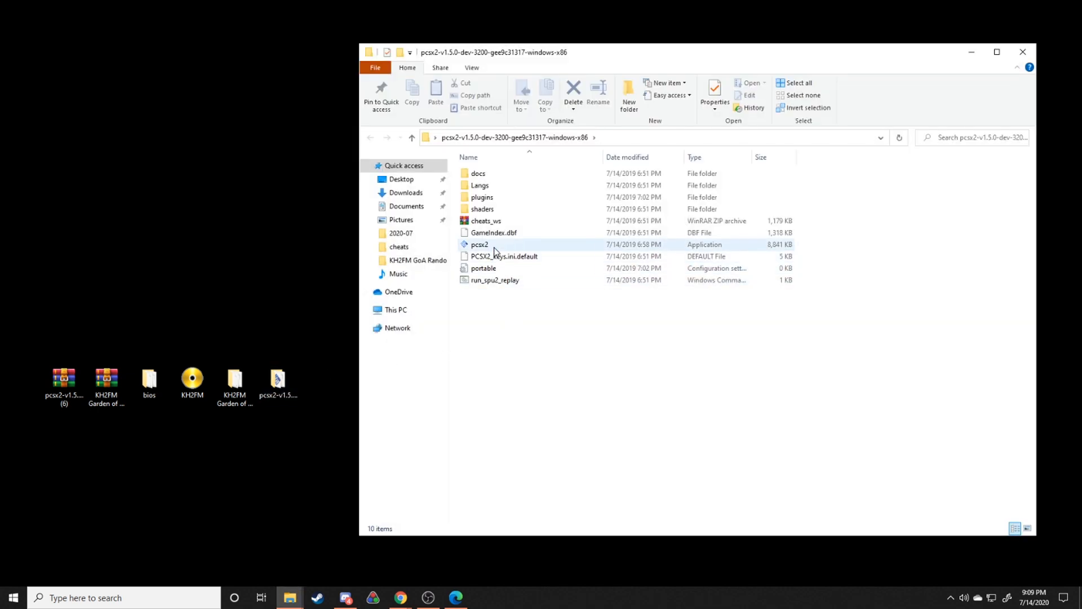
pyautogui.doubleClick(479, 244)
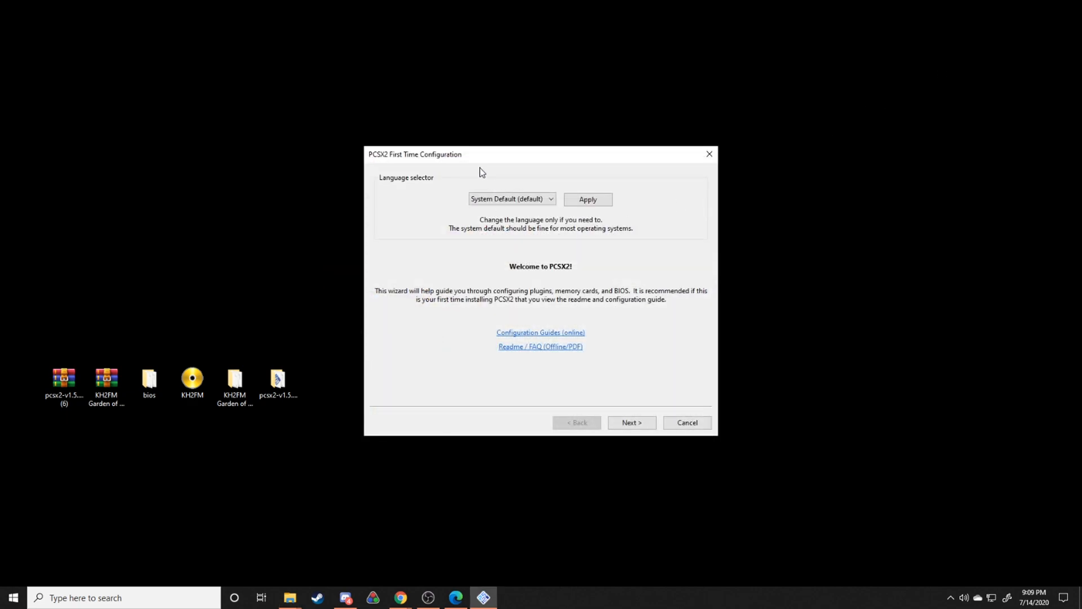
pyautogui.click(630, 422)
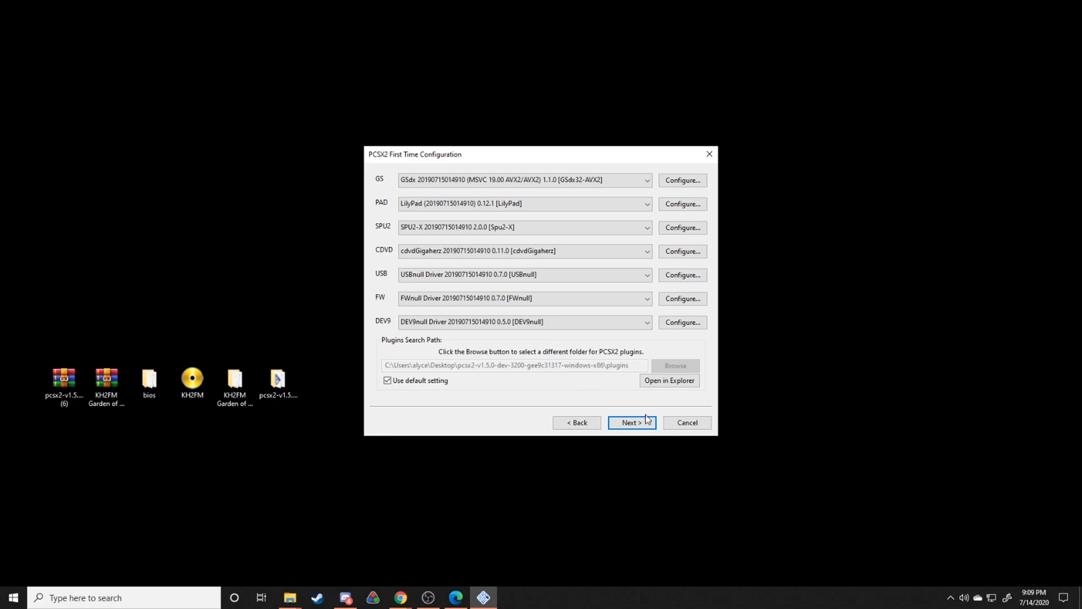
pyautogui.click(630, 422)
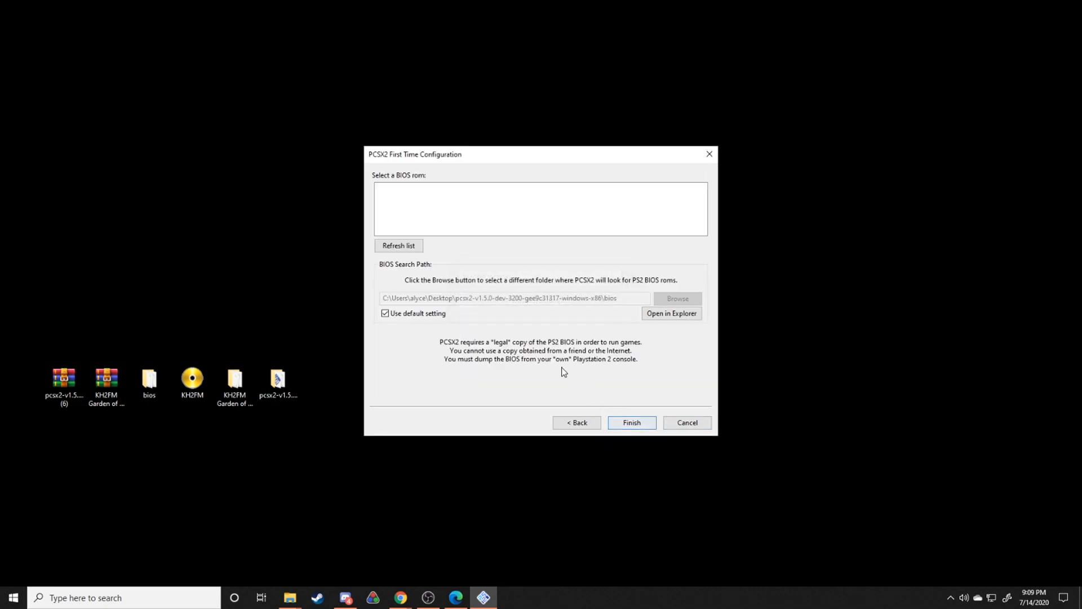
pyautogui.moveTo(494, 259)
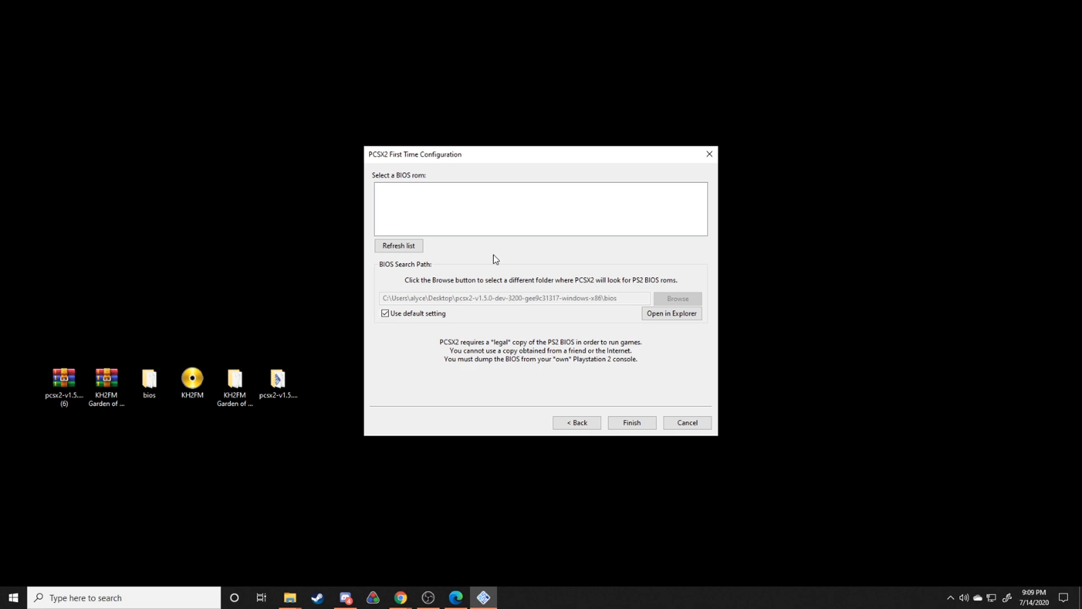
pyautogui.click(385, 313)
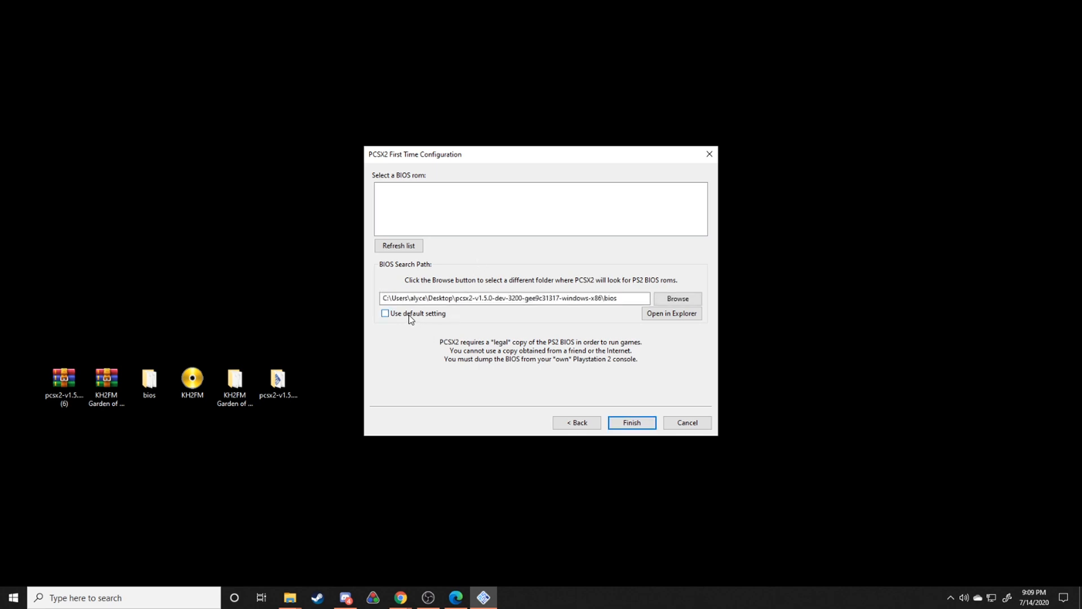
# Point PCSX2 to the Desktop bios folder, choose USA v02.00 BIOS, and finish setup
pyautogui.click(677, 299)
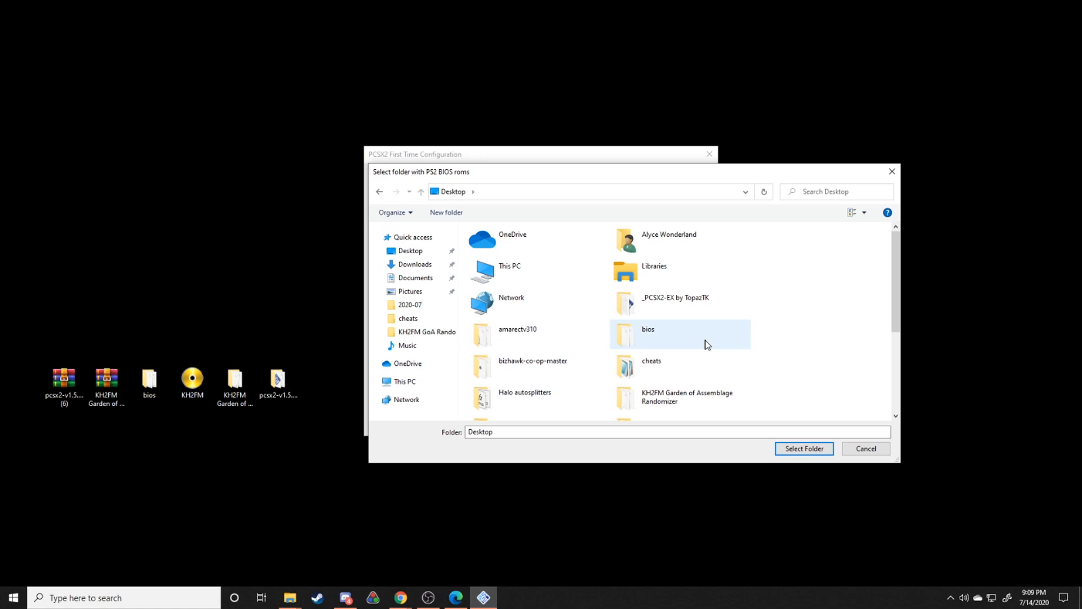
pyautogui.doubleClick(647, 334)
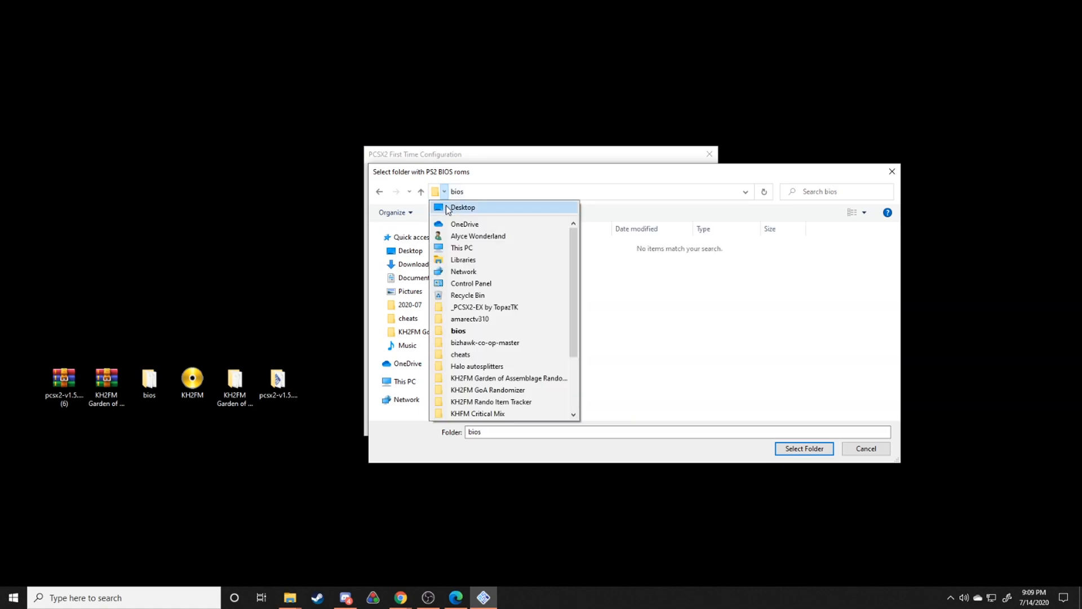
pyautogui.click(462, 207)
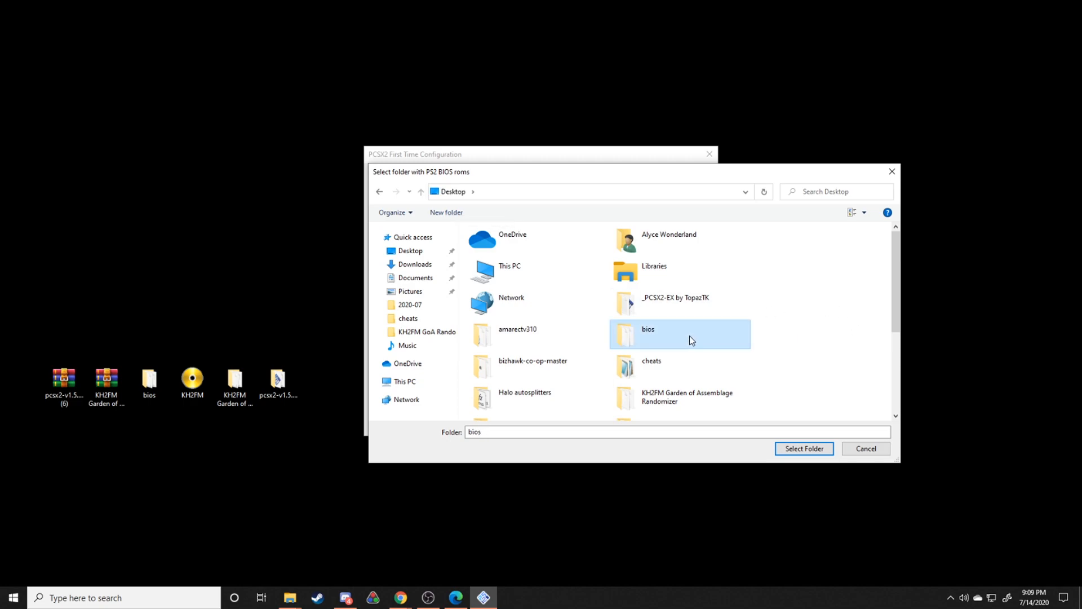
pyautogui.click(804, 448)
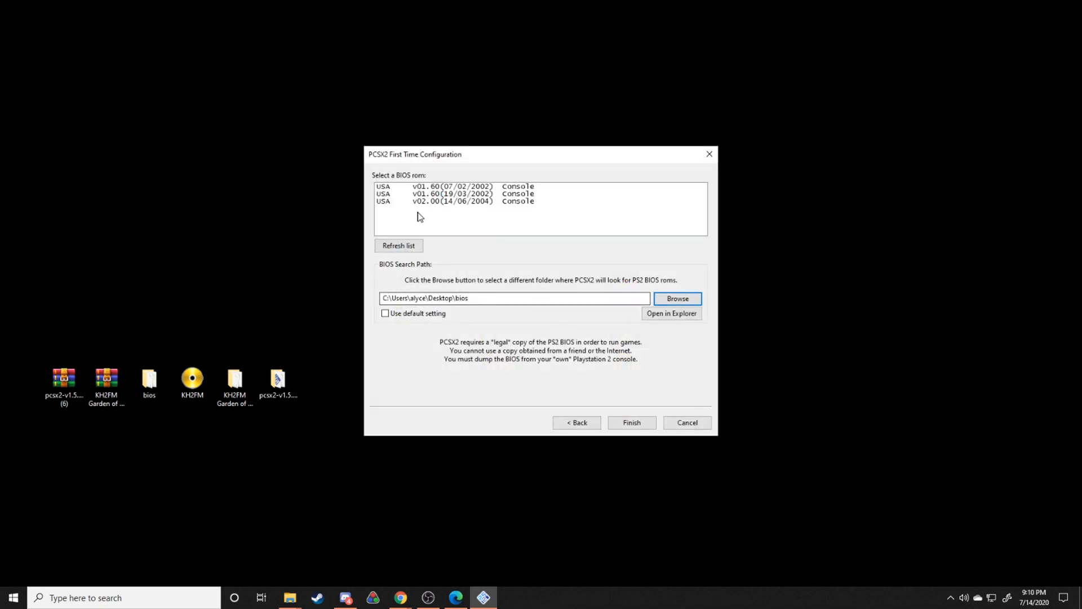
pyautogui.click(456, 201)
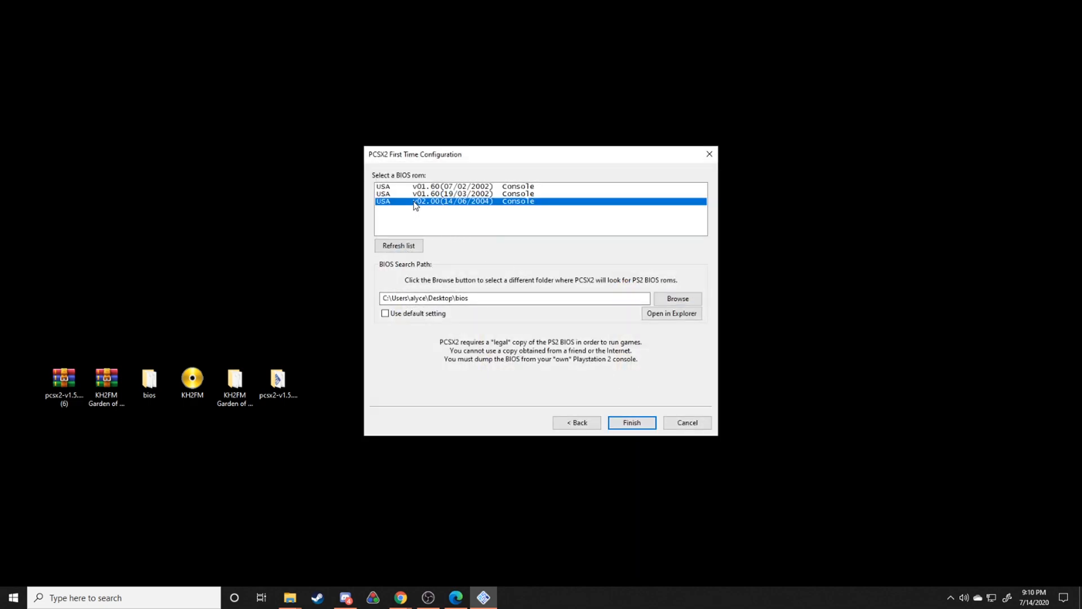
pyautogui.click(630, 422)
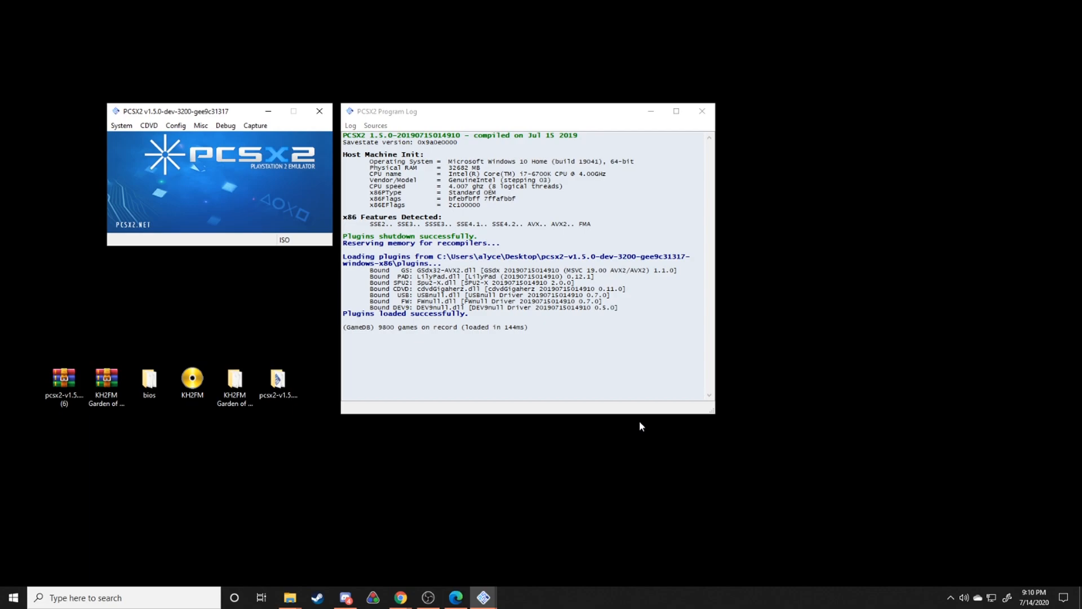
pyautogui.moveTo(338, 145)
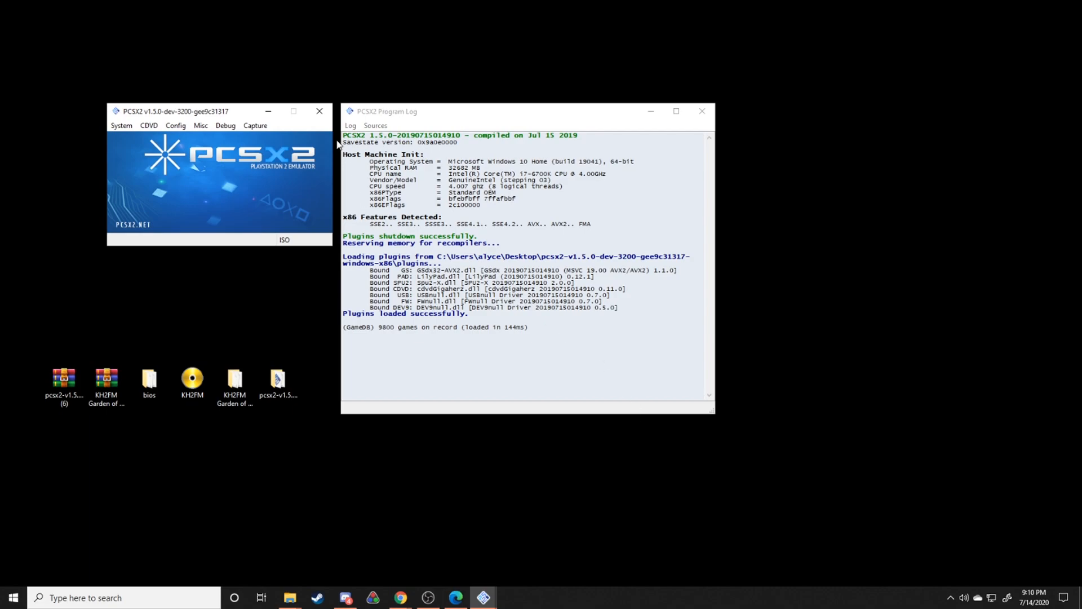
pyautogui.moveTo(320, 111)
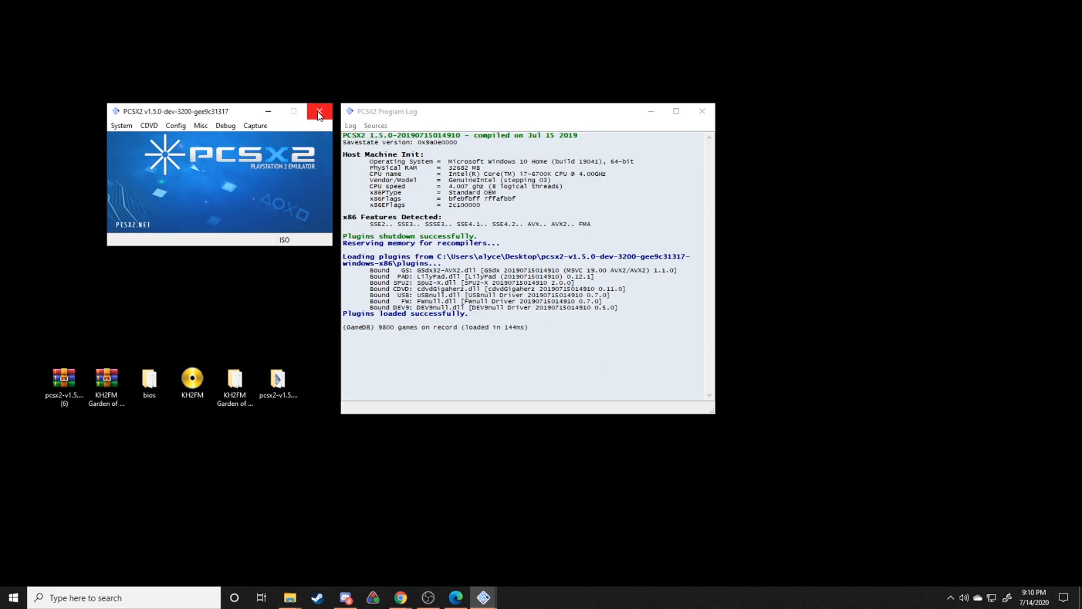
# Close PCSX2 and move the KH2FM ISO into the Garden of Assemblage folder
pyautogui.click(320, 111)
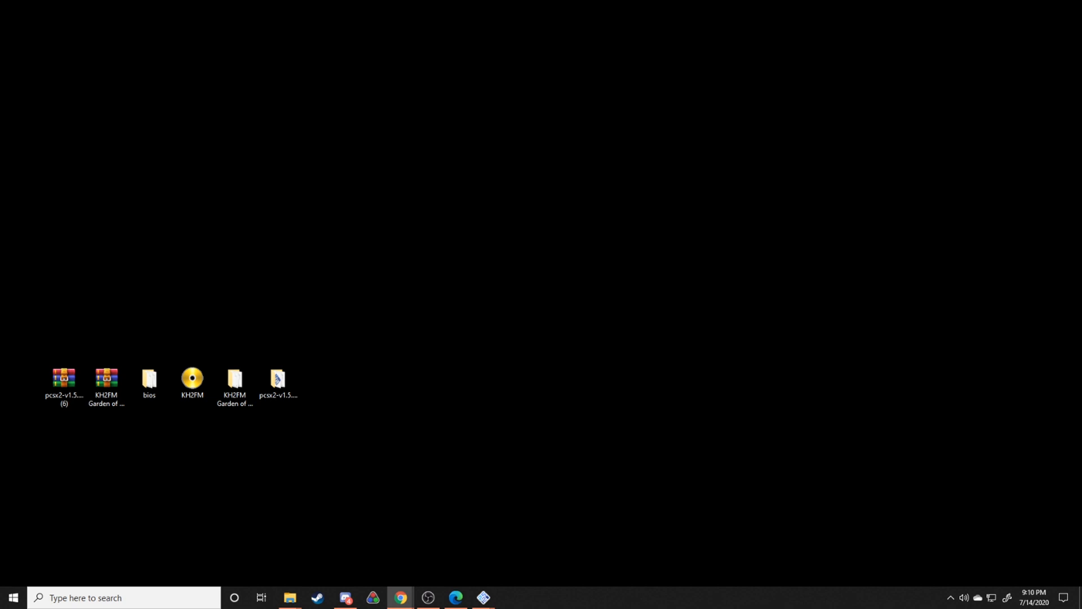
pyautogui.moveTo(210, 419)
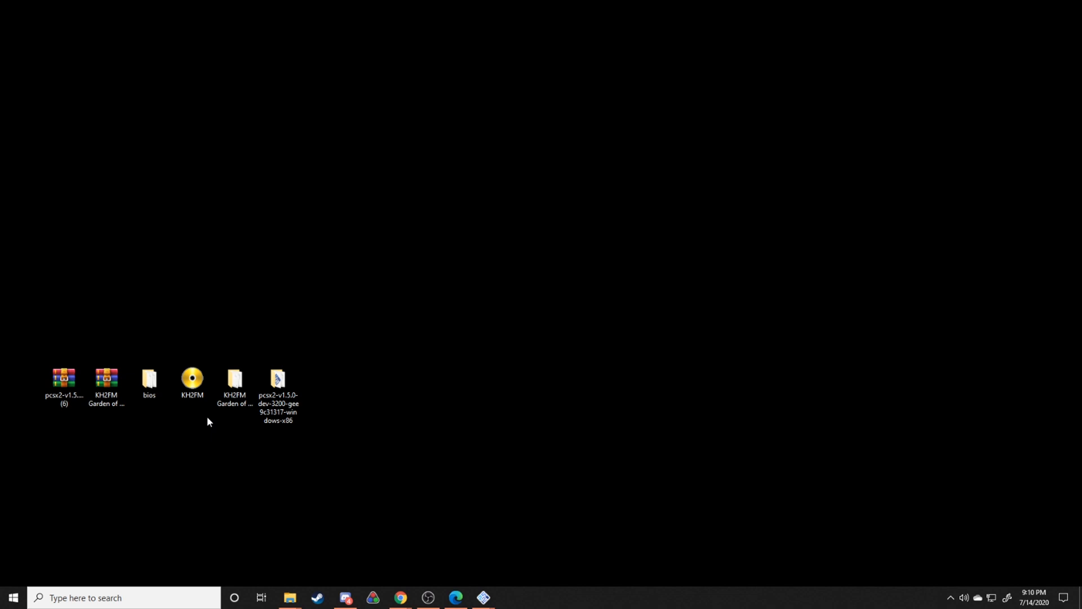
pyautogui.click(192, 379)
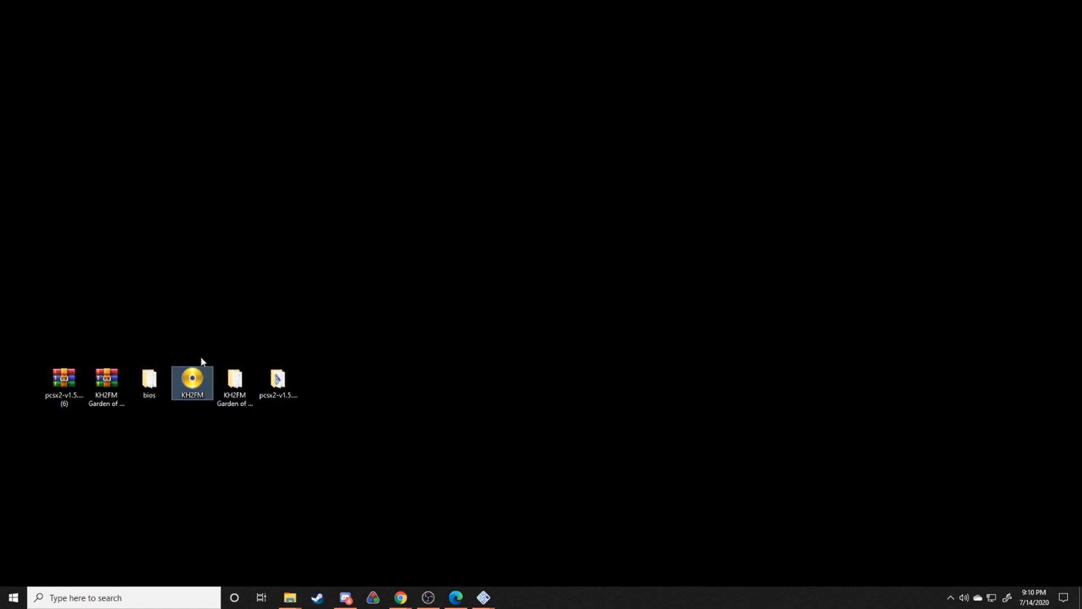
pyautogui.moveTo(197, 383)
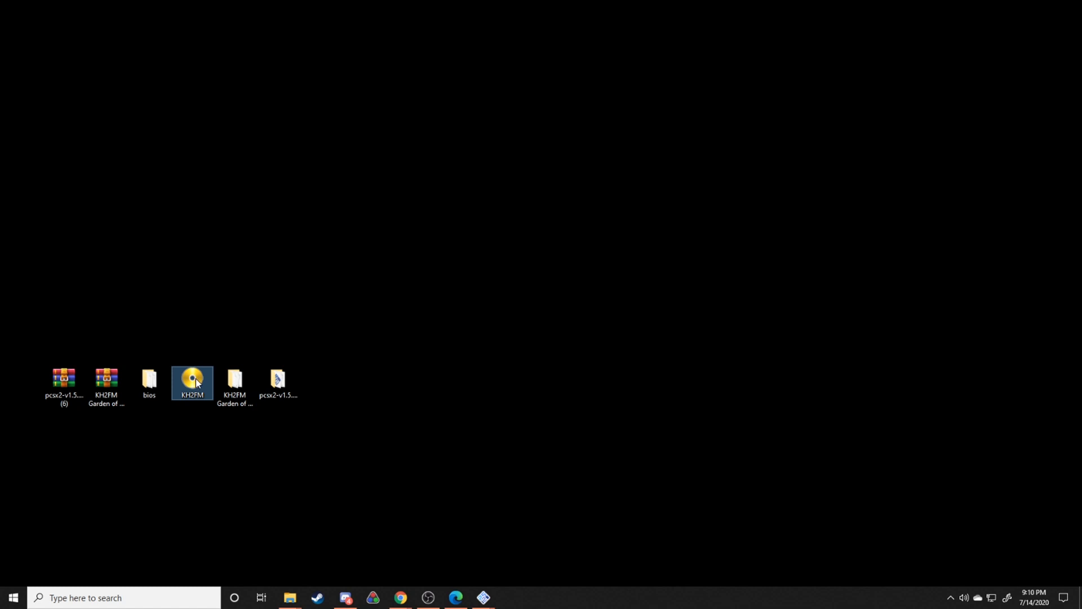
pyautogui.click(235, 384)
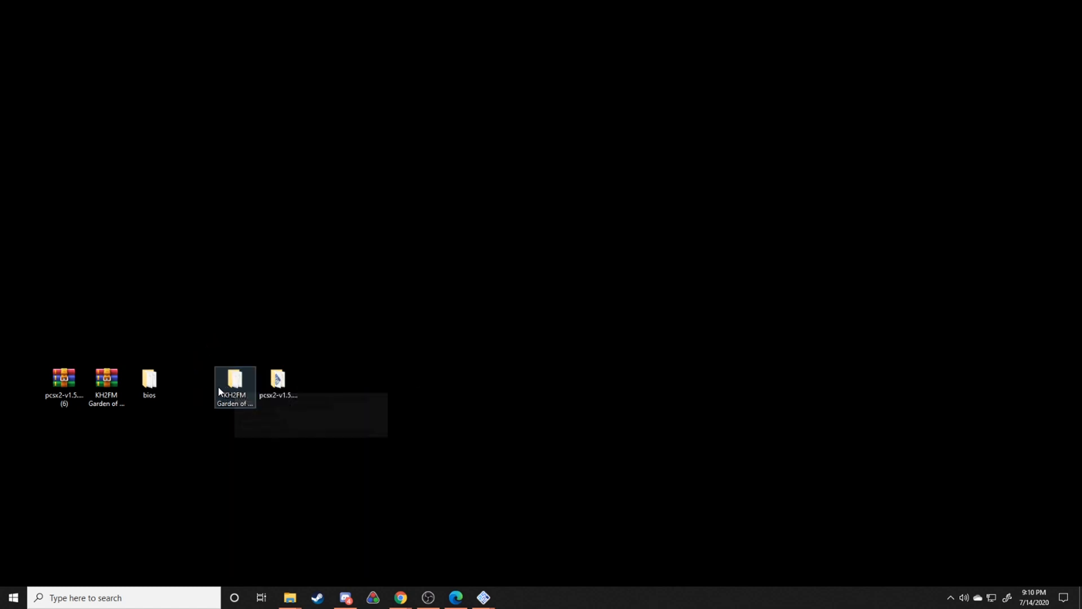
# Open the Garden of Assemblage Randomizer folder and select KH2FM.ISO to check its size
pyautogui.doubleClick(234, 379)
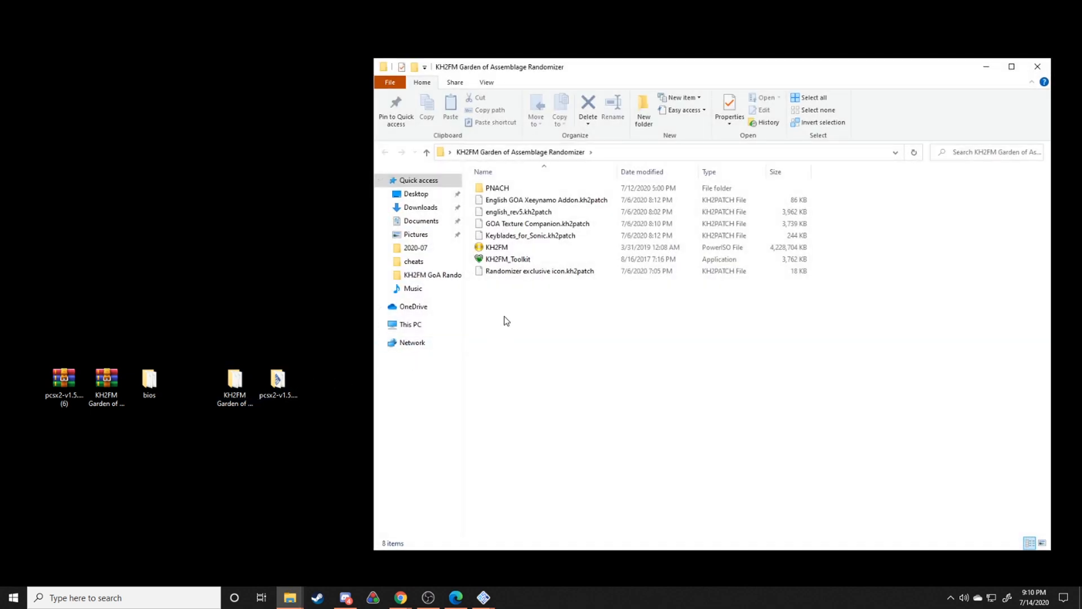
pyautogui.click(496, 247)
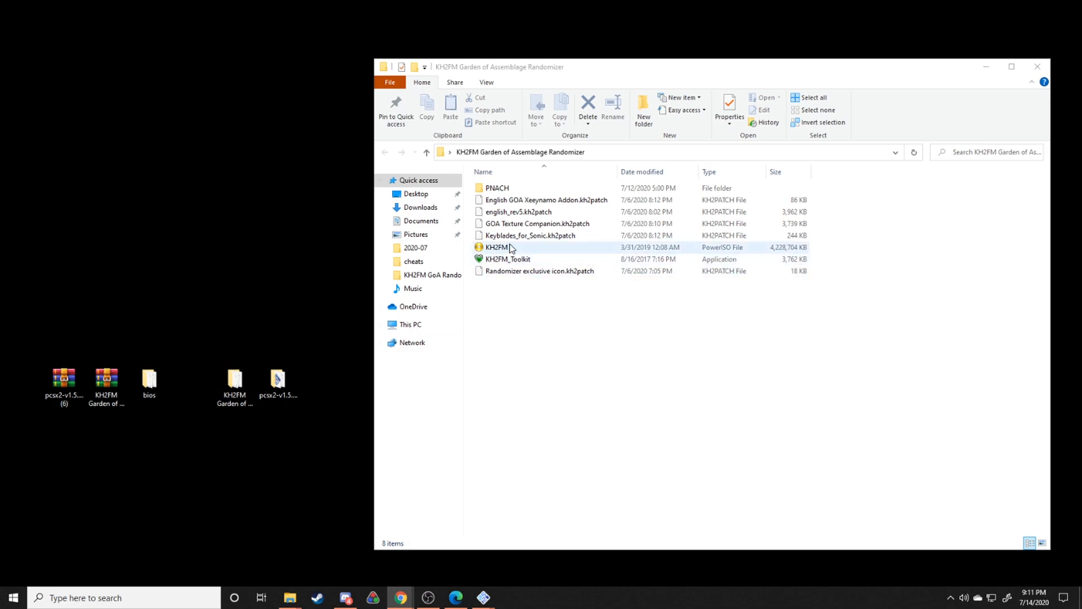
pyautogui.click(497, 246)
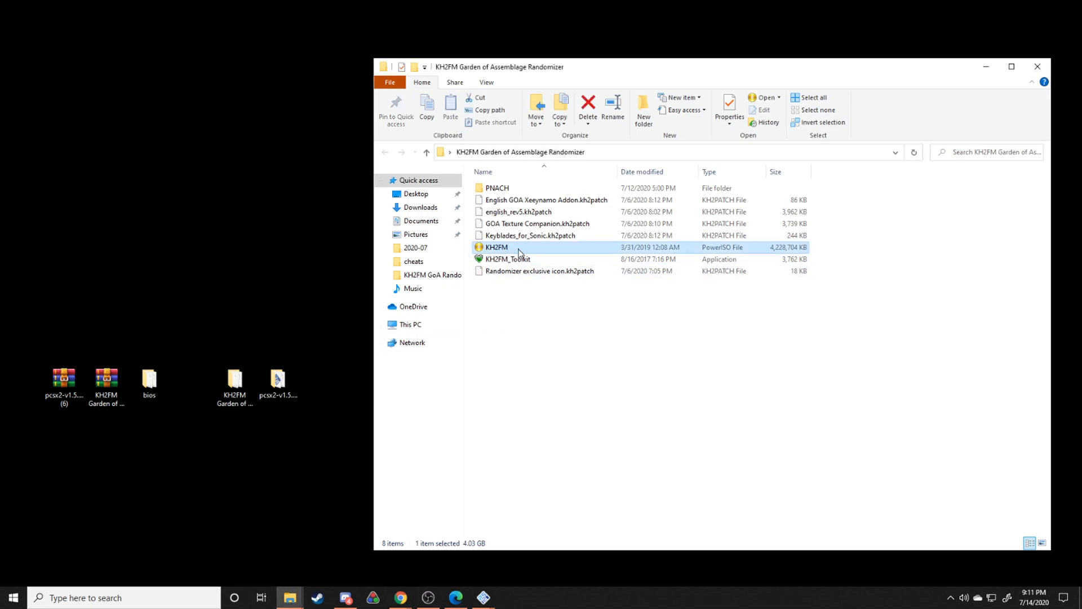
pyautogui.moveTo(500, 251)
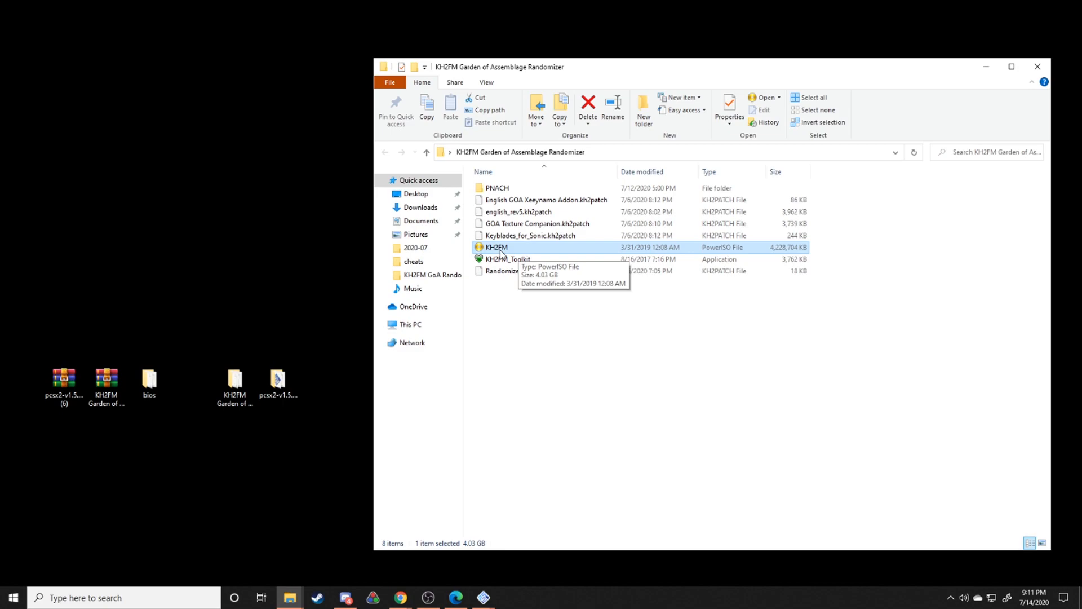
pyautogui.moveTo(510, 256)
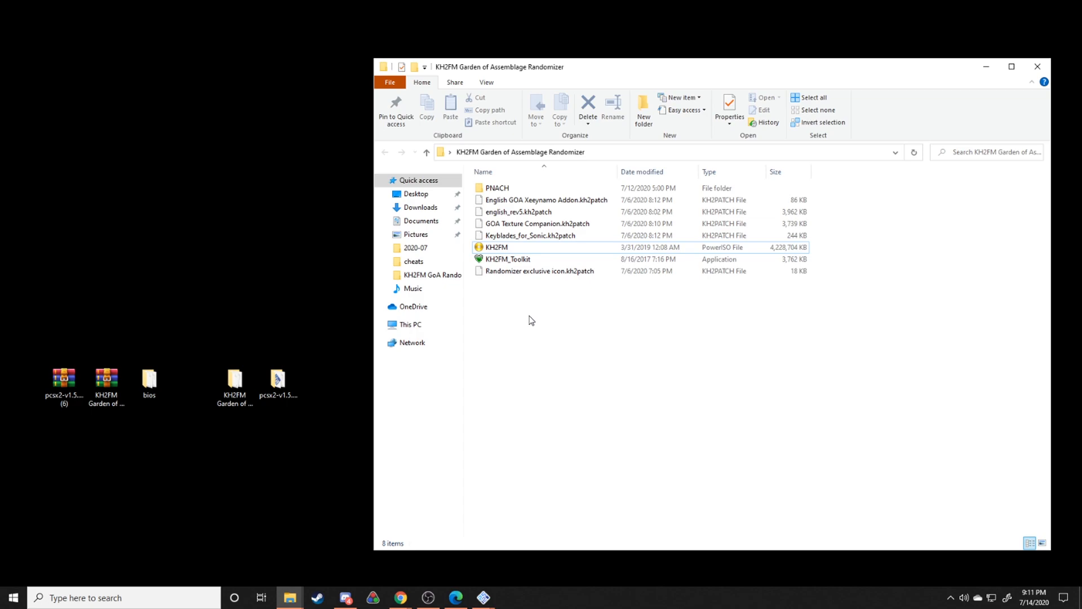
pyautogui.click(497, 247)
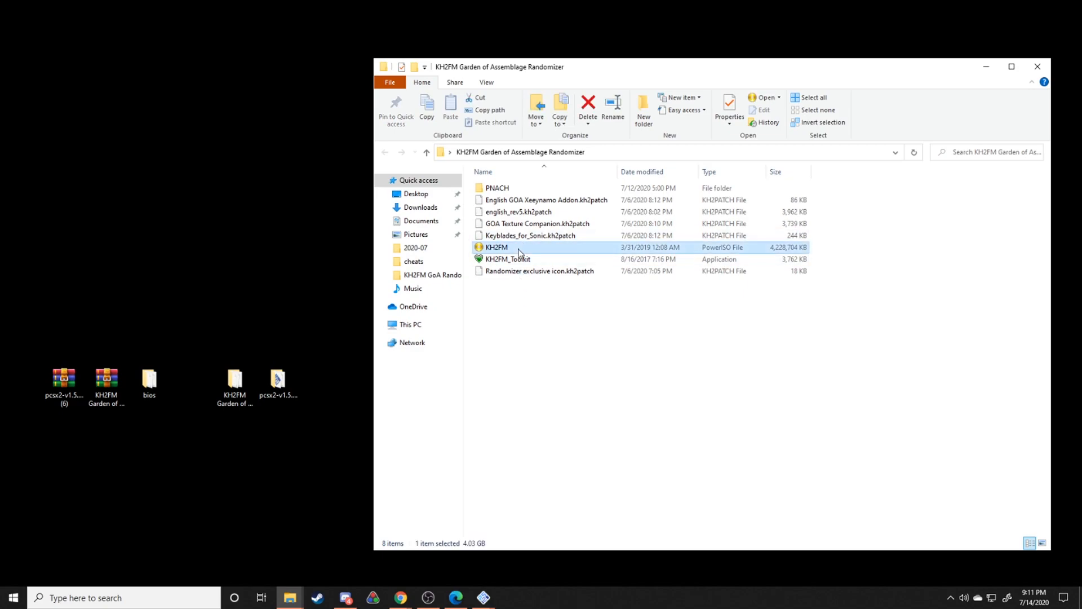
pyautogui.click(729, 110)
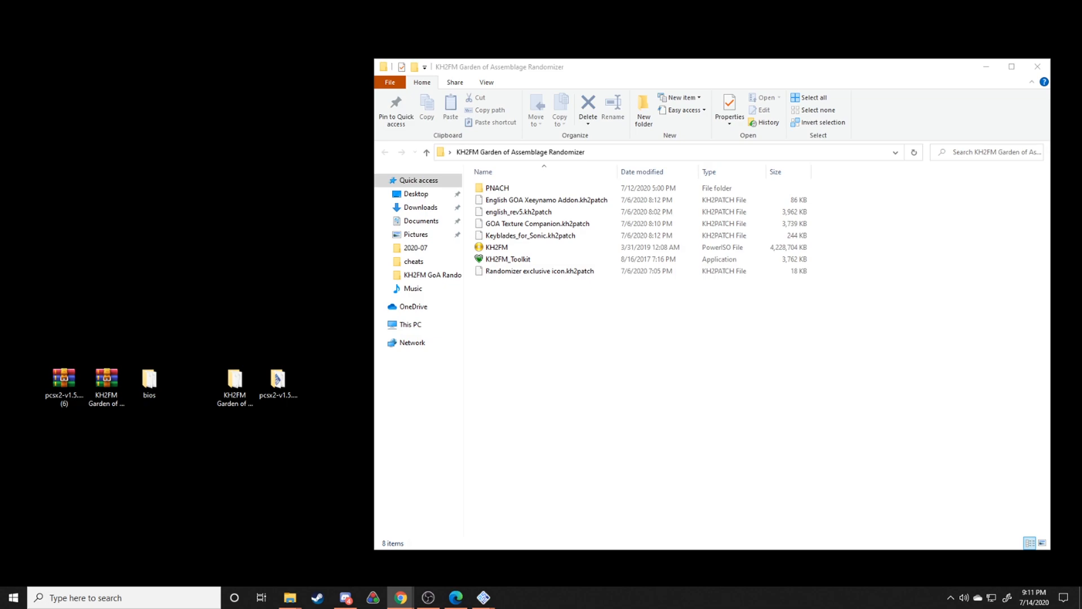
# Run KH2FM_Toolkit with the five .kh2patch files to patch KH2FM.ISO into KH2FM.NEW
pyautogui.click(545, 200)
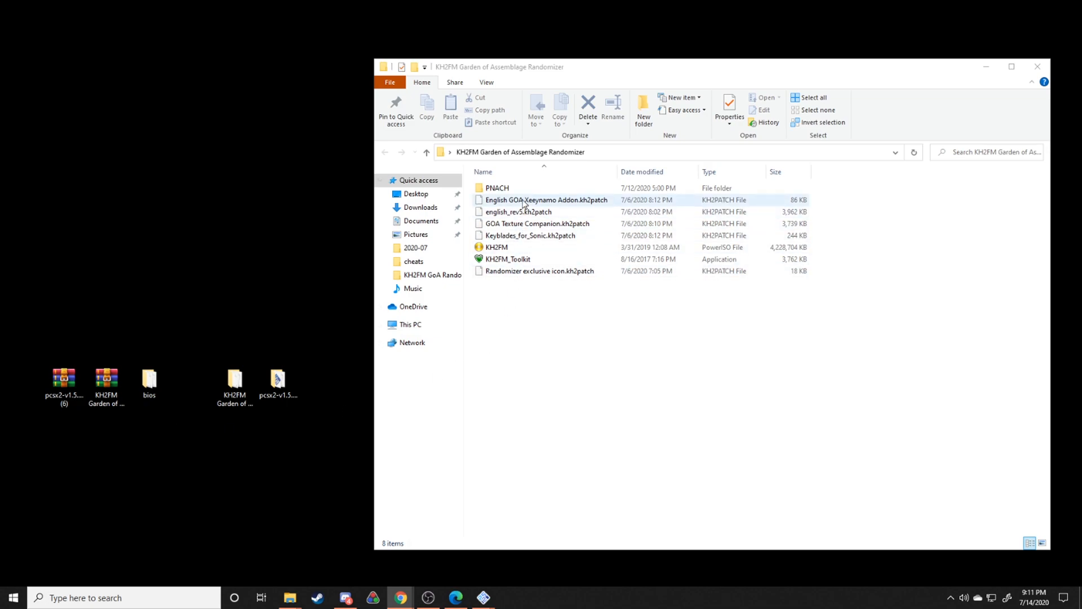
pyautogui.click(545, 201)
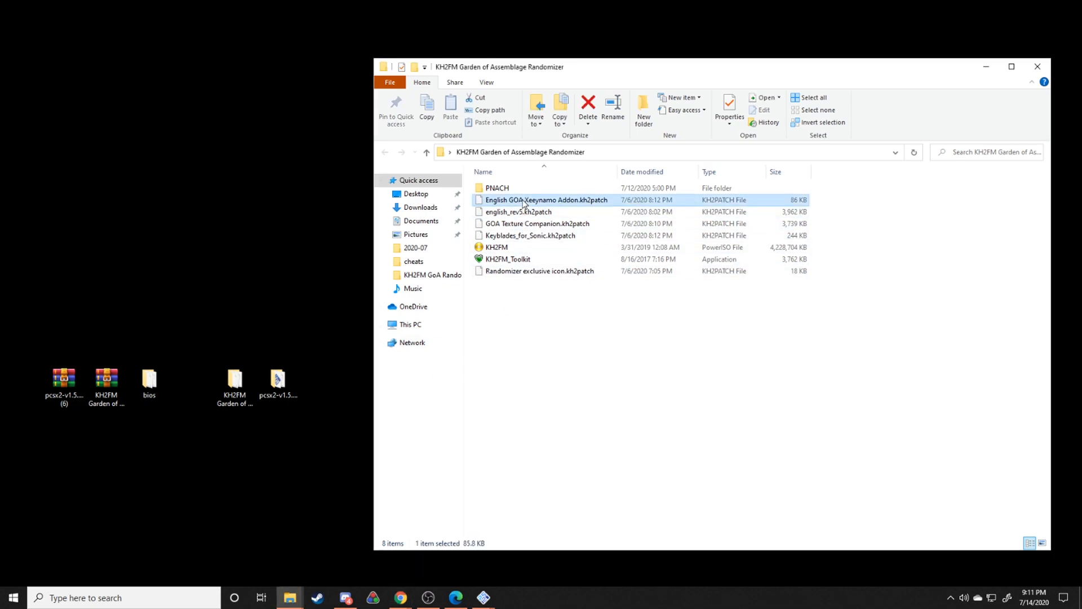
pyautogui.moveTo(525, 212)
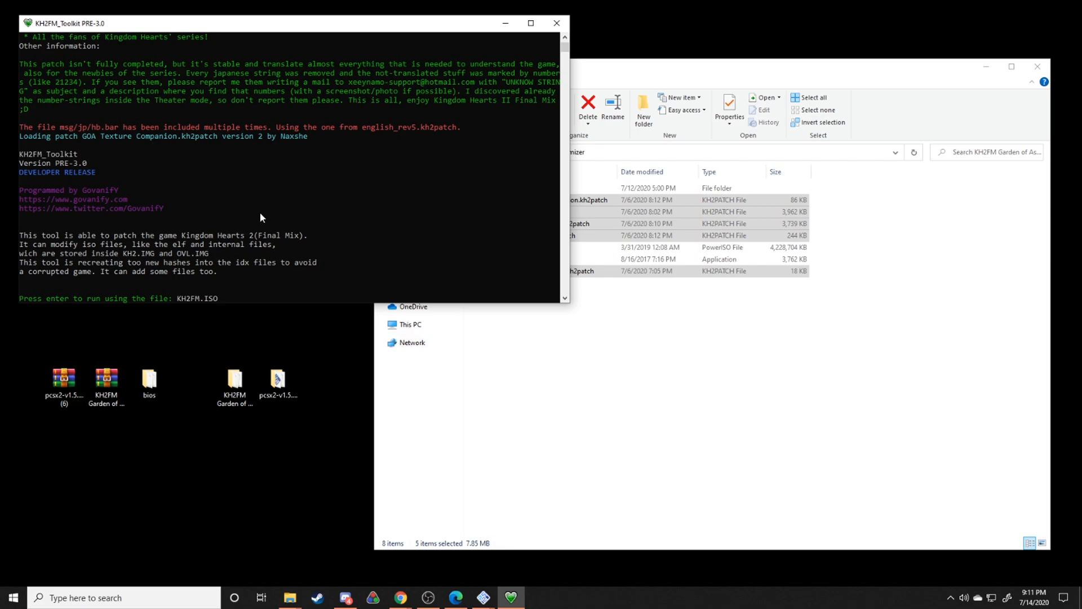
pyautogui.moveTo(286, 167)
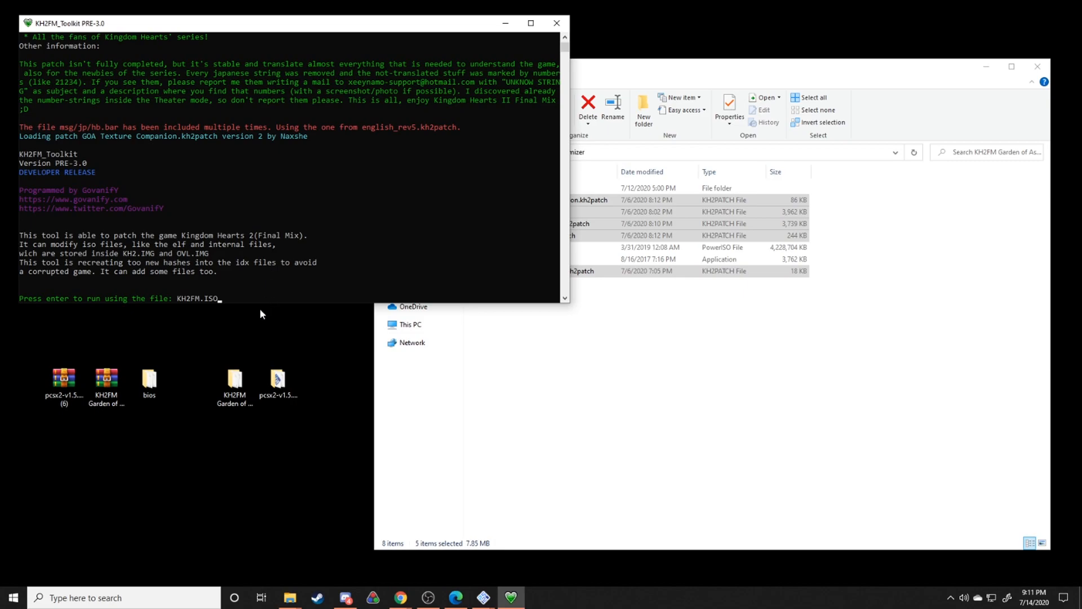
pyautogui.moveTo(255, 352)
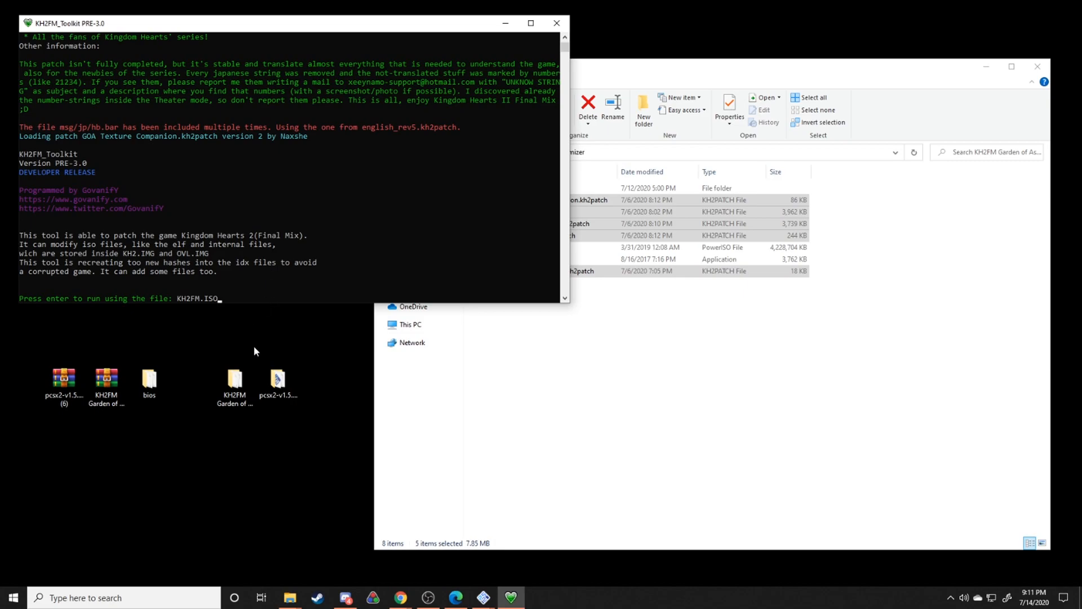
pyautogui.press('enter')
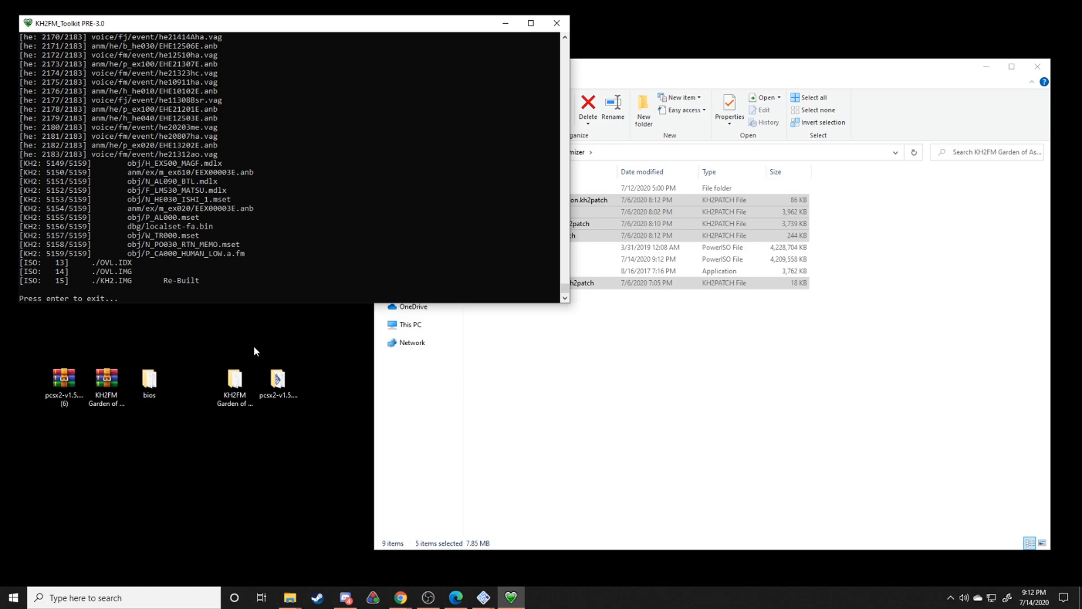
pyautogui.moveTo(203, 238)
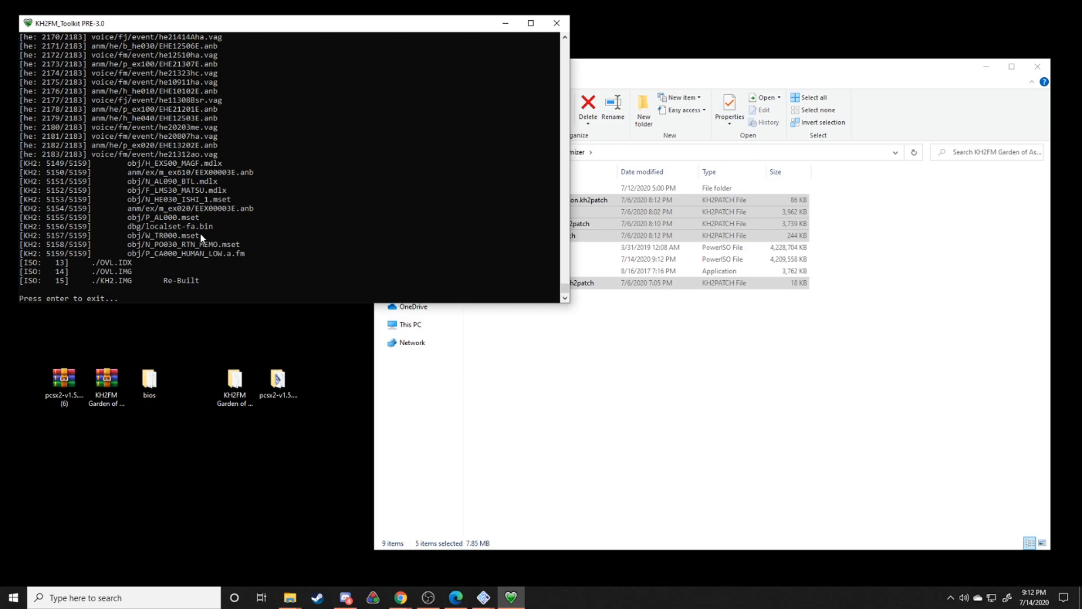
pyautogui.moveTo(233, 336)
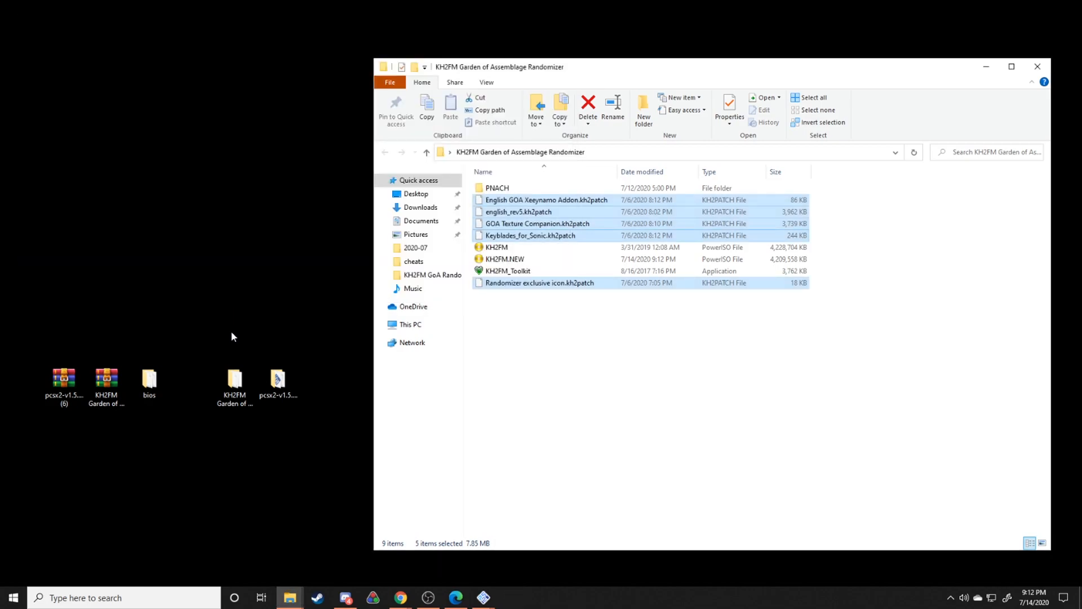
pyautogui.click(505, 259)
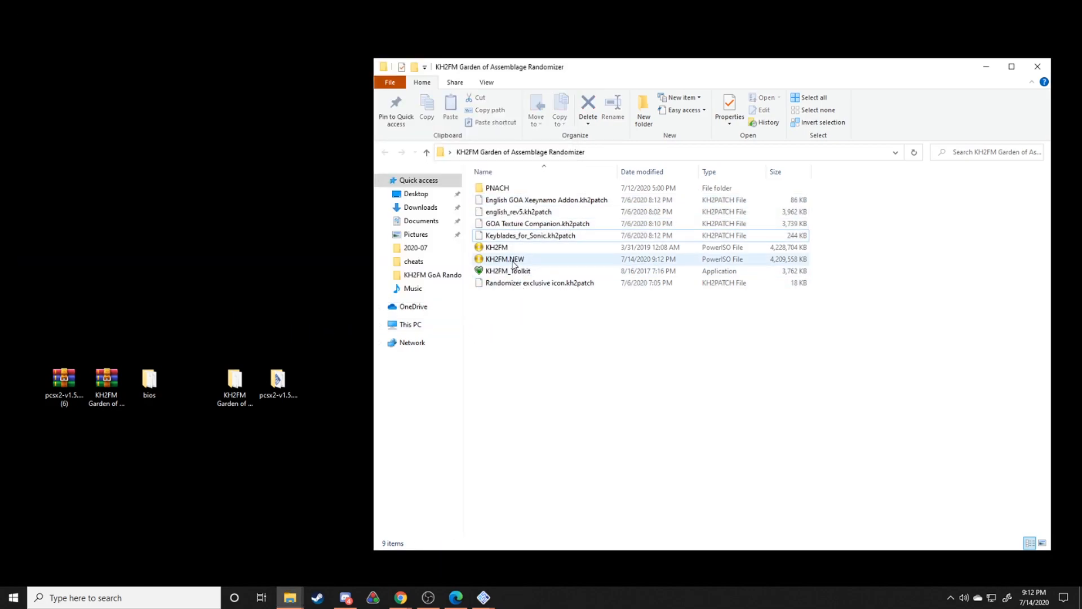
pyautogui.click(504, 258)
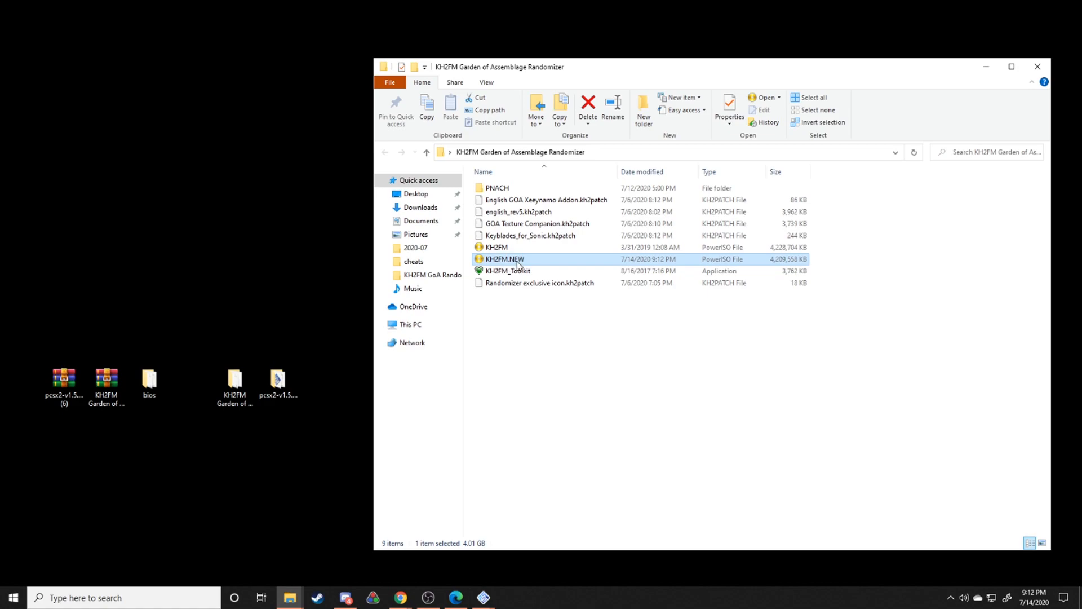
pyautogui.moveTo(539, 336)
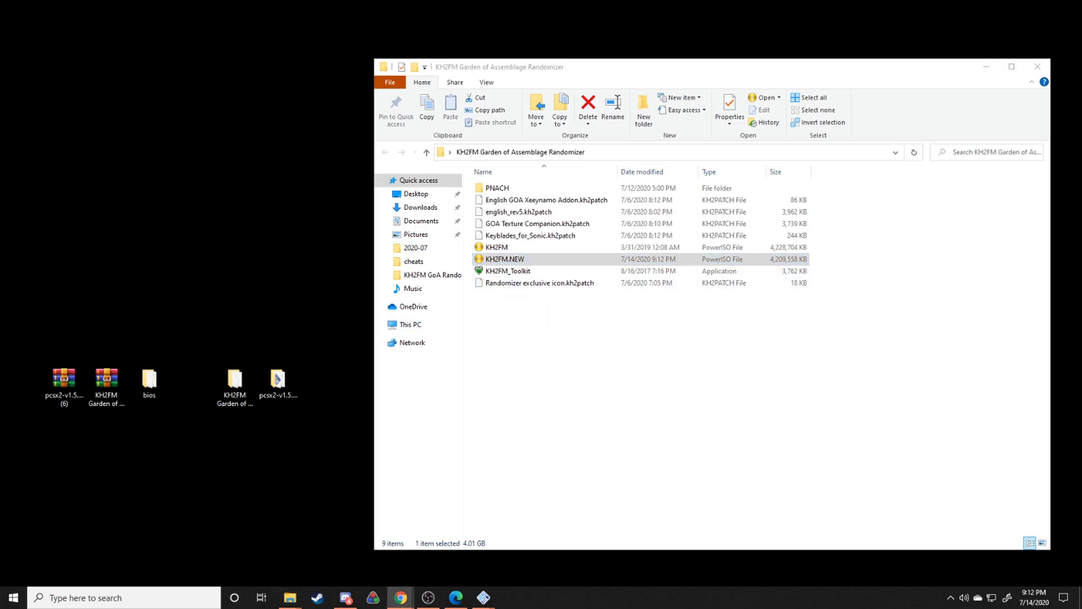
pyautogui.moveTo(142, 350)
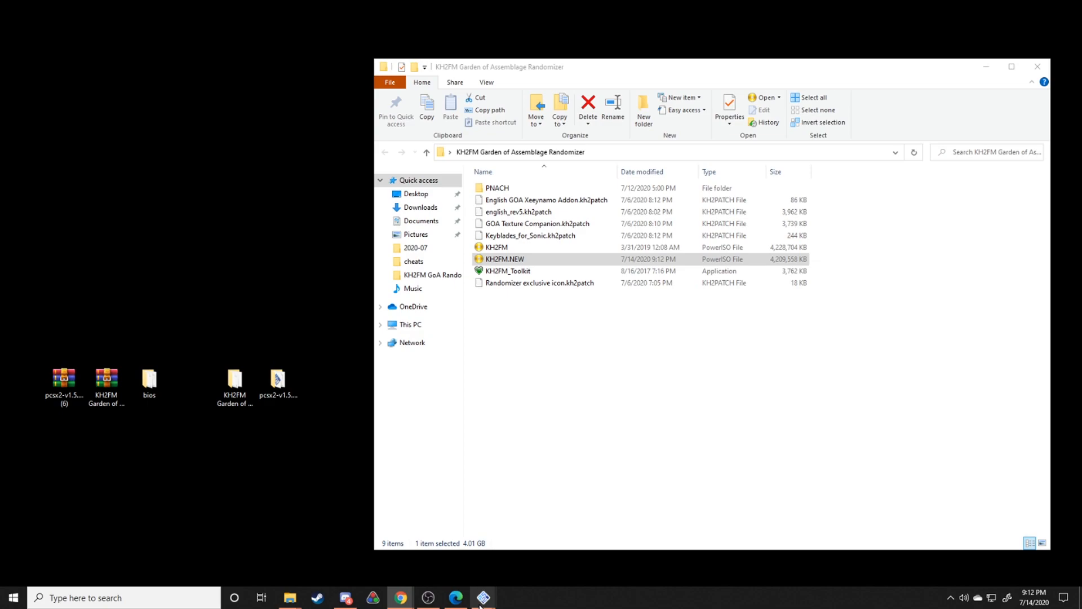
# Choose KH2FM.NEW from the randomizer folder through CDVD's ISO Selector
pyautogui.click(483, 597)
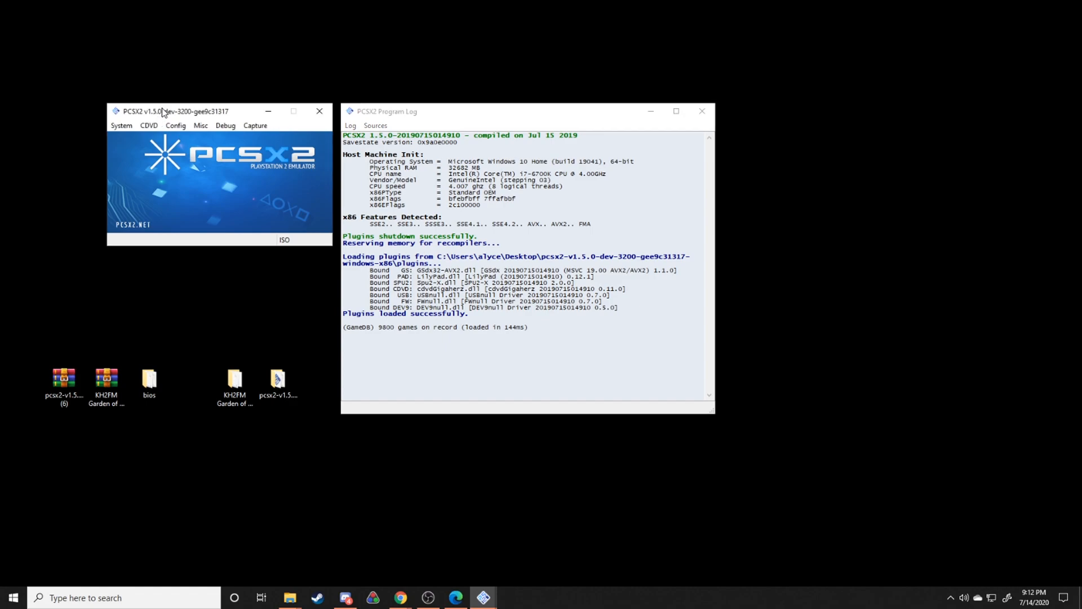
pyautogui.moveTo(163, 126)
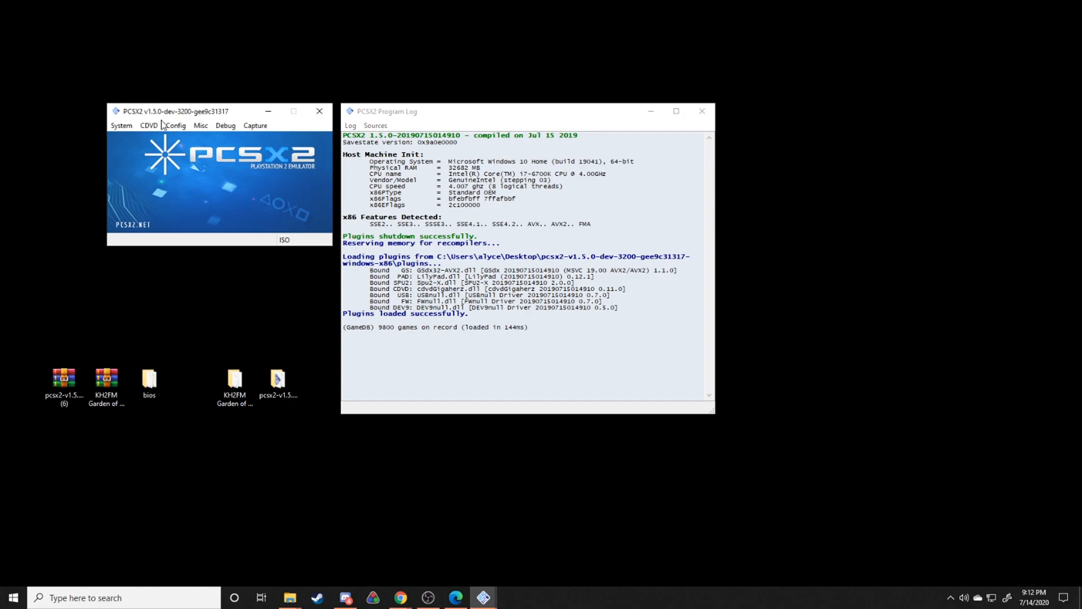
pyautogui.click(148, 125)
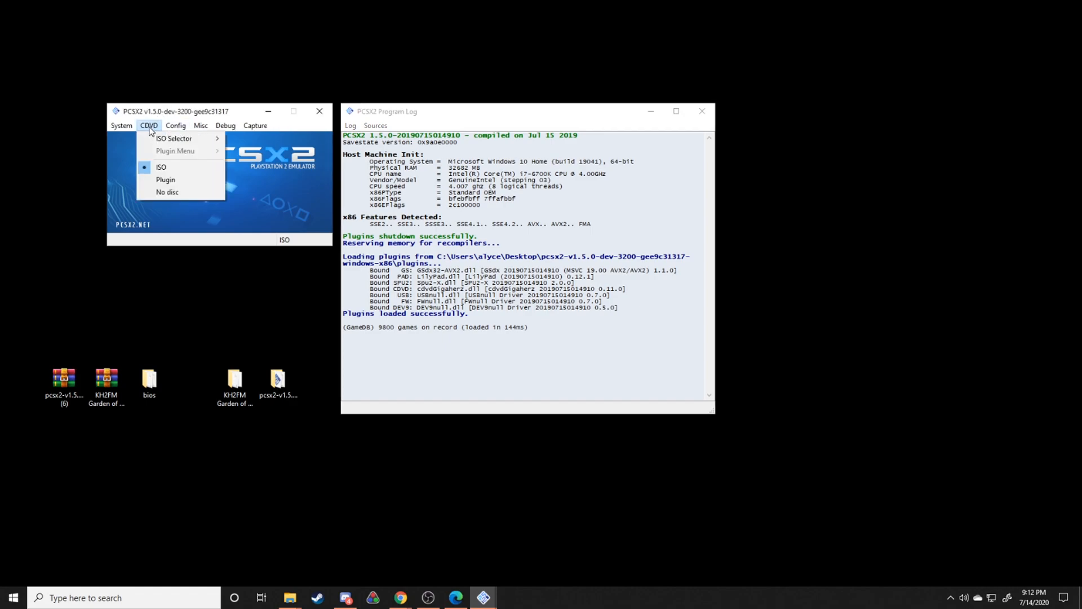
pyautogui.moveTo(173, 138)
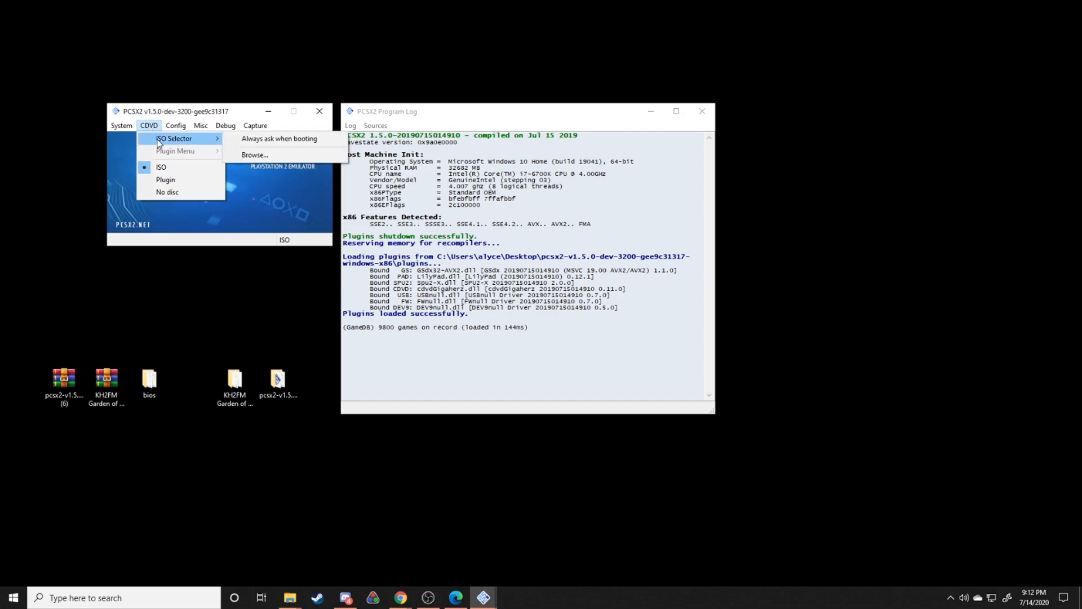
pyautogui.click(254, 154)
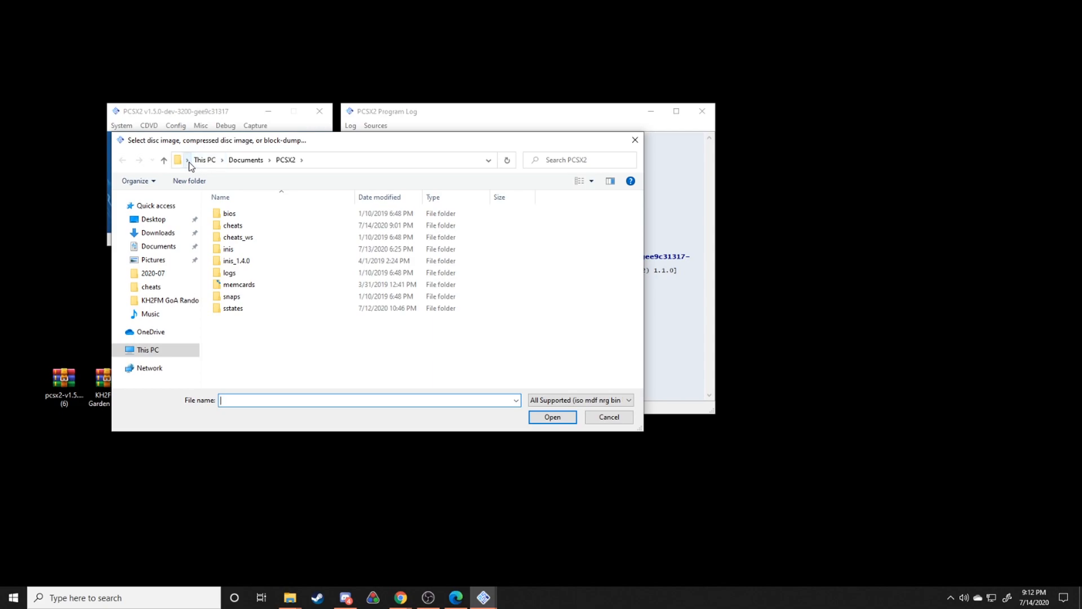
pyautogui.click(187, 159)
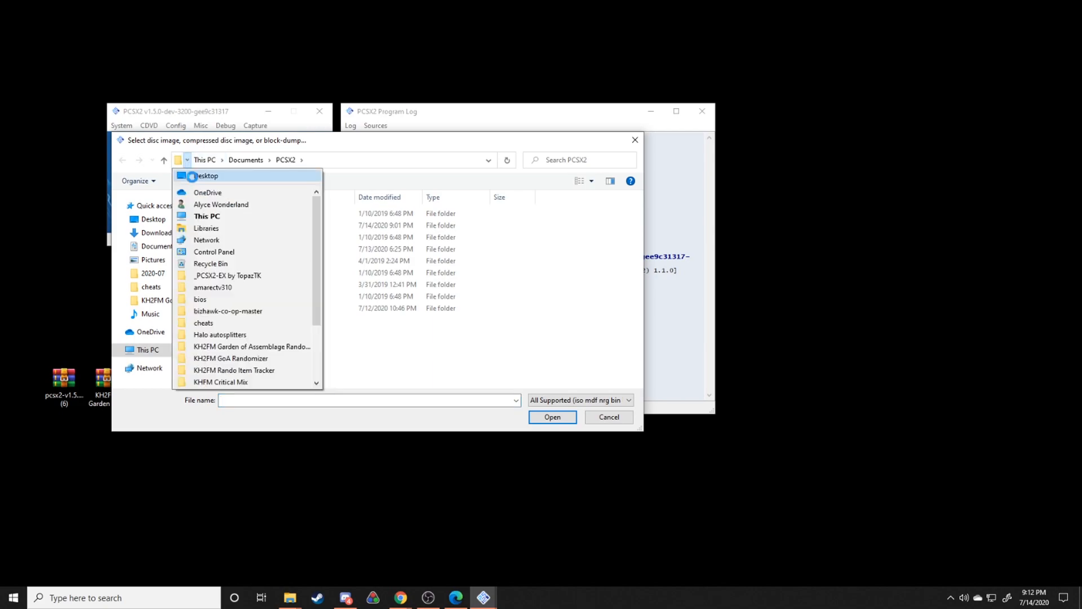
pyautogui.click(207, 176)
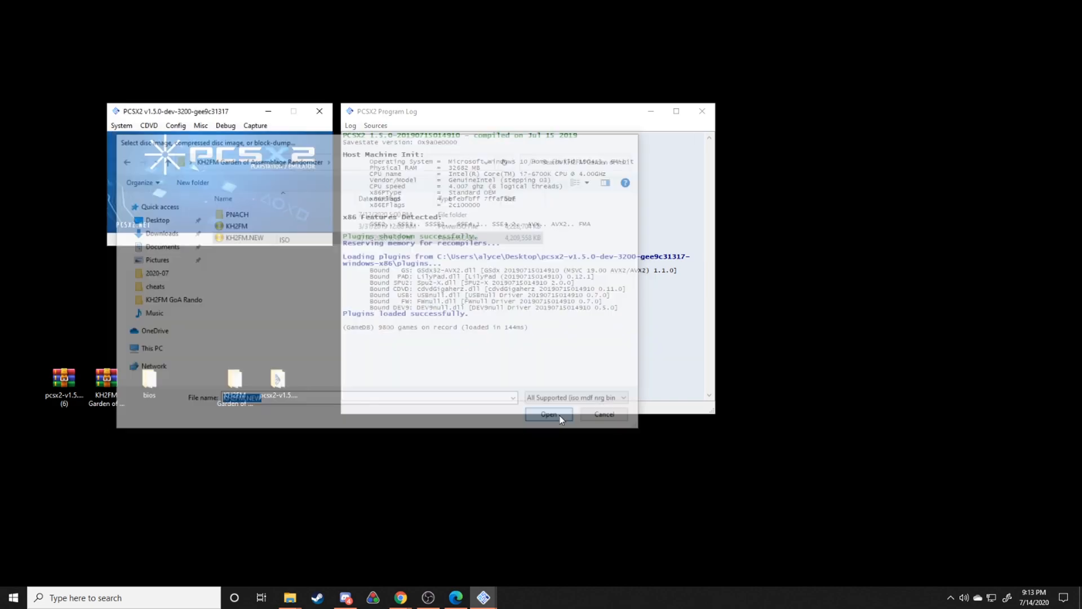
pyautogui.click(548, 414)
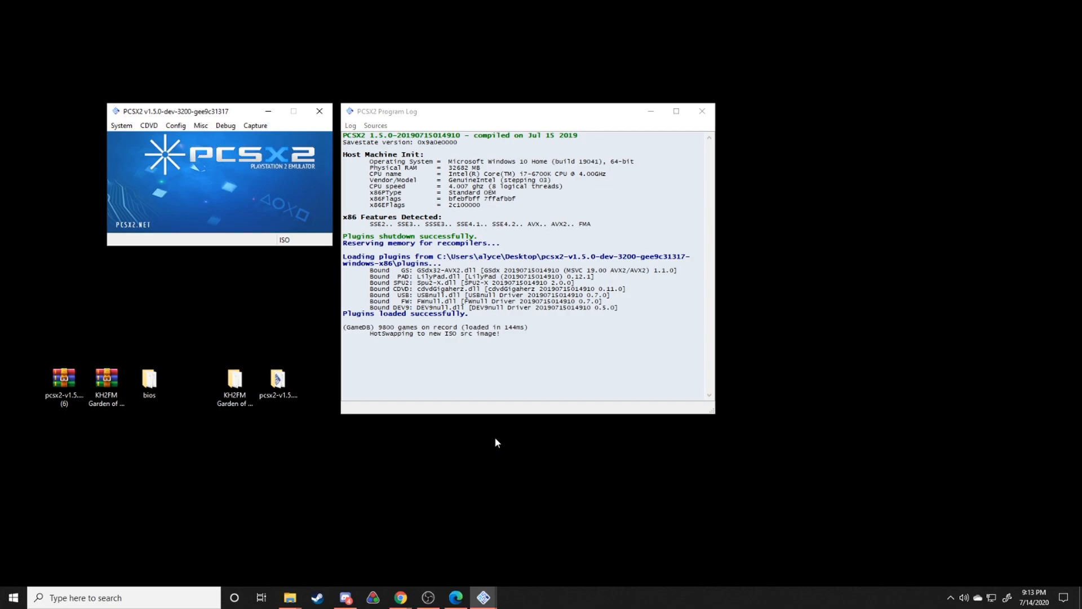
# Check the System menu and reopen the randomizer folder in File Explorer
pyautogui.click(235, 383)
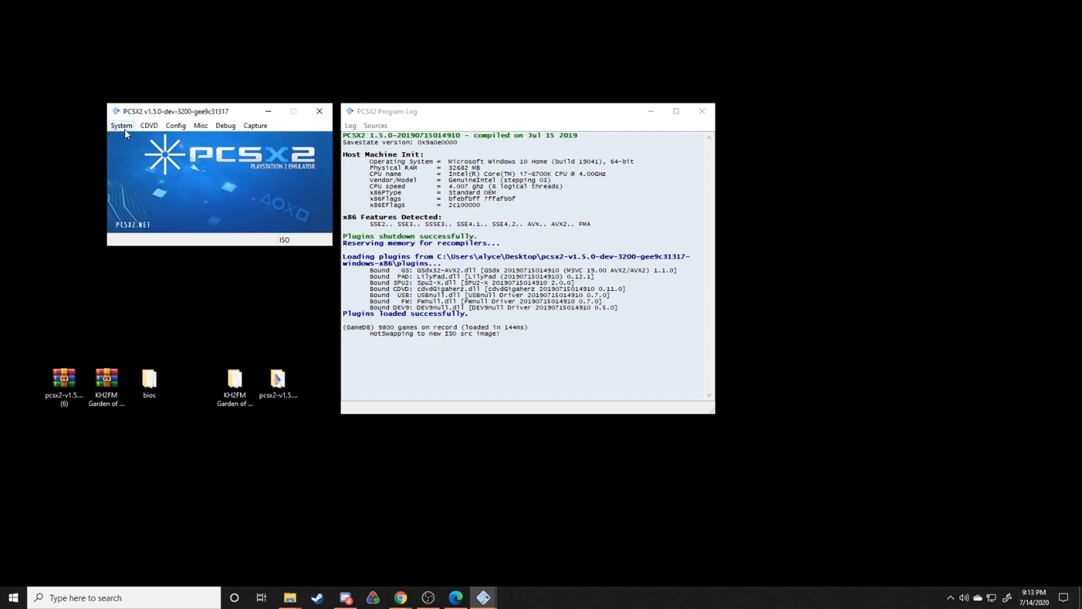
pyautogui.click(121, 125)
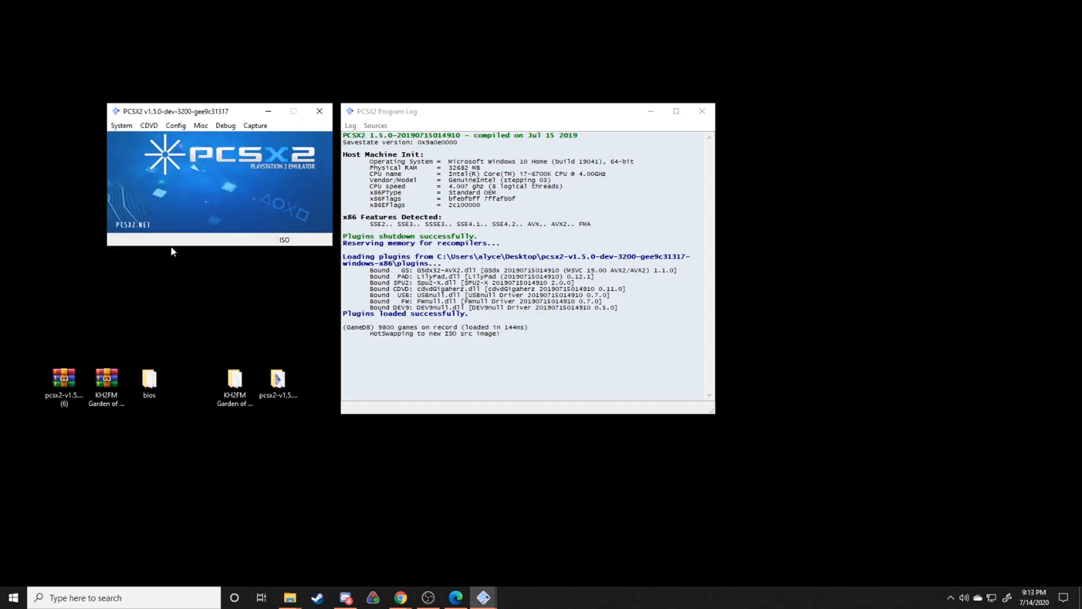
pyautogui.click(121, 125)
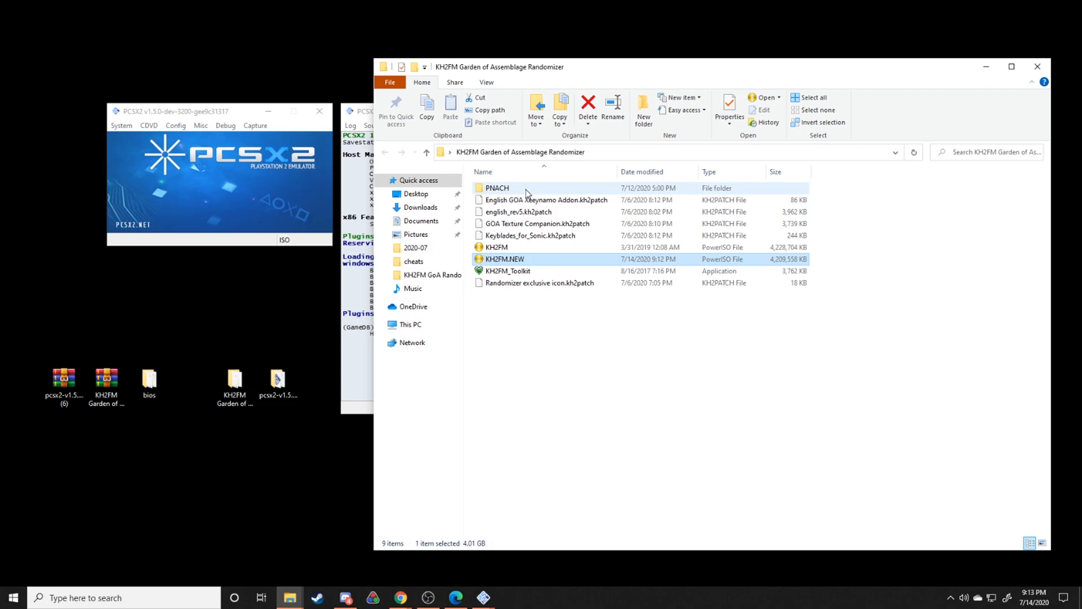
# Move the F266B00B .pnach file into PCSX2's cheats folder and minimize the Explorer windows
pyautogui.doubleClick(497, 188)
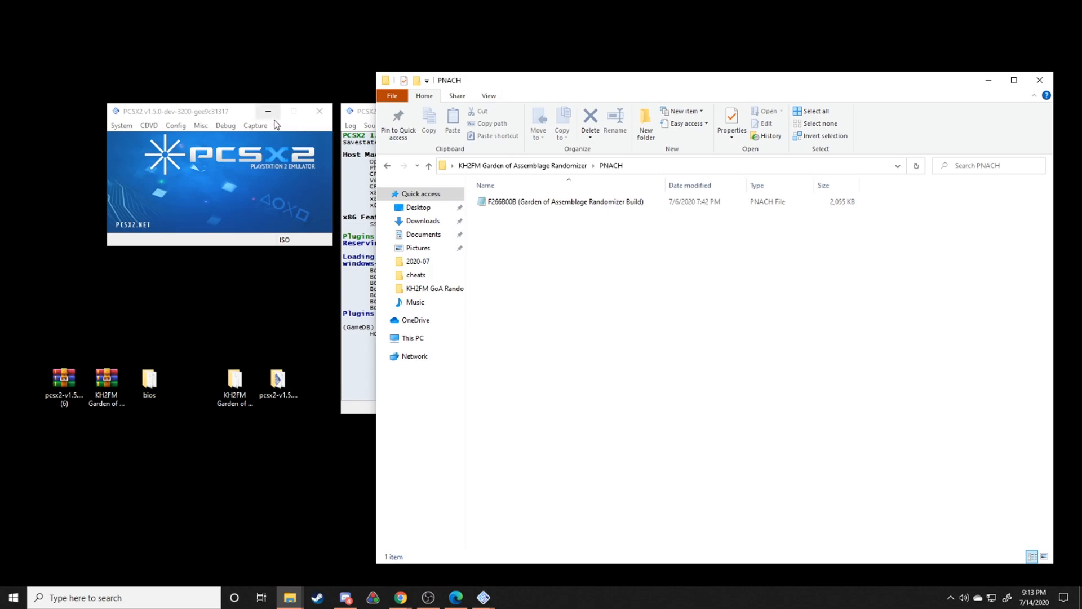
pyautogui.moveTo(173, 120)
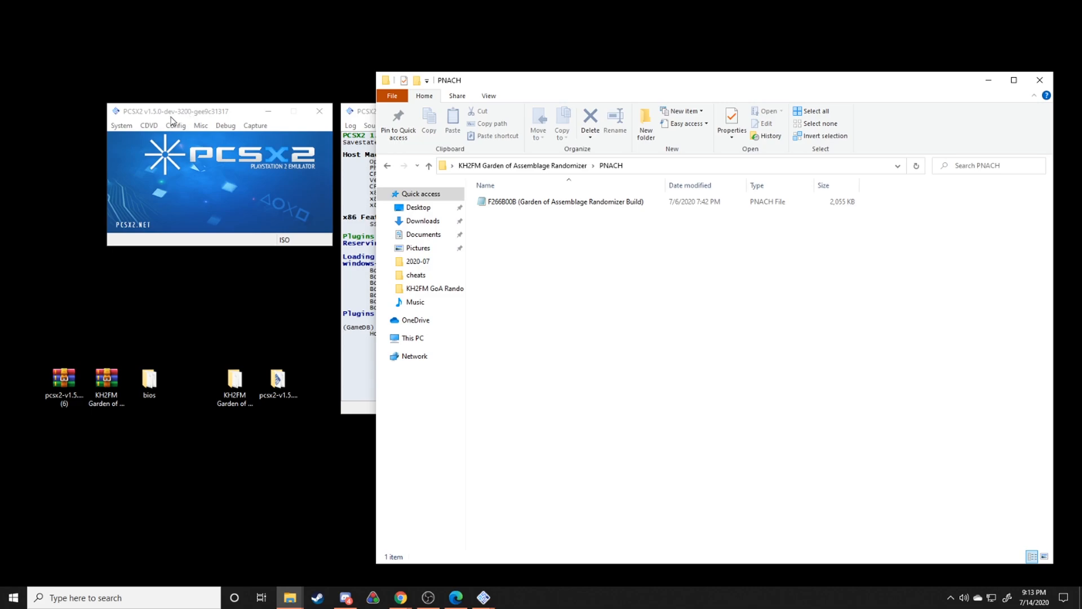
pyautogui.moveTo(146, 224)
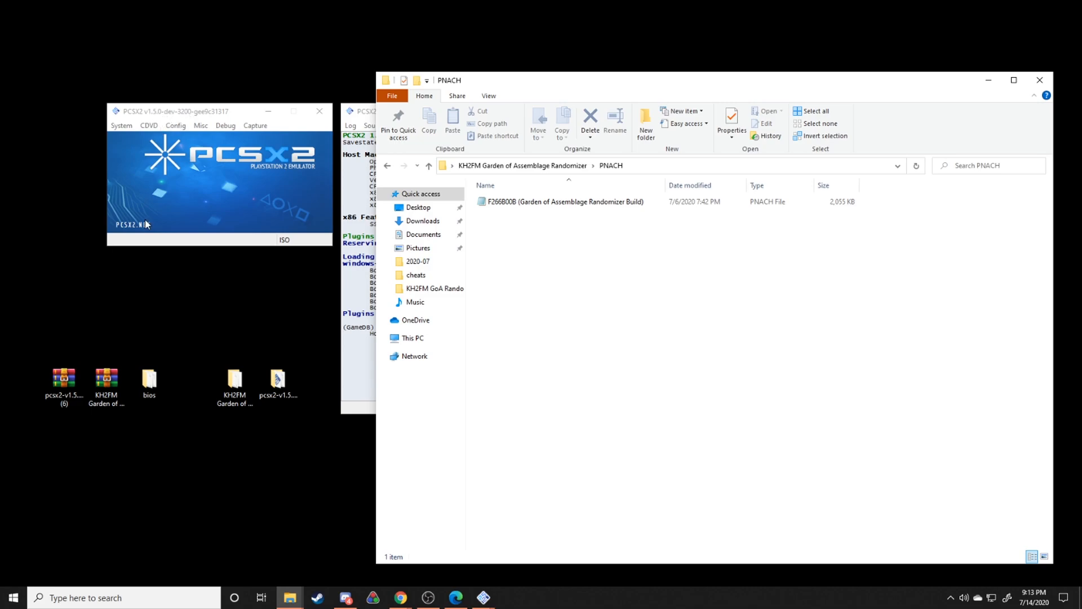
pyautogui.moveTo(290, 598)
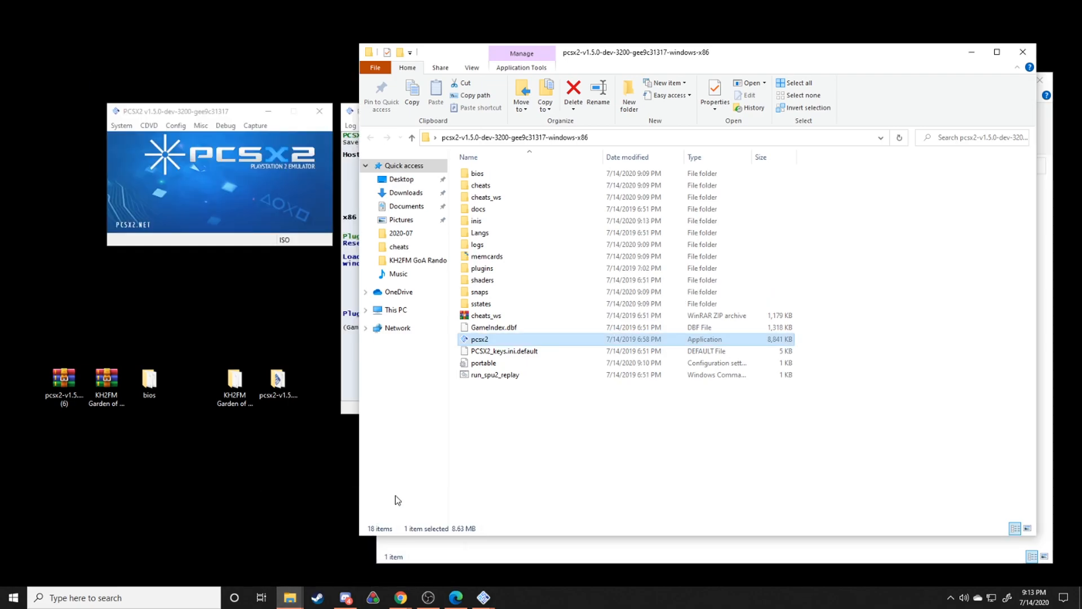
pyautogui.moveTo(480, 185)
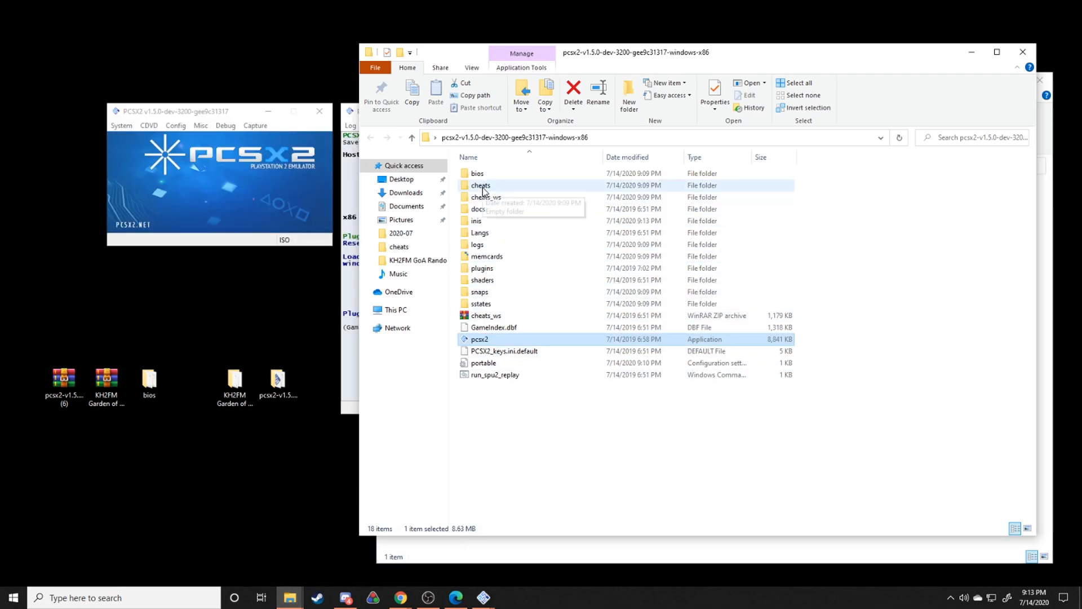
pyautogui.doubleClick(480, 185)
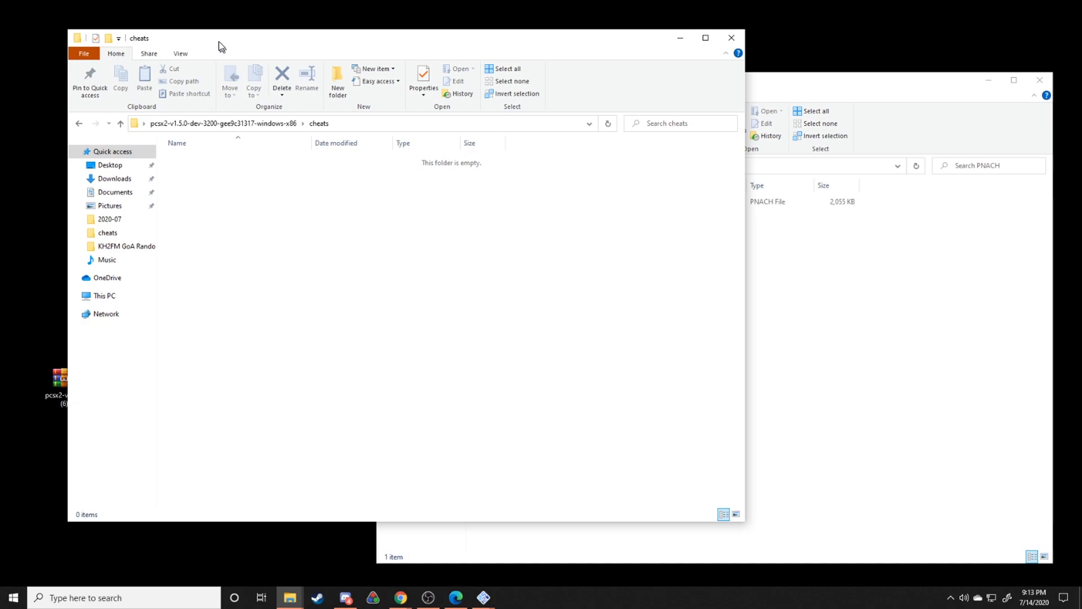
pyautogui.click(563, 201)
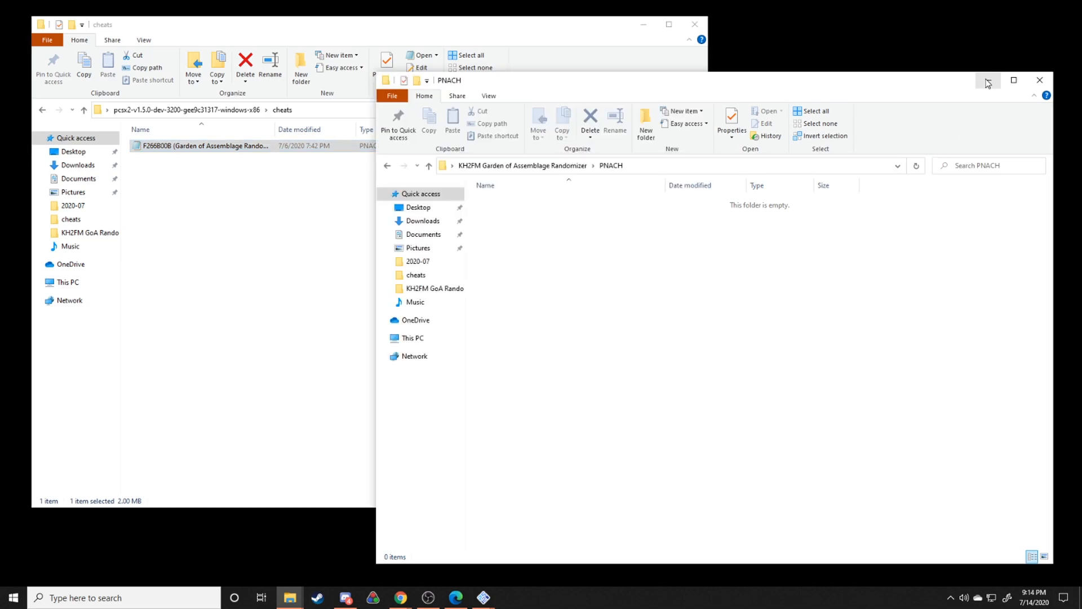
pyautogui.click(989, 80)
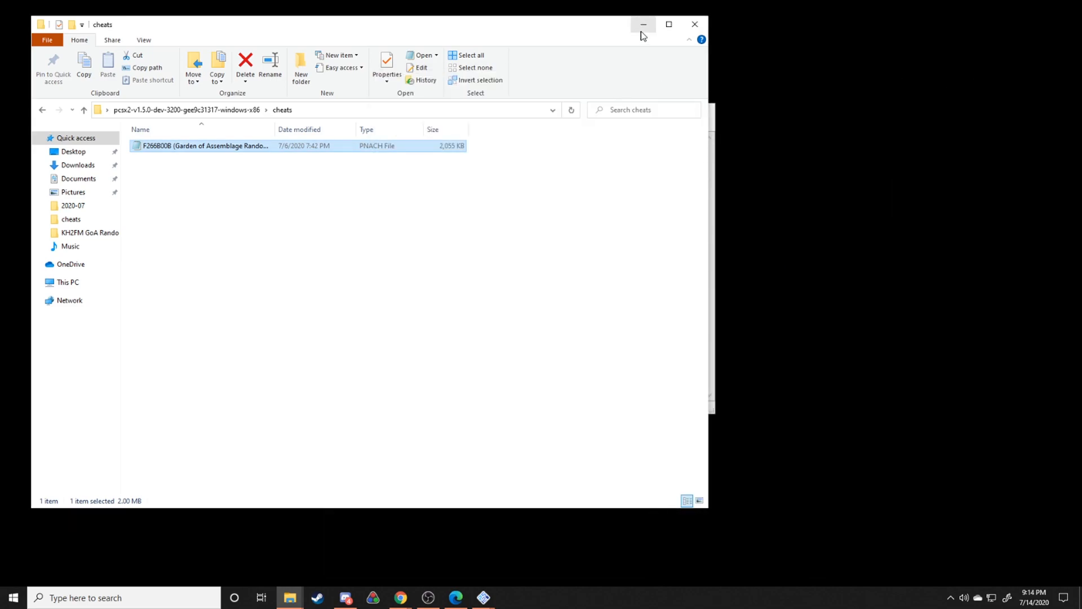
pyautogui.moveTo(642, 24)
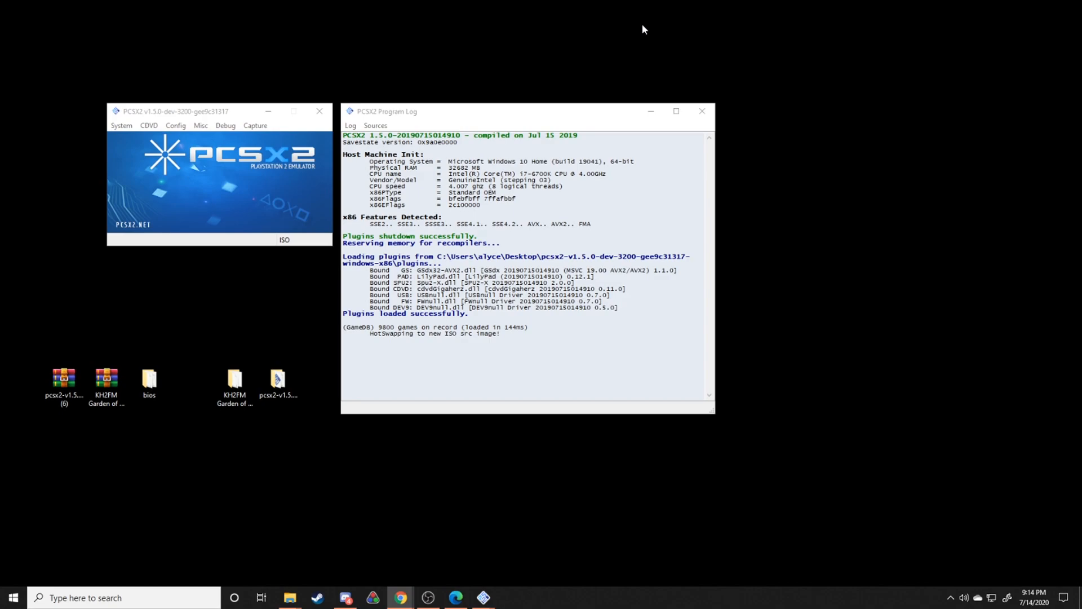
pyautogui.moveTo(293, 185)
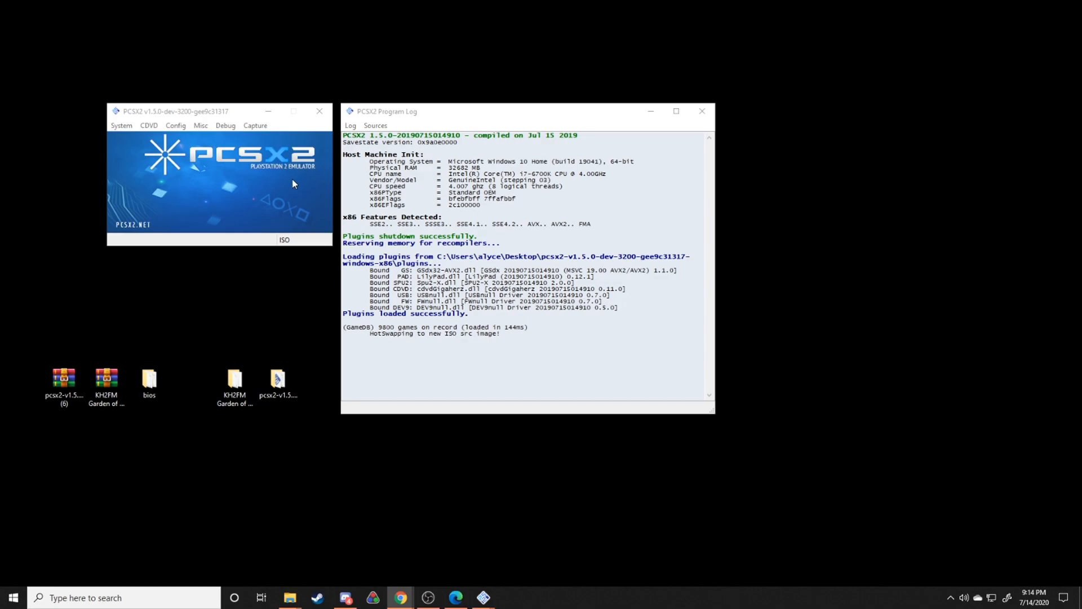
pyautogui.moveTo(185, 131)
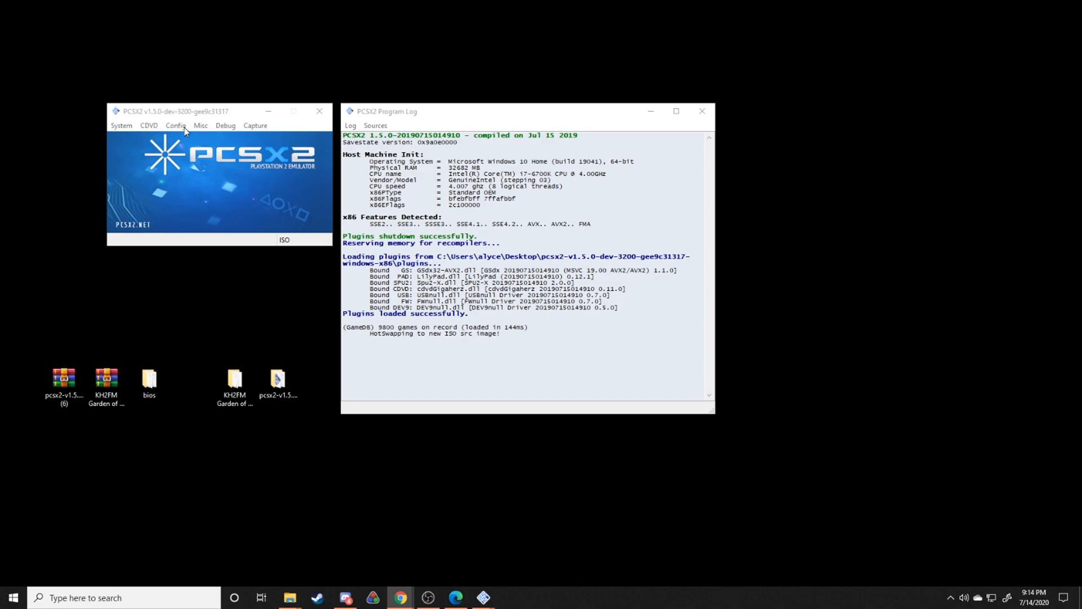
# Open PCSX2's Config menu to reach the GSdx plugin settings
pyautogui.click(175, 125)
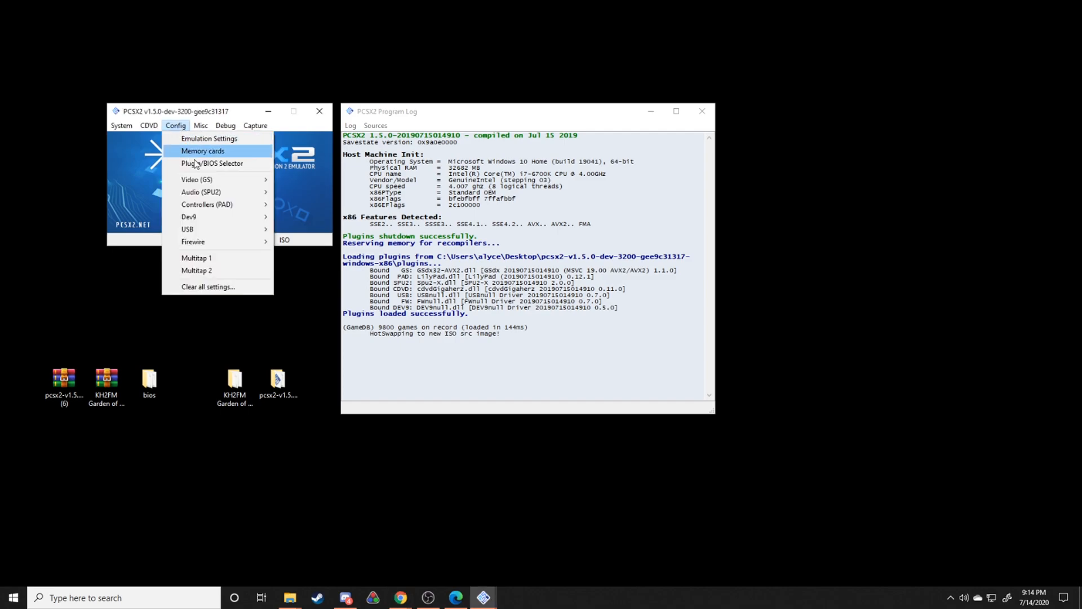
pyautogui.moveTo(197, 179)
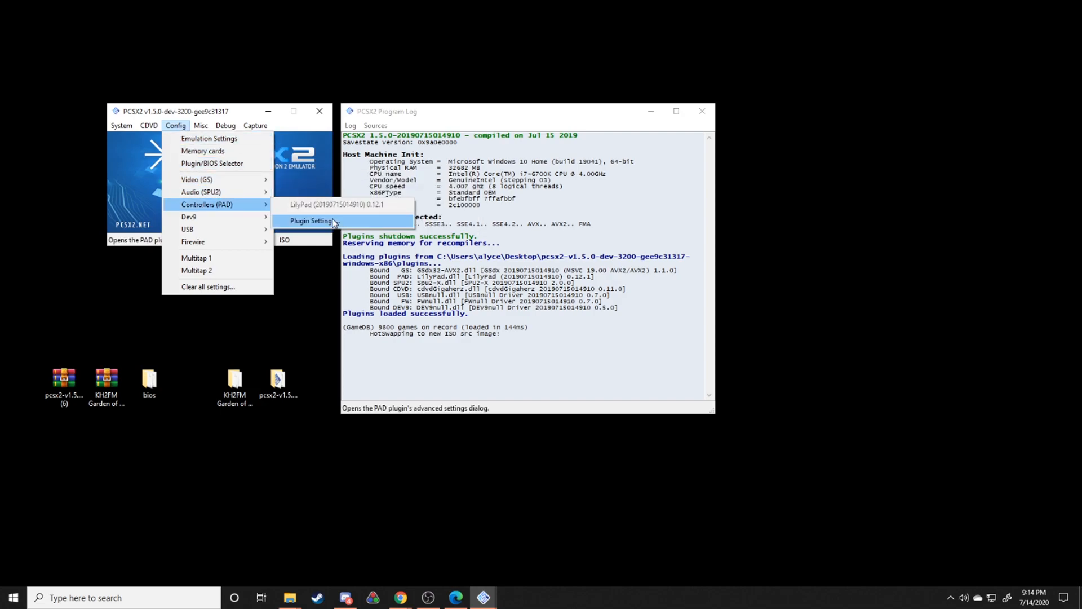
pyautogui.moveTo(197, 179)
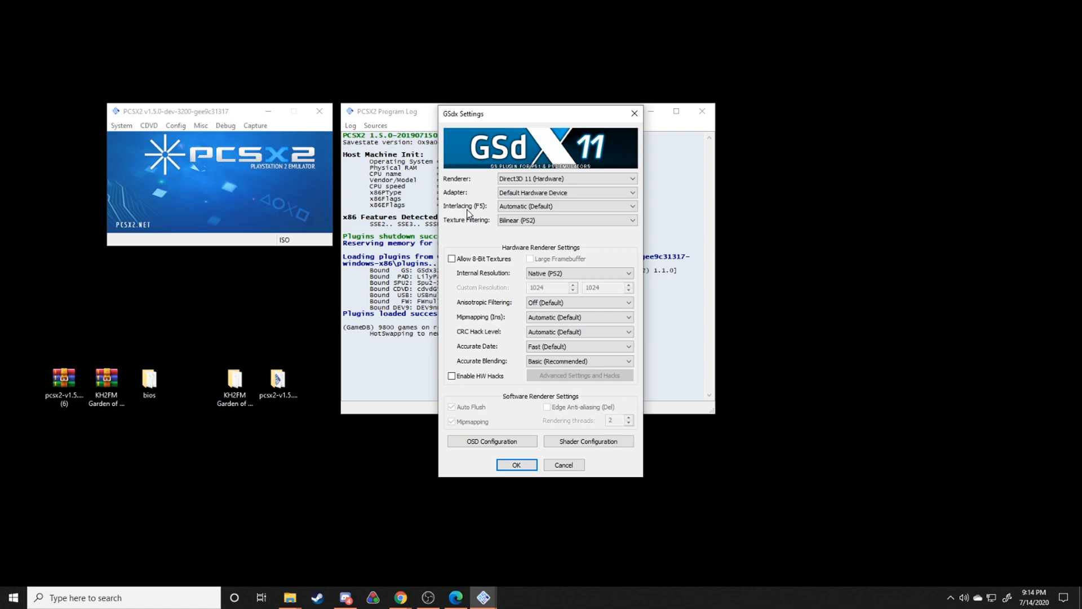
# Check the internal resolution choices and accept GSdx with Direct3D 11 at native resolution
pyautogui.click(578, 273)
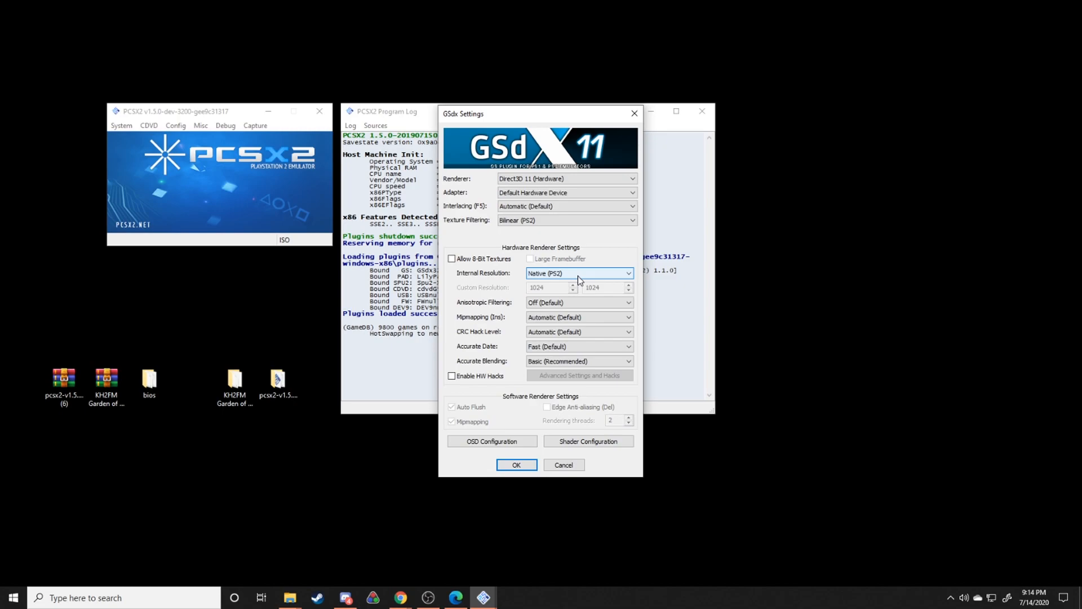
pyautogui.click(579, 273)
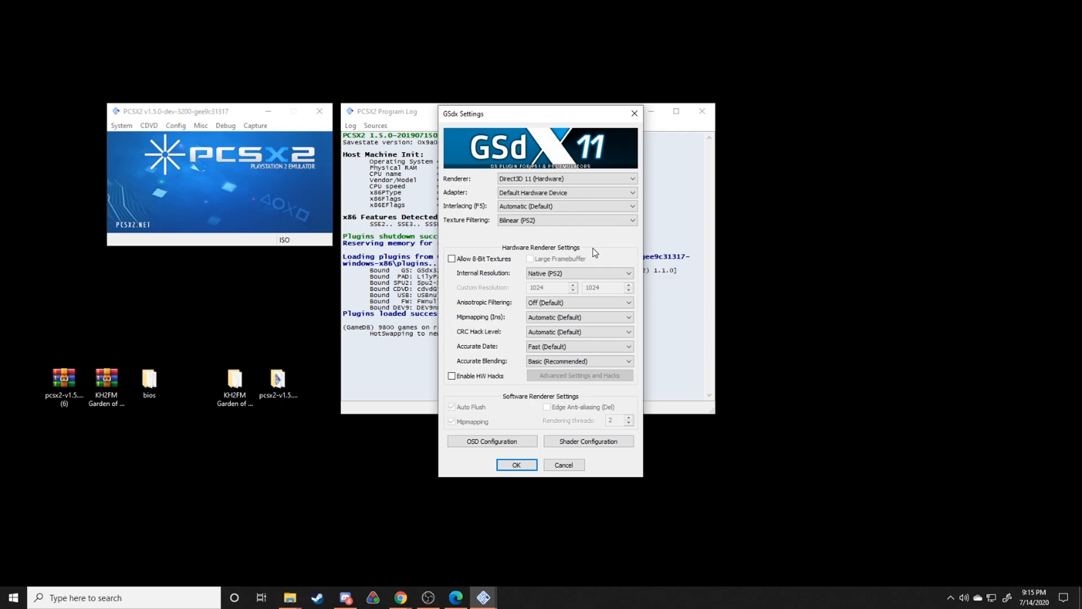
pyautogui.moveTo(545, 464)
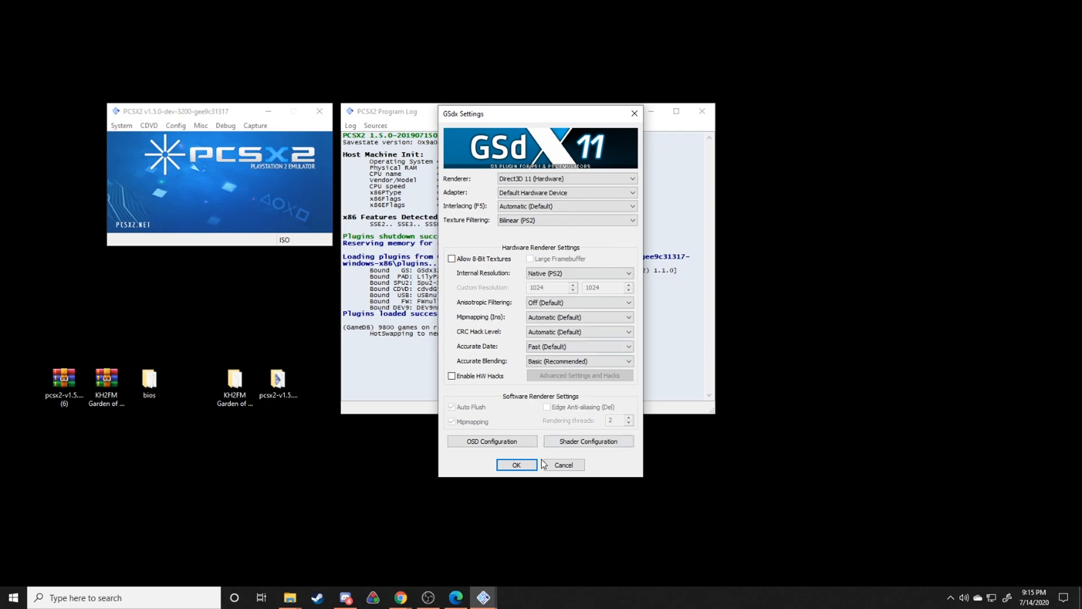
pyautogui.click(517, 464)
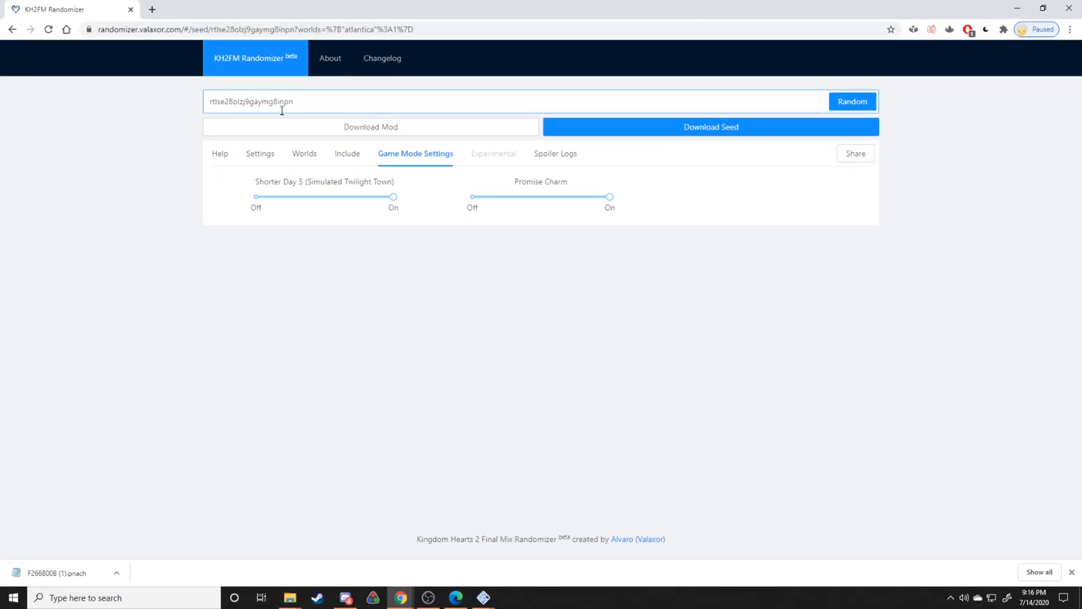
# Read the Help tab's Vanilla, Replace and Randomize explanation, then view the Worlds tab
pyautogui.click(219, 154)
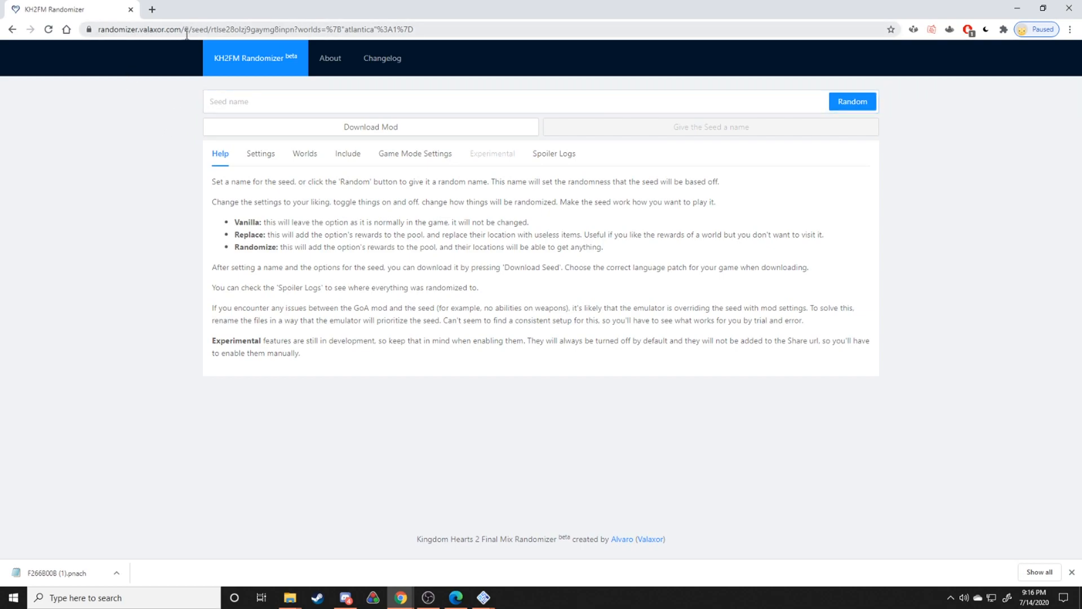
pyautogui.moveTo(86, 283)
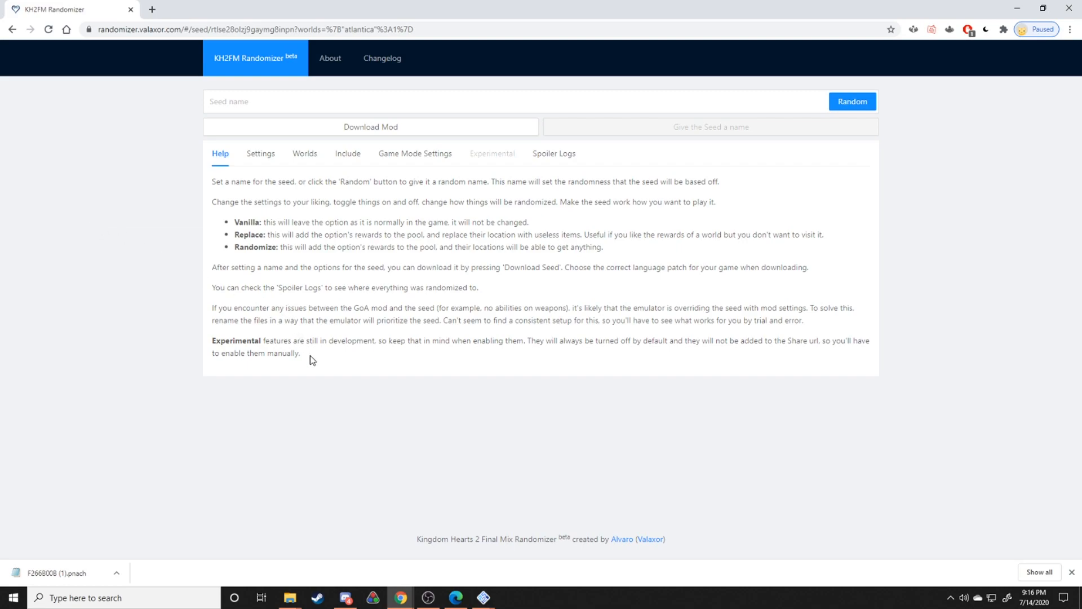
pyautogui.moveTo(212, 181); pyautogui.dragTo(300, 353)
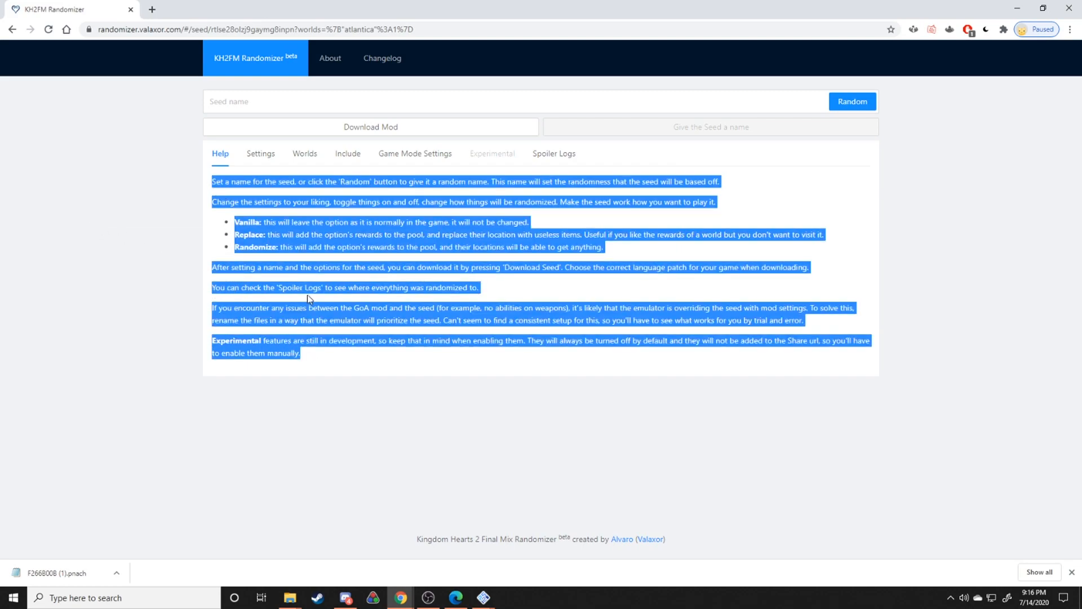
pyautogui.click(309, 415)
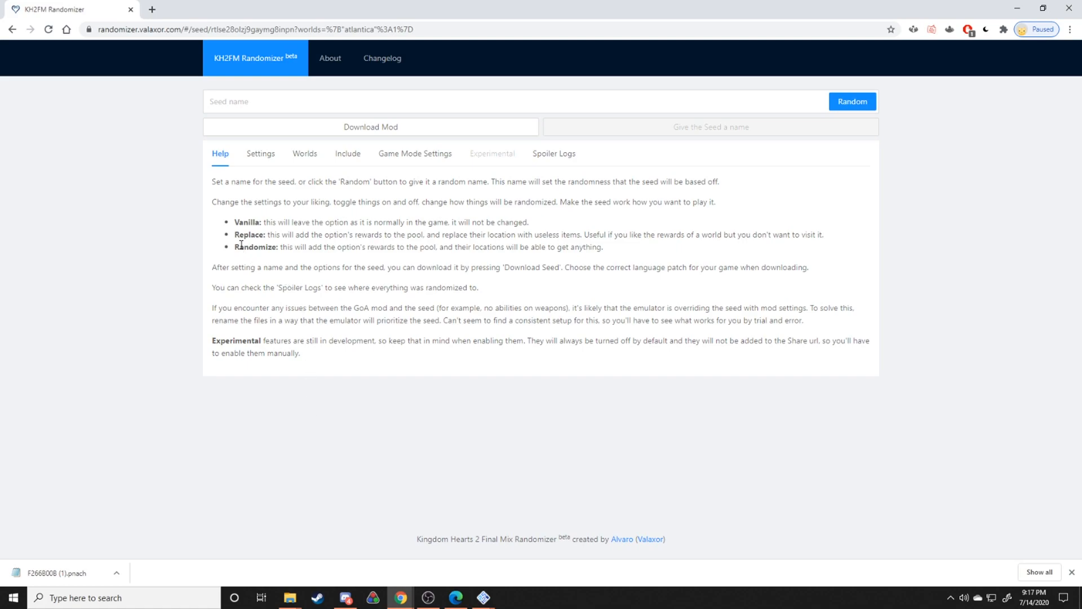
pyautogui.moveTo(585, 267)
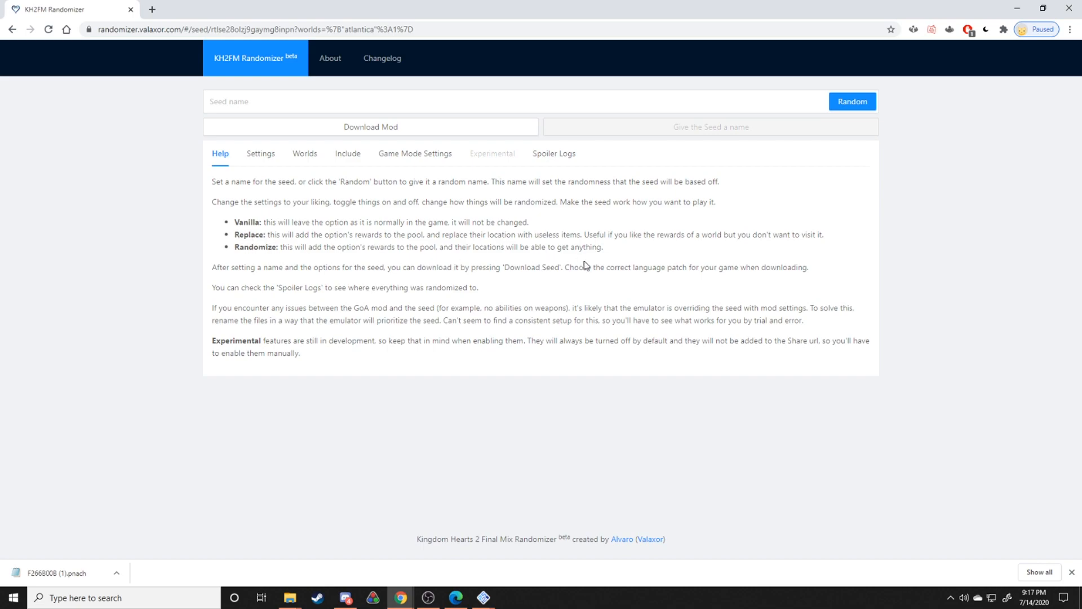
pyautogui.moveTo(235, 222); pyautogui.dragTo(603, 247)
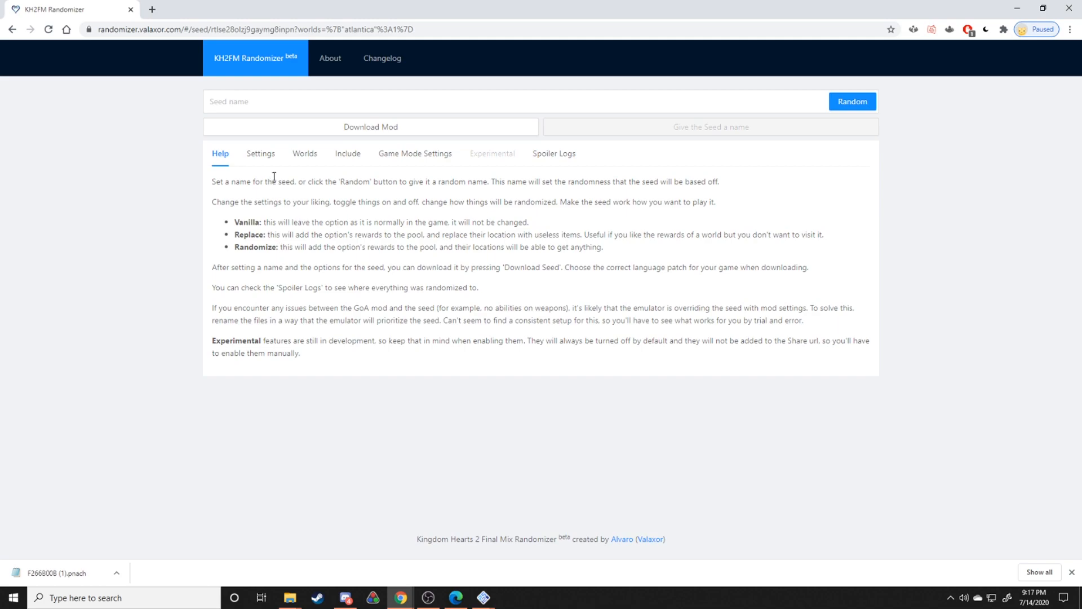
pyautogui.moveTo(248, 226)
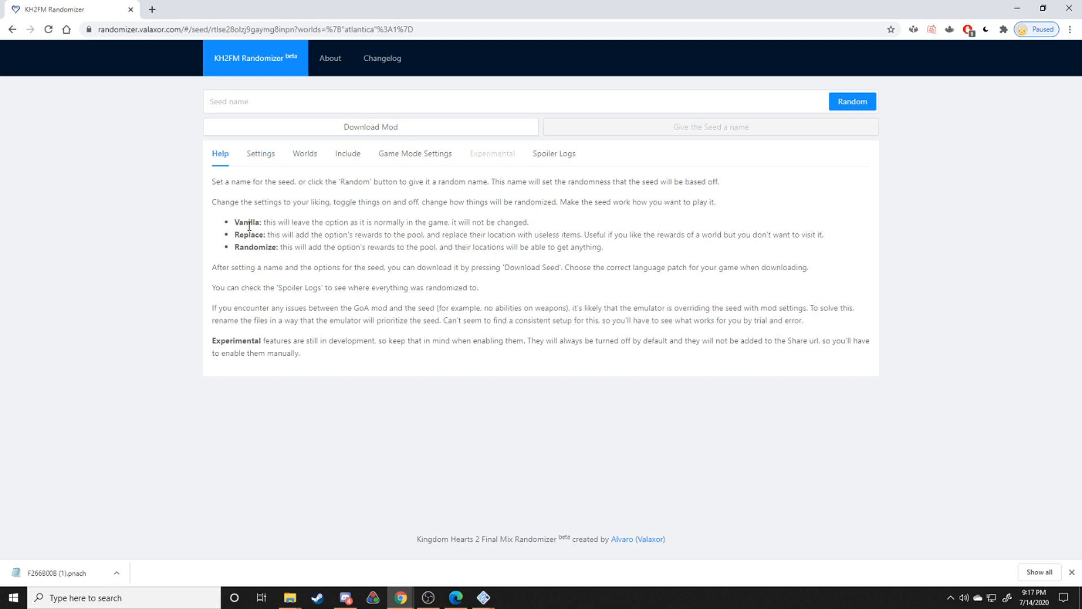
pyautogui.click(305, 153)
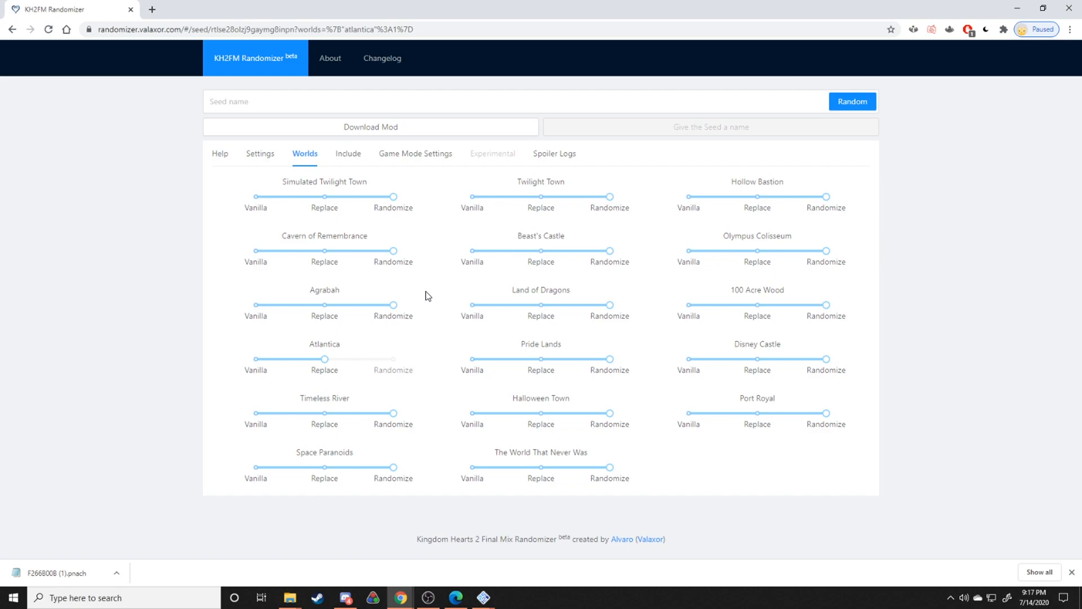
pyautogui.moveTo(309, 211)
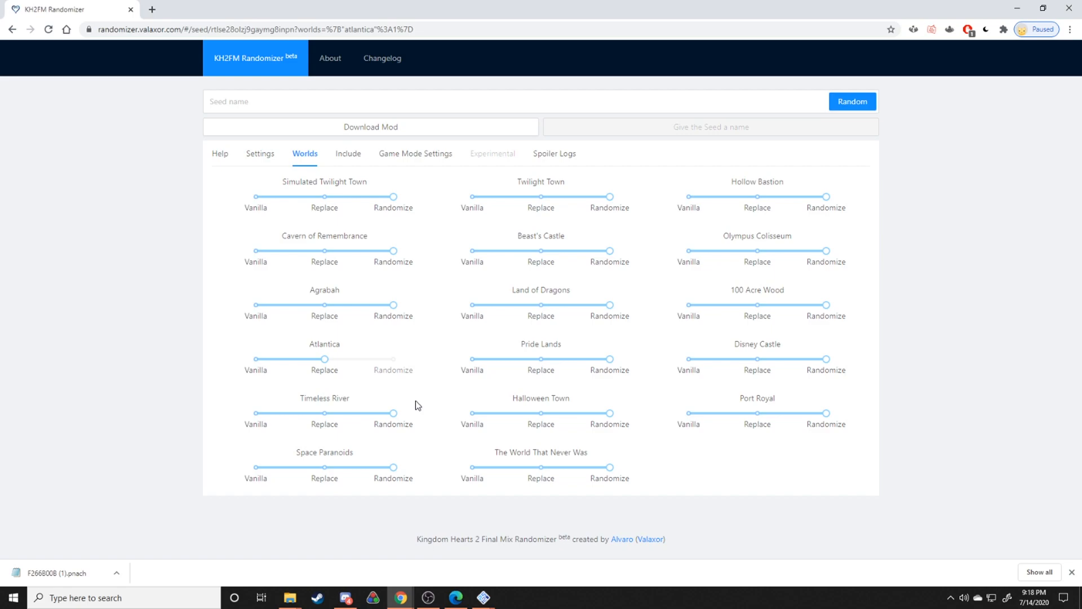
pyautogui.moveTo(290, 221)
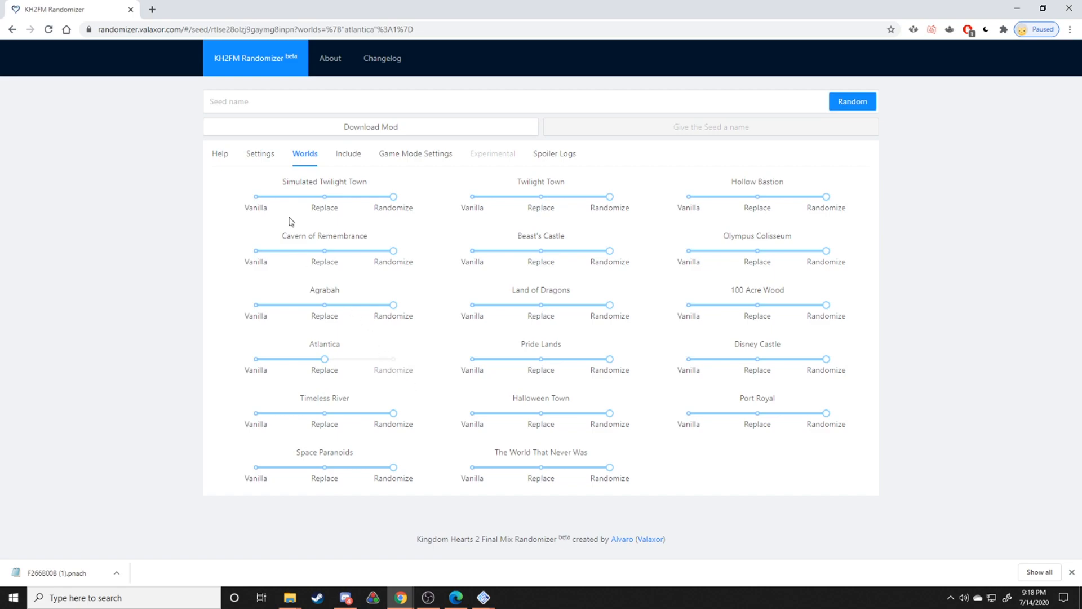
# Browse Settings, Include and Game Mode Settings tabs, then try viewing the spoiler log
pyautogui.click(260, 153)
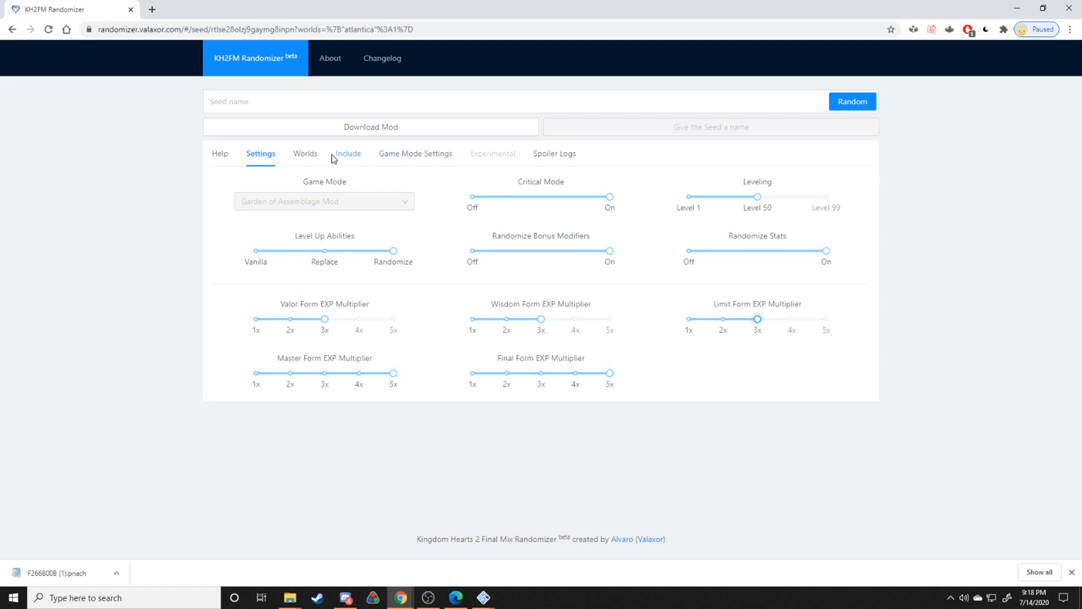
pyautogui.click(347, 153)
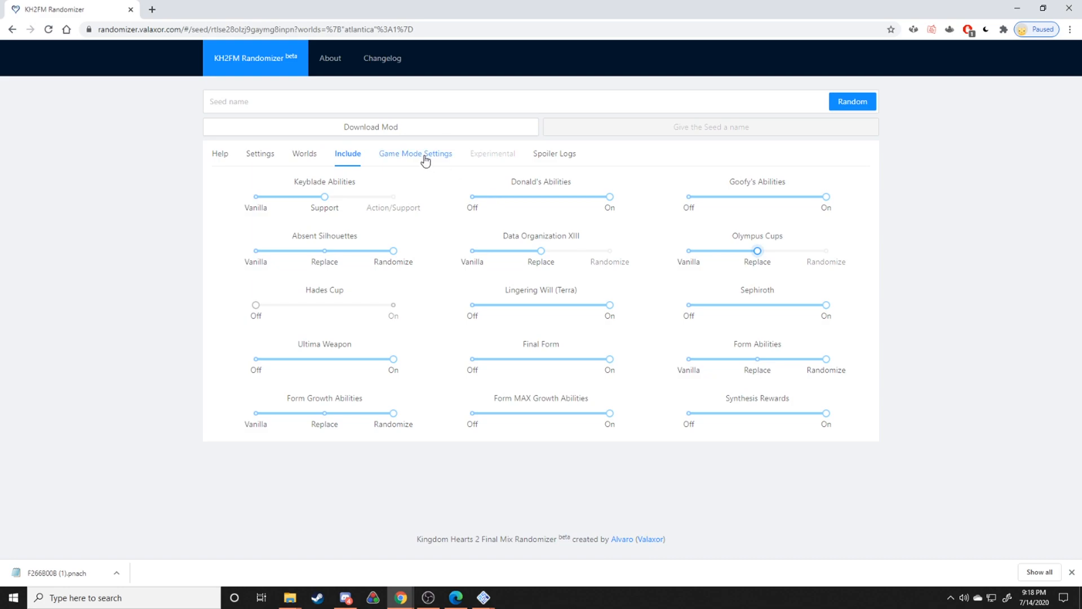
pyautogui.click(415, 154)
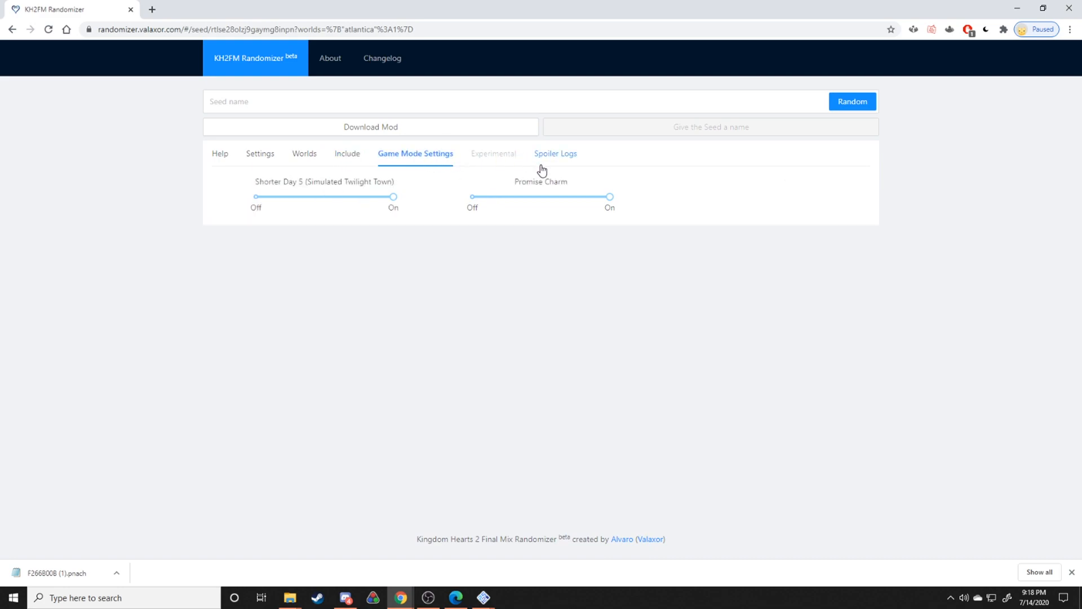
pyautogui.click(367, 102)
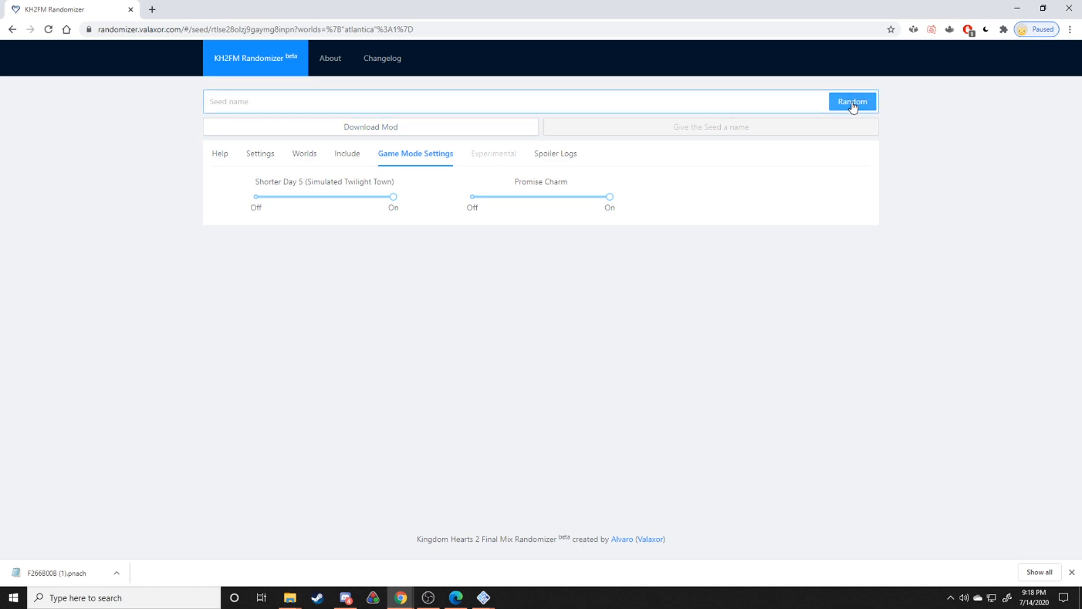
# Generate a random seed and download its Rev 5/Japanese F266B00B.pnach patch
pyautogui.click(852, 101)
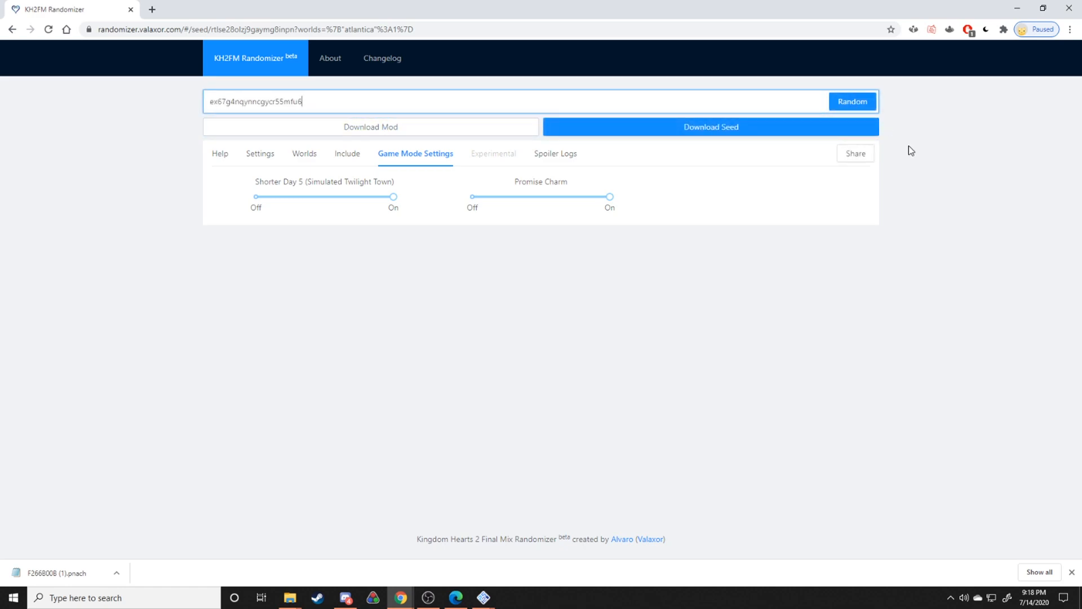
pyautogui.click(711, 127)
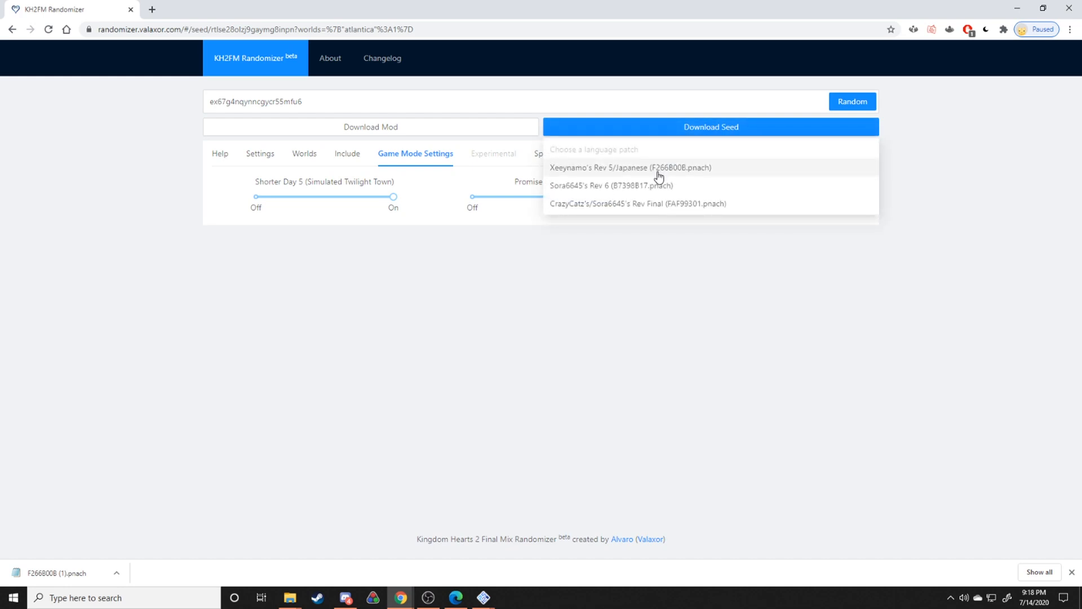
pyautogui.moveTo(624, 171)
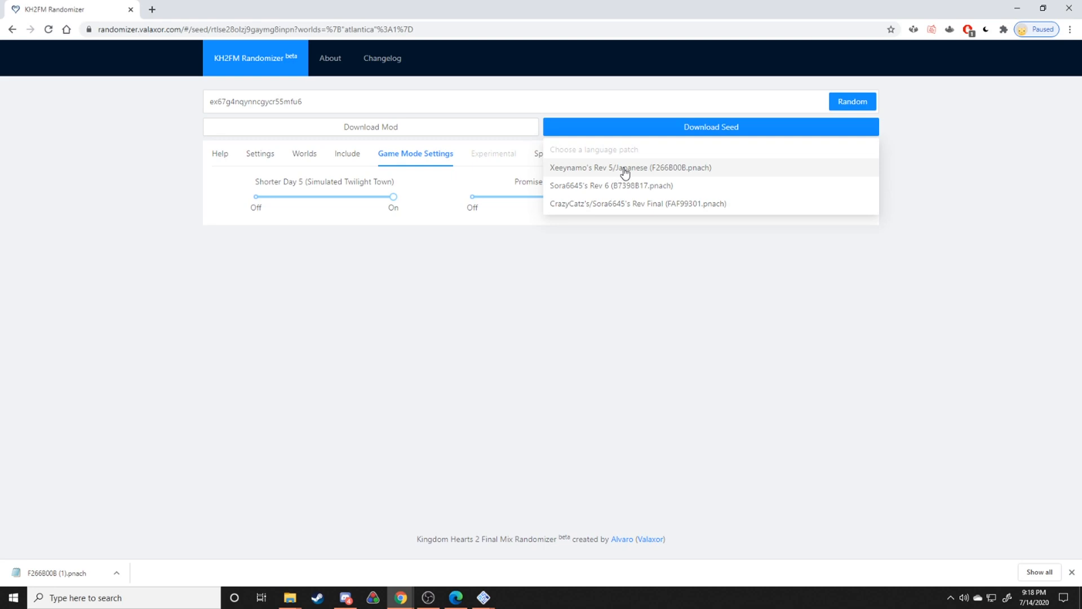
pyautogui.moveTo(715, 172)
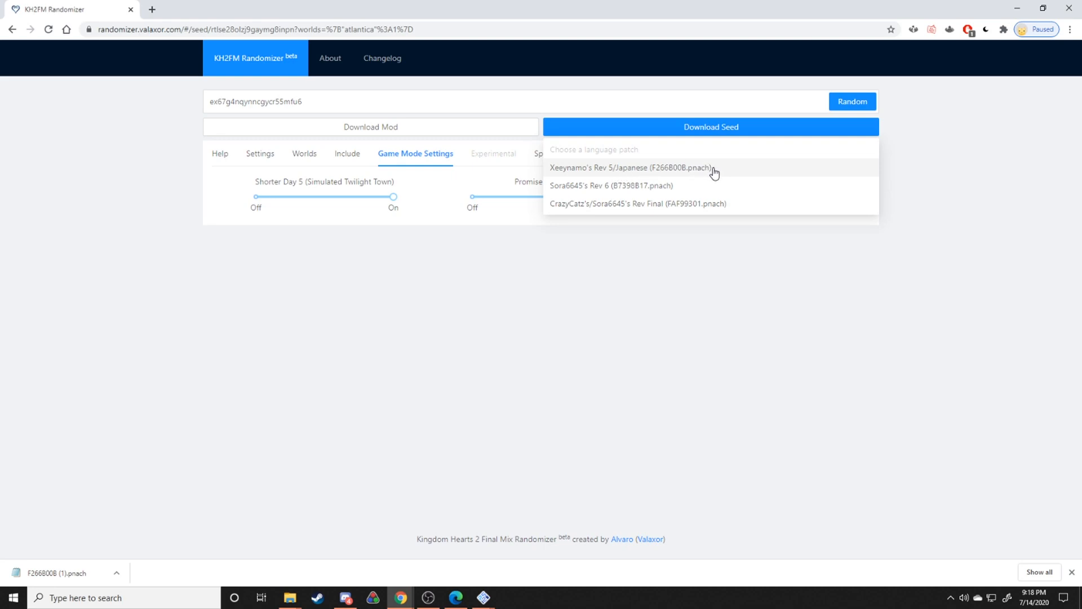
pyautogui.click(630, 167)
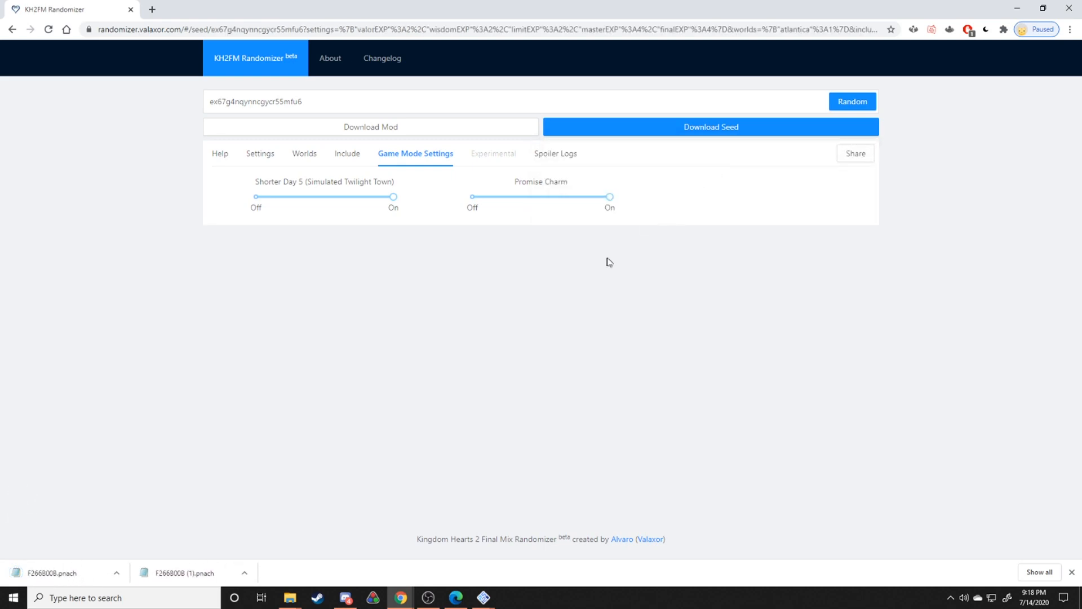
pyautogui.click(116, 573)
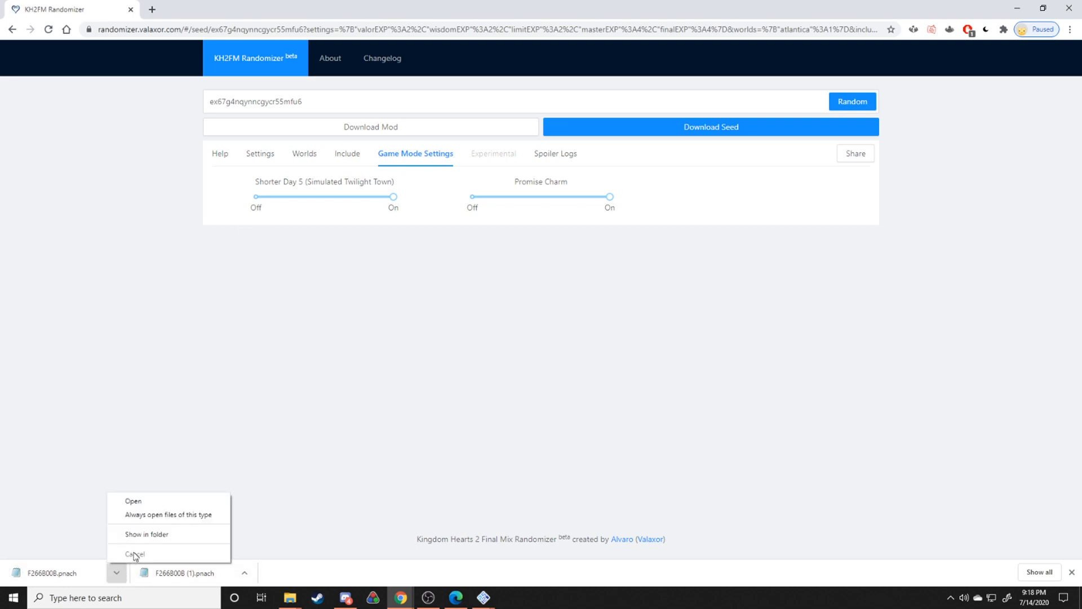
# Move F266B00B.pnach into the pcsx2 cheats folder and close File Explorer
pyautogui.click(145, 534)
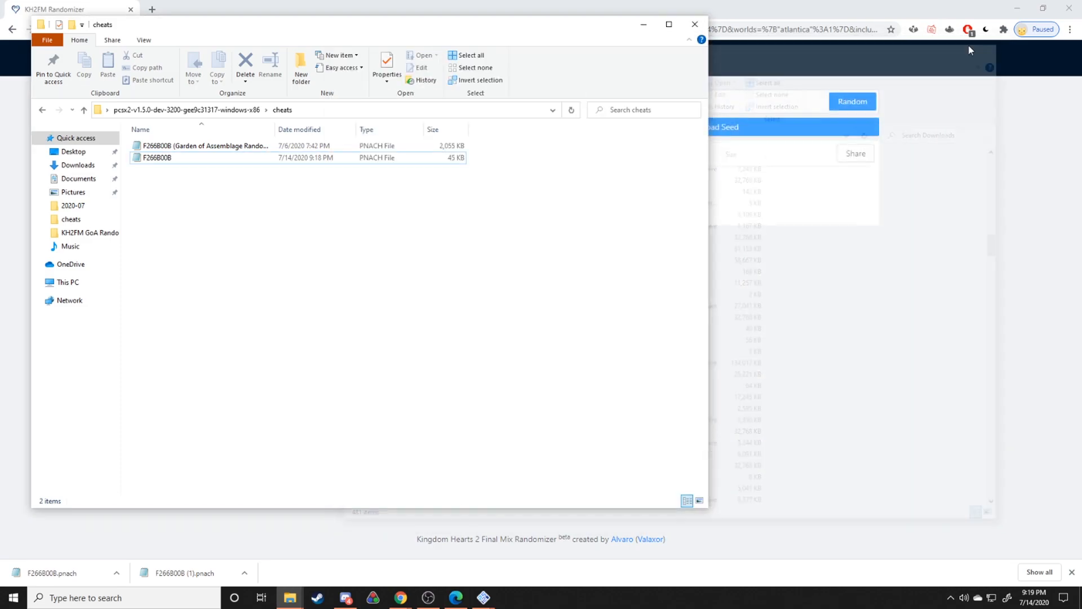
pyautogui.click(399, 598)
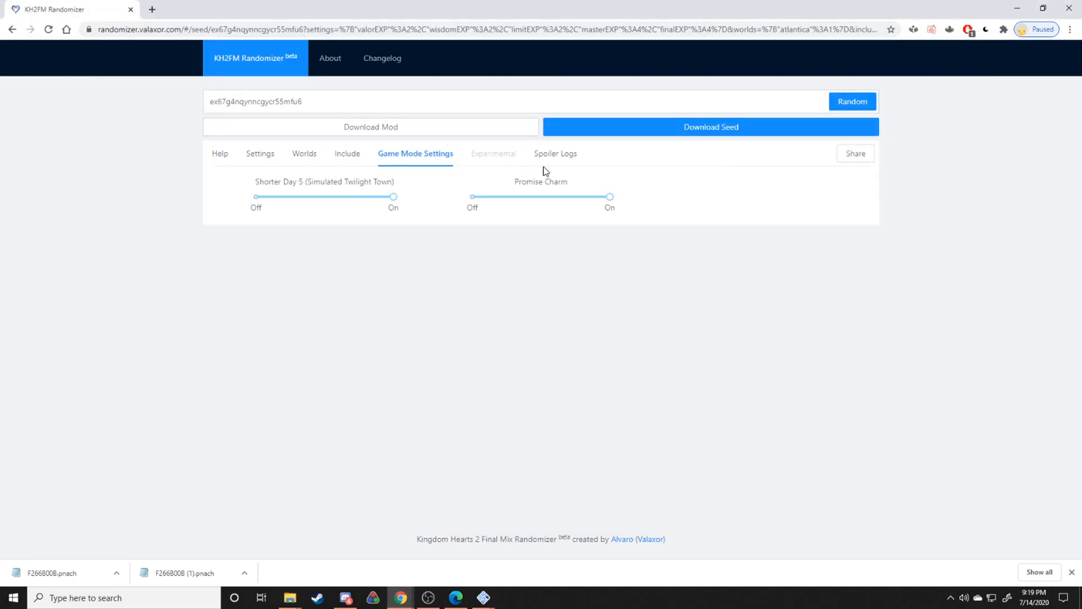
pyautogui.moveTo(533, 288)
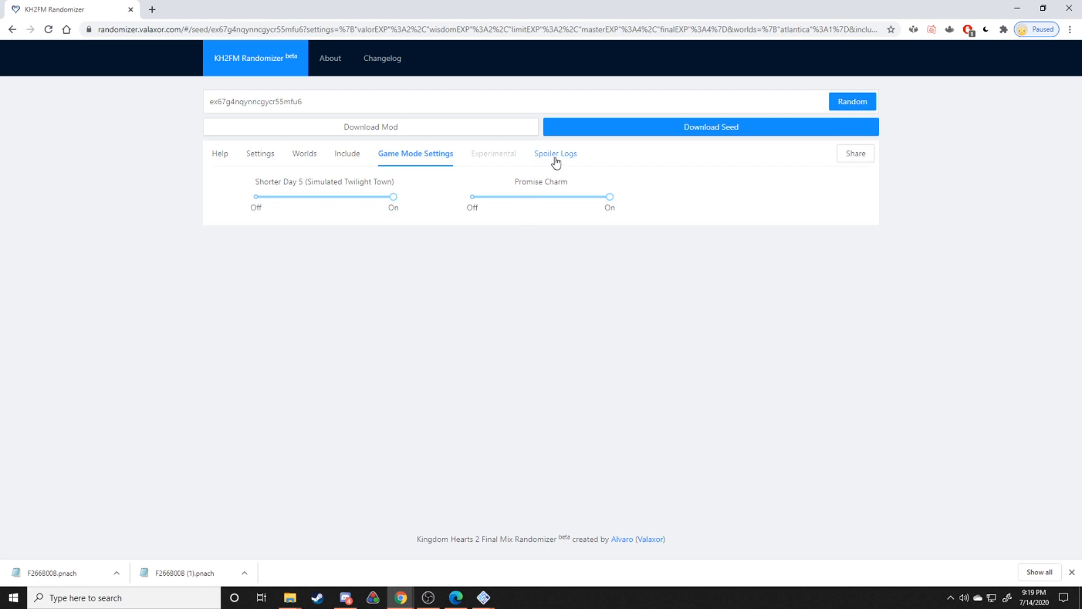
pyautogui.moveTo(621, 178)
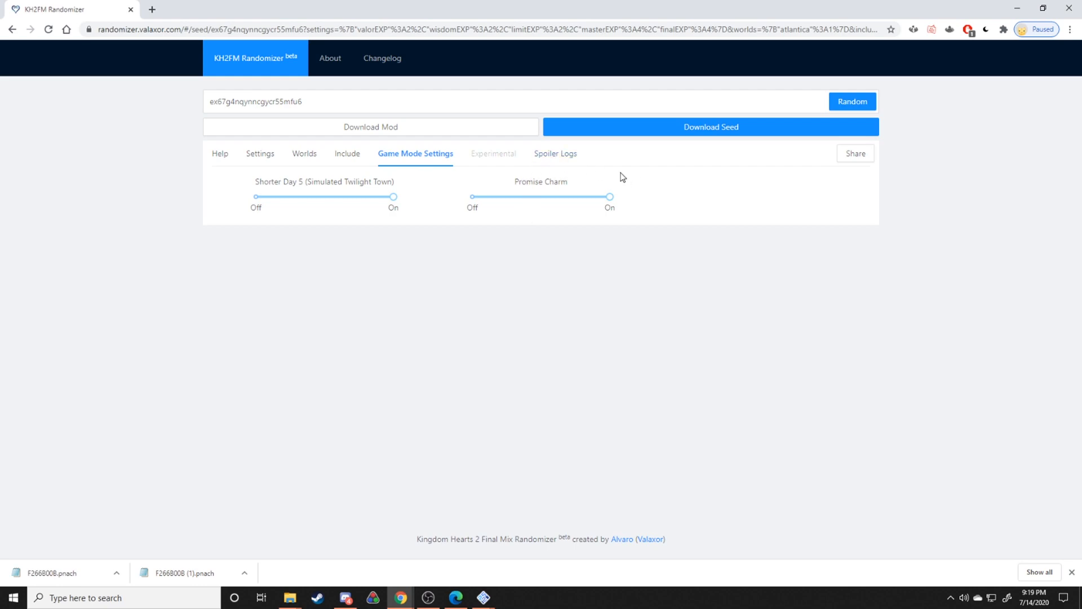
pyautogui.moveTo(1006, 15)
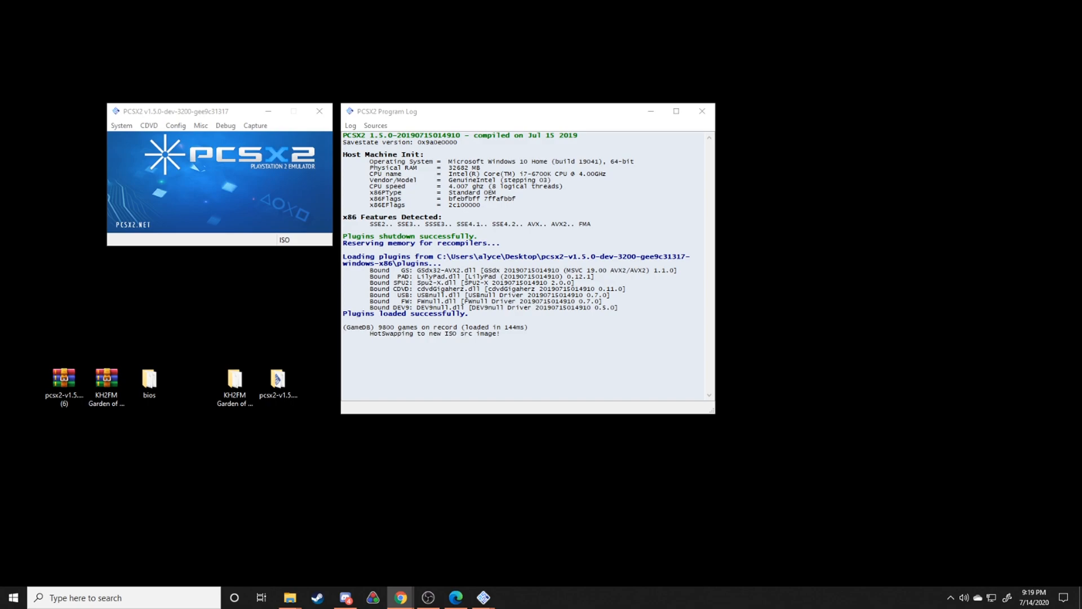
pyautogui.moveTo(332, 279)
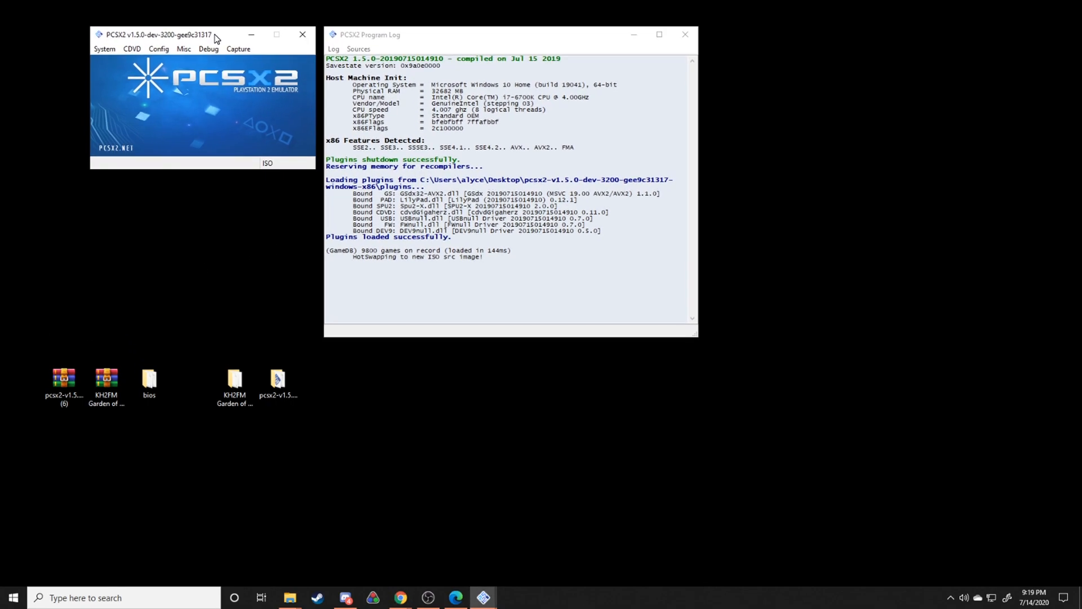
# Fast-boot KH2FM from the System menu and reposition the game window
pyautogui.click(104, 49)
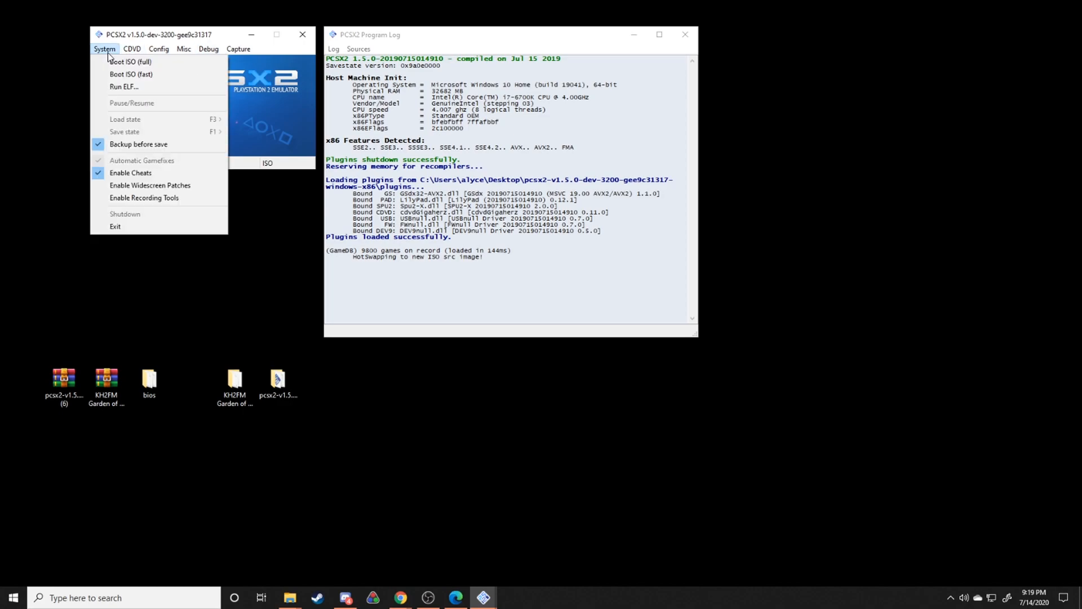
pyautogui.moveTo(130, 74)
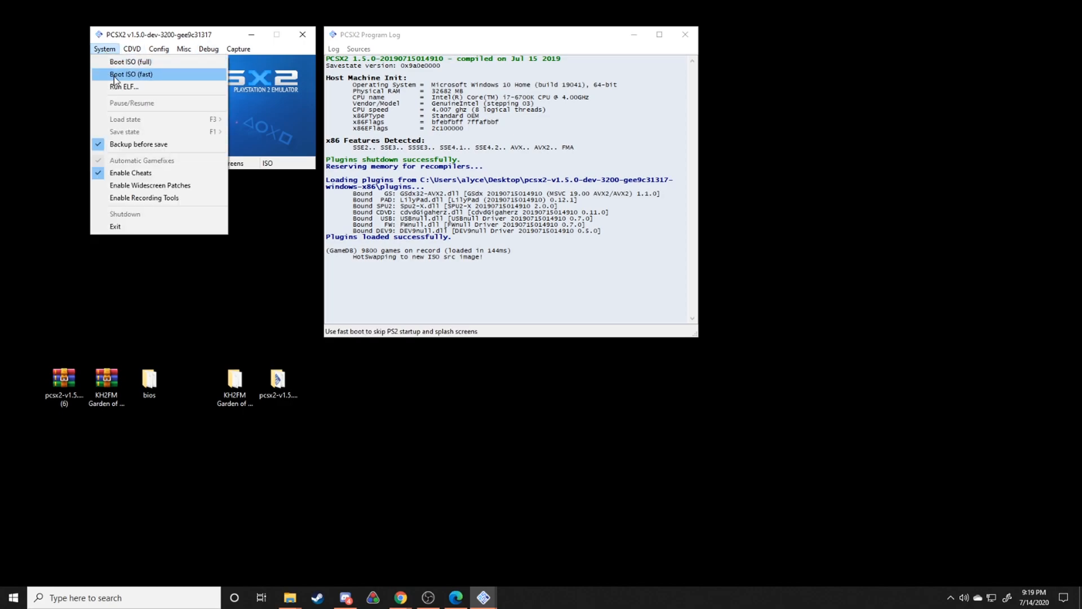
pyautogui.click(129, 74)
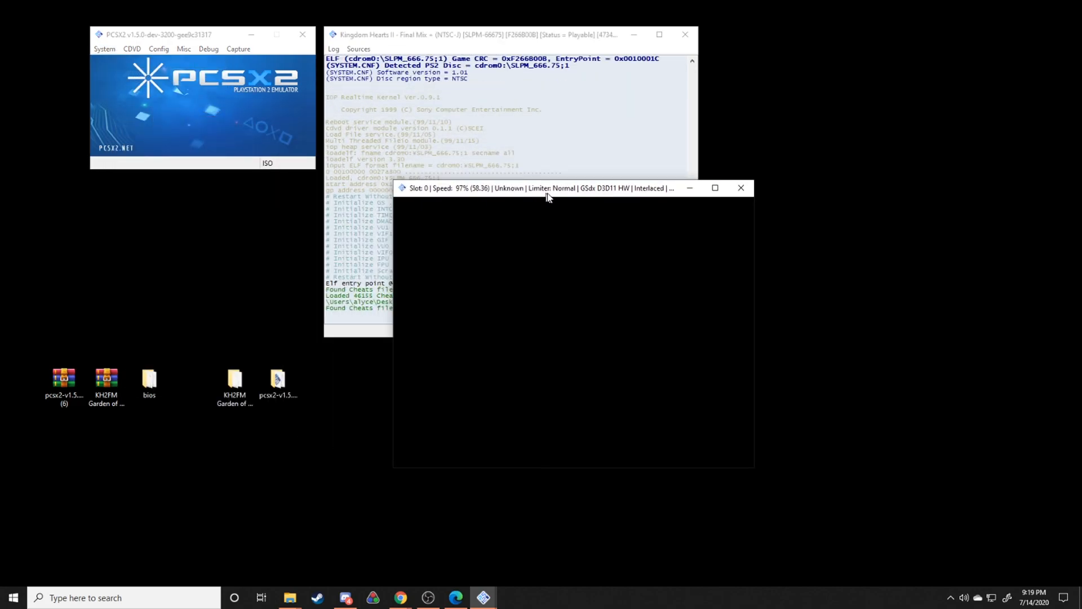
pyautogui.moveTo(542, 188); pyautogui.dragTo(538, 213)
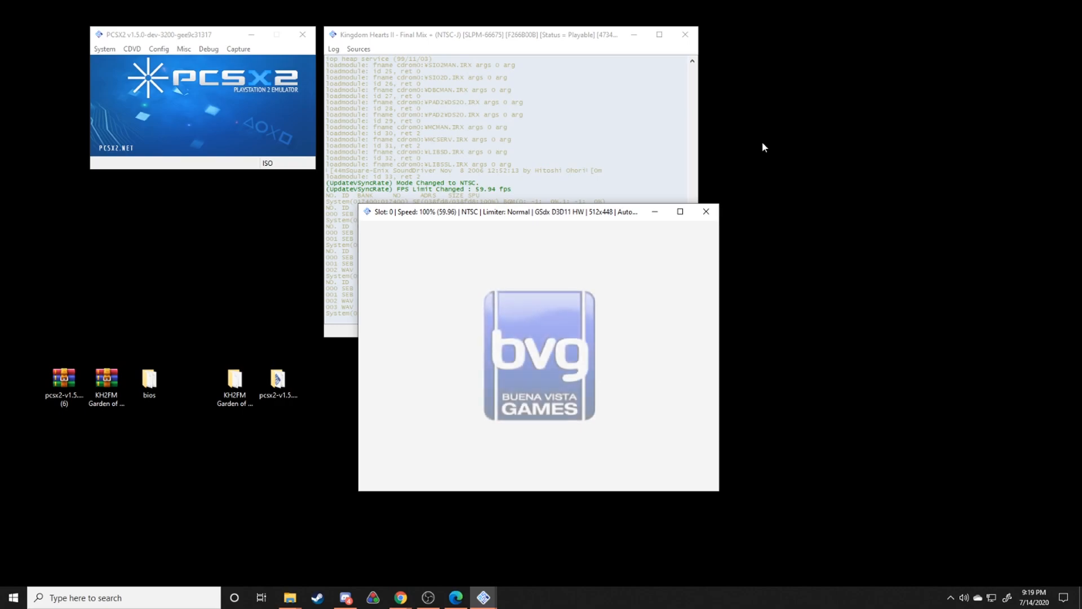
# Lower the SPU2-X audio volume slider to a low level
pyautogui.click(158, 49)
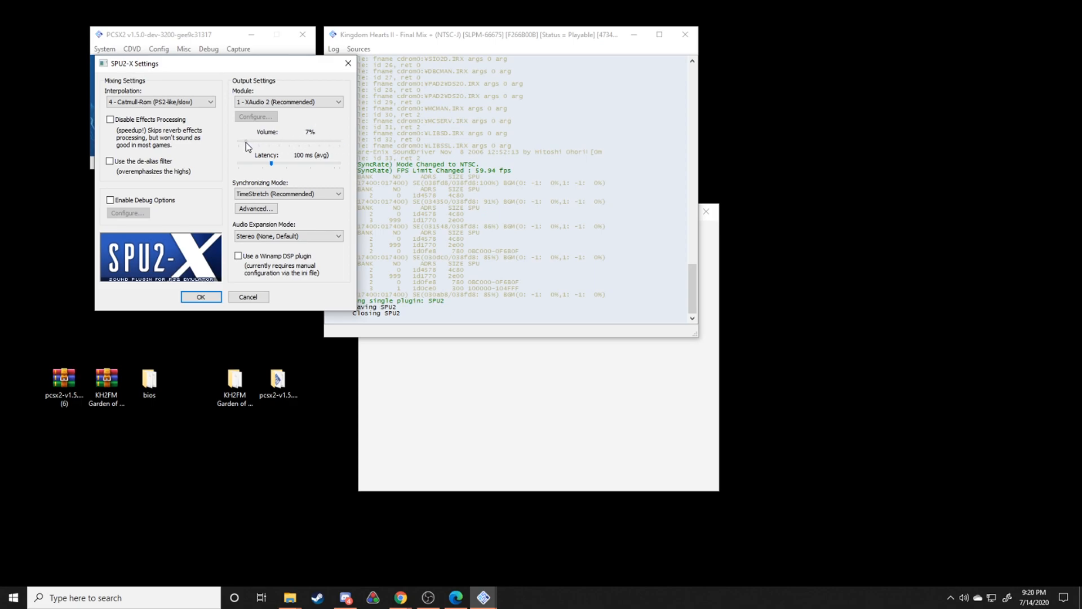
pyautogui.click(200, 297)
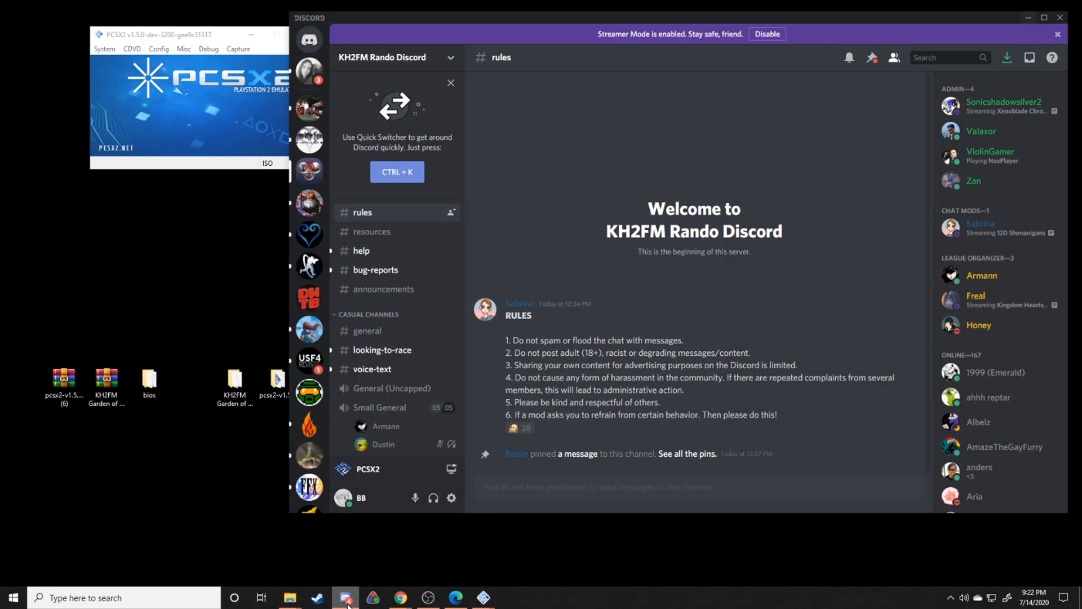
pyautogui.moveTo(649, 291)
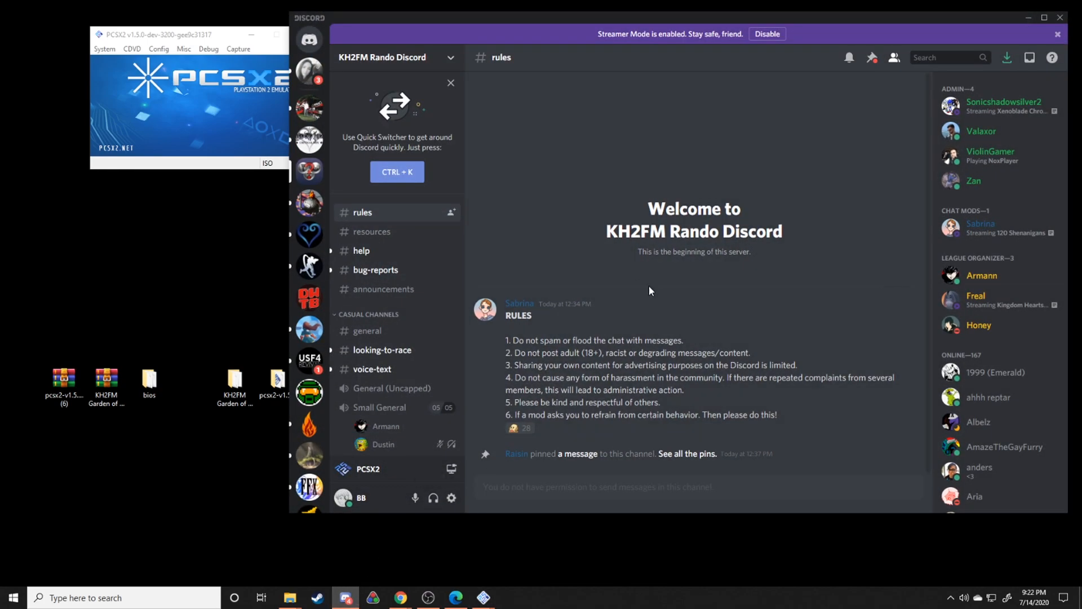
pyautogui.moveTo(704, 270)
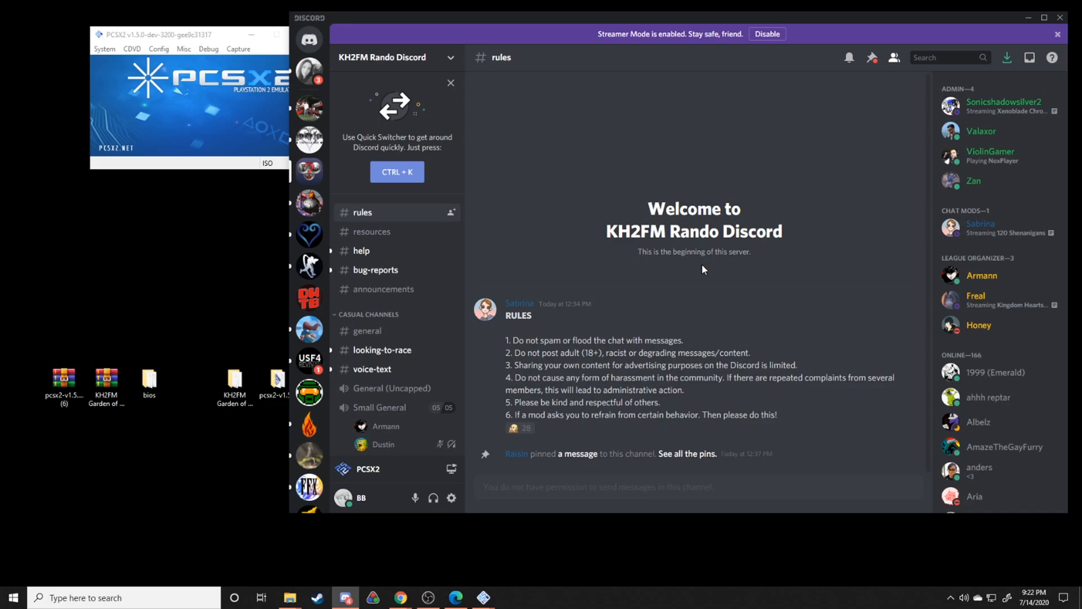